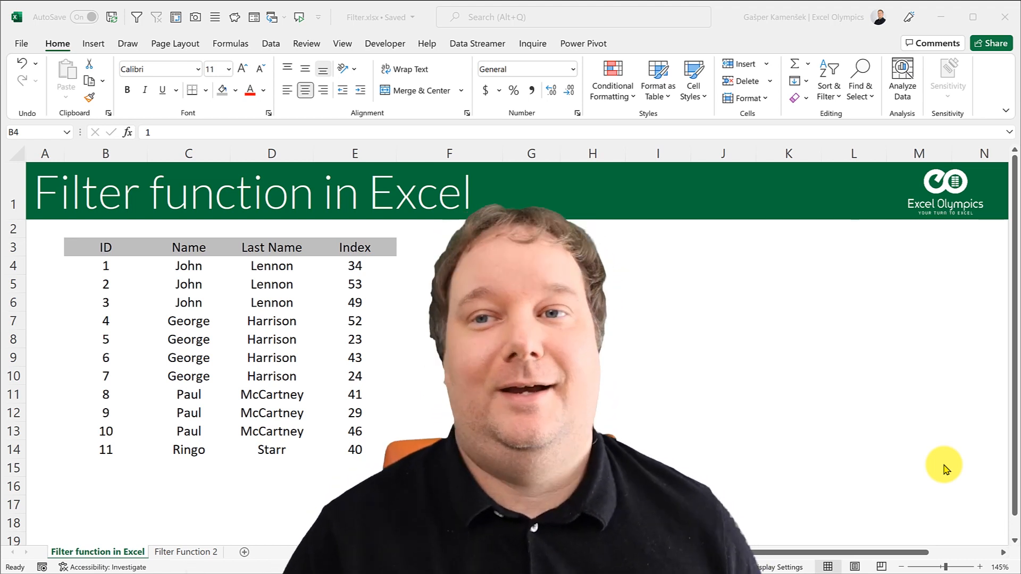
{"action": "mouse_move", "coordinate": [748, 325]}
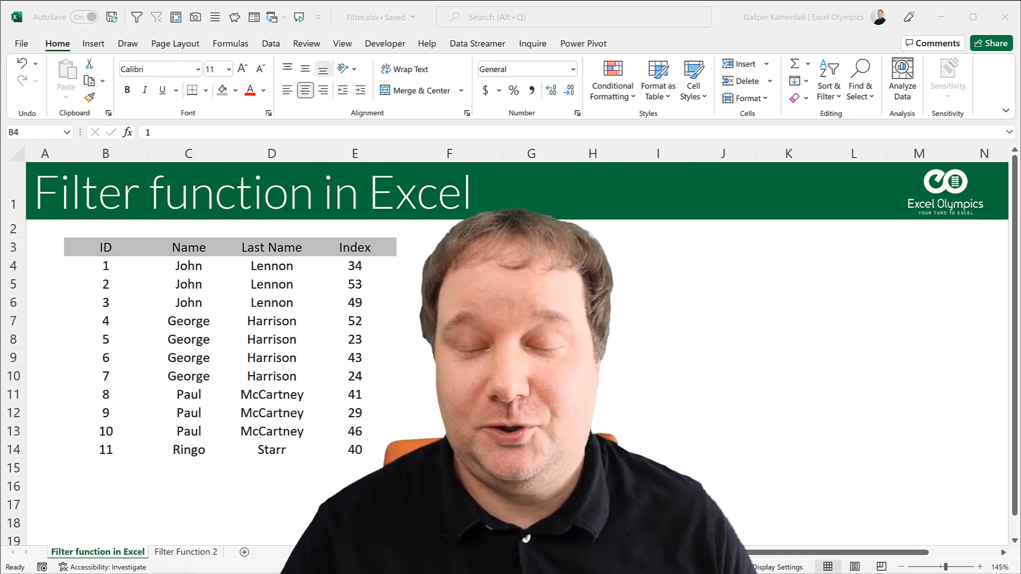
Enter =FILTER(B4:E14,C4:C14="Ringo") in G4, returning Ringo's row 11, Ringo, Starr, 40
{"action": "left_click", "coordinate": [45, 191]}
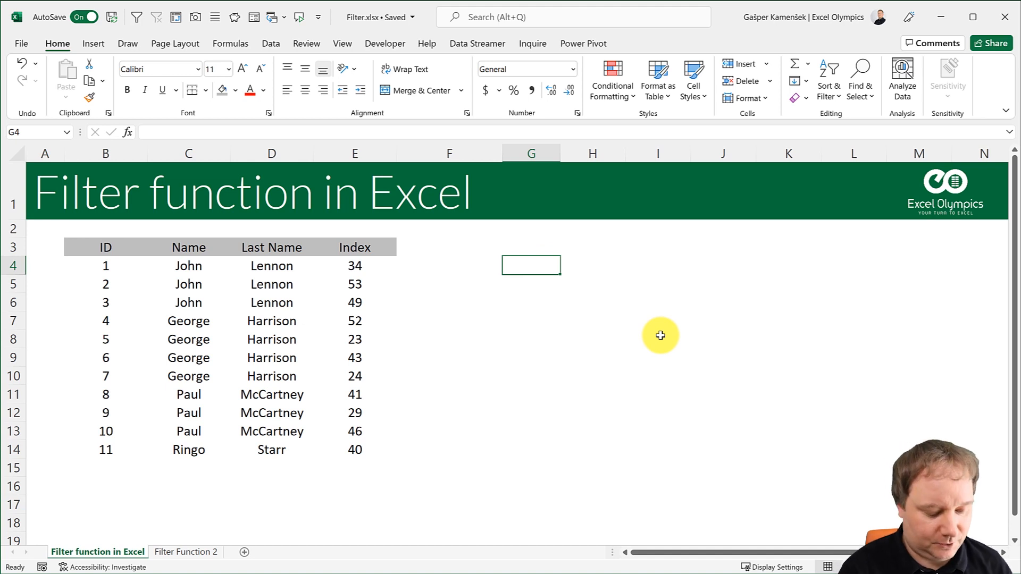
{"action": "type", "text": "=FILTER(B4:E14,"}
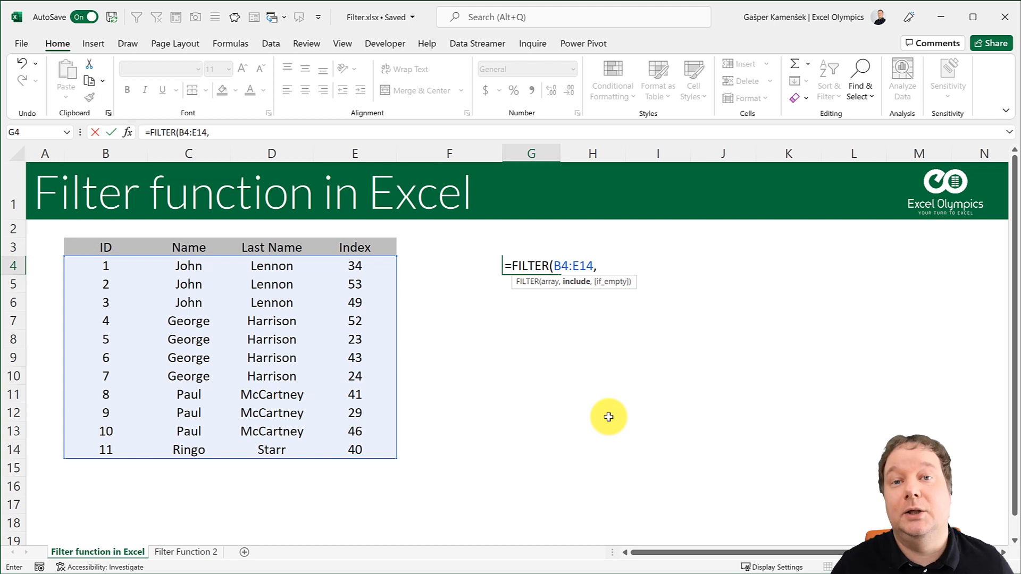
{"action": "mouse_move", "coordinate": [372, 325]}
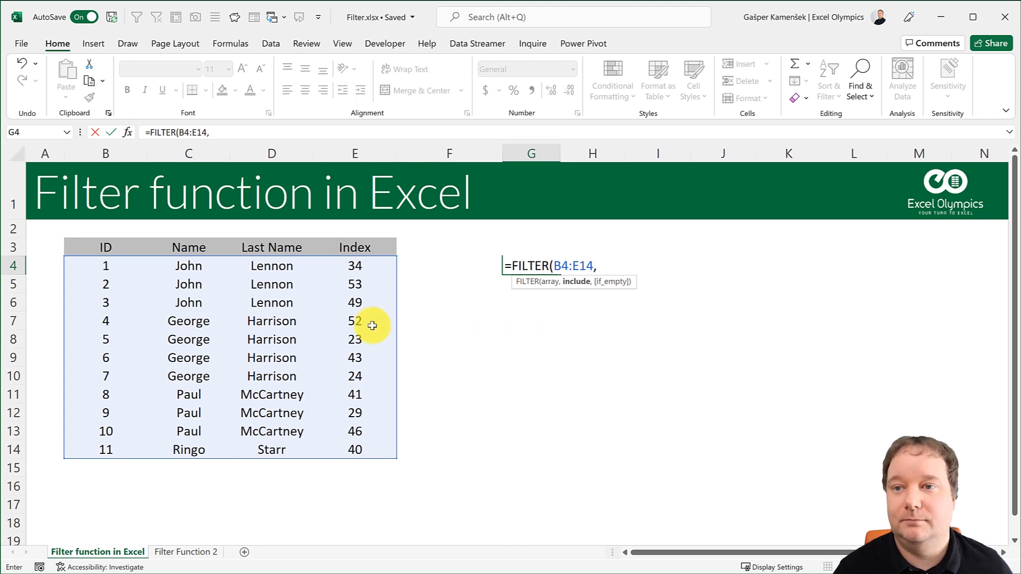
{"action": "mouse_move", "coordinate": [189, 266]}
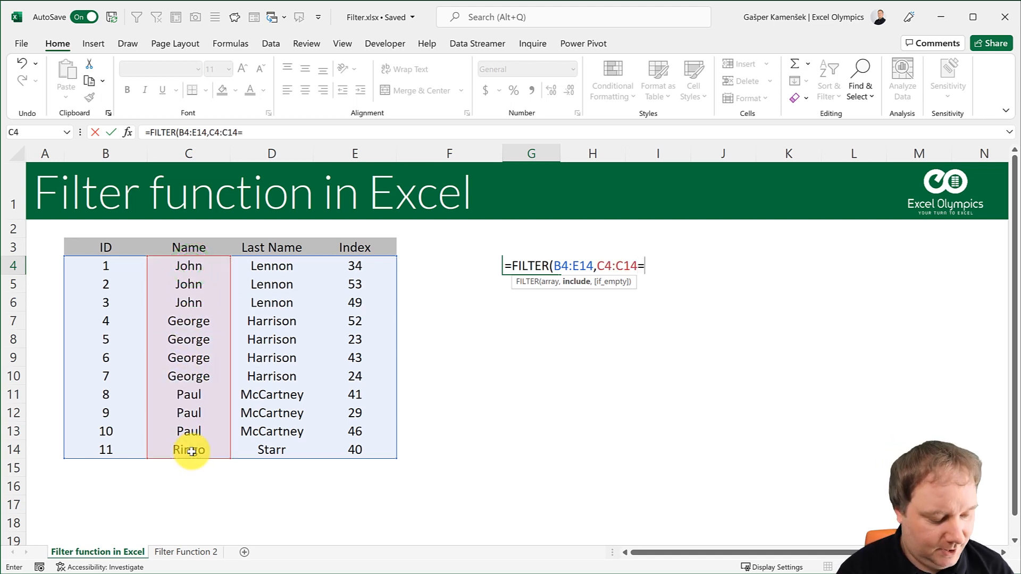
{"action": "type", "text": "\"Ringo\")"}
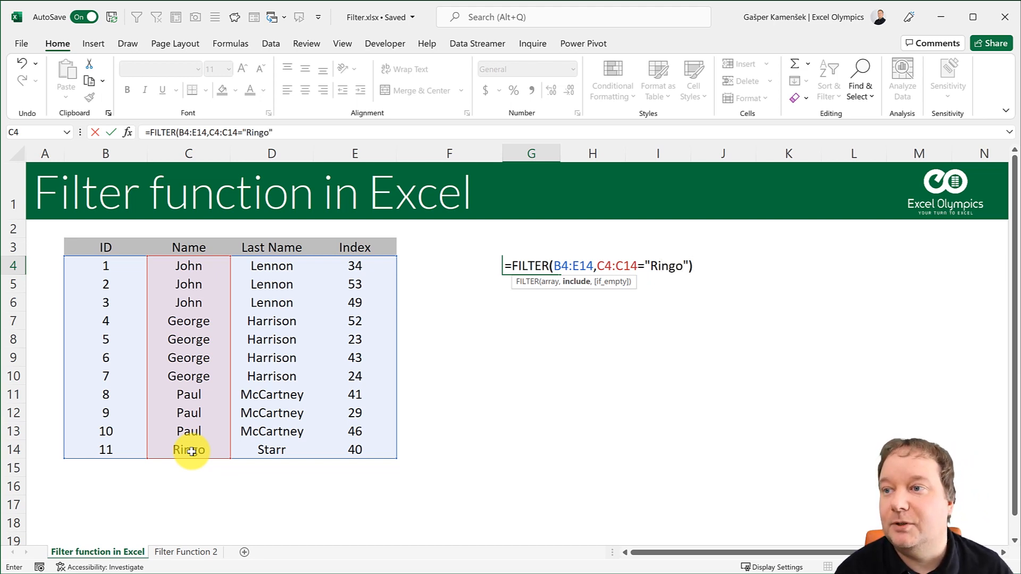
{"action": "key", "text": "enter"}
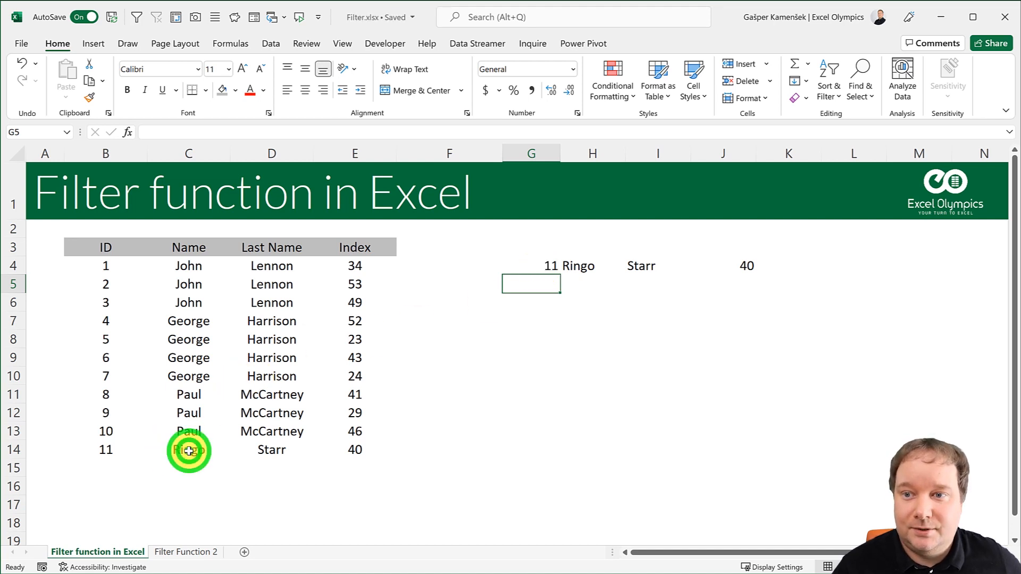
{"action": "left_click", "coordinate": [188, 449]}
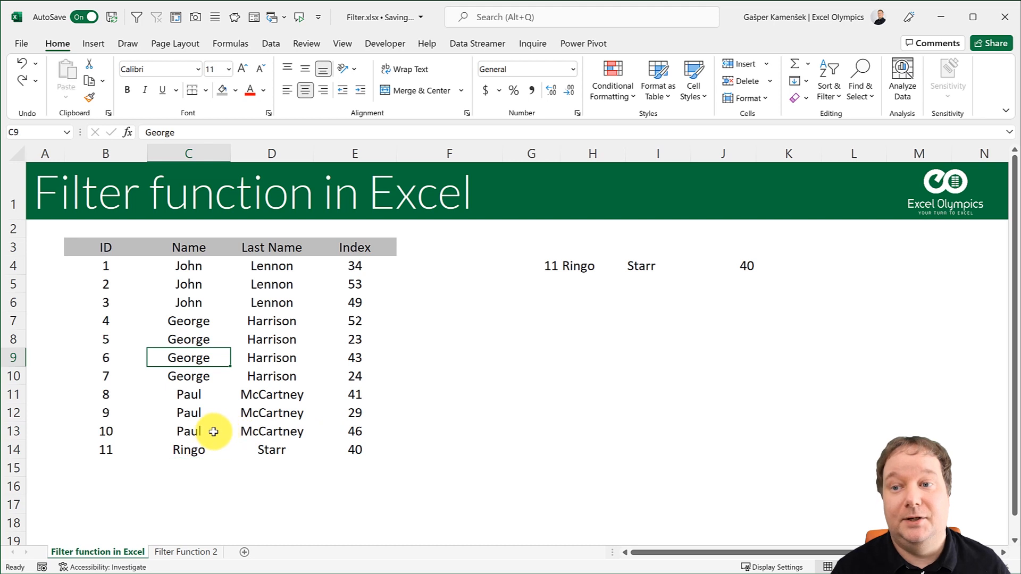
Clear C14, add "No Match" as the FILTER if_empty argument, then retype Ringo in C14
{"action": "left_click", "coordinate": [188, 431]}
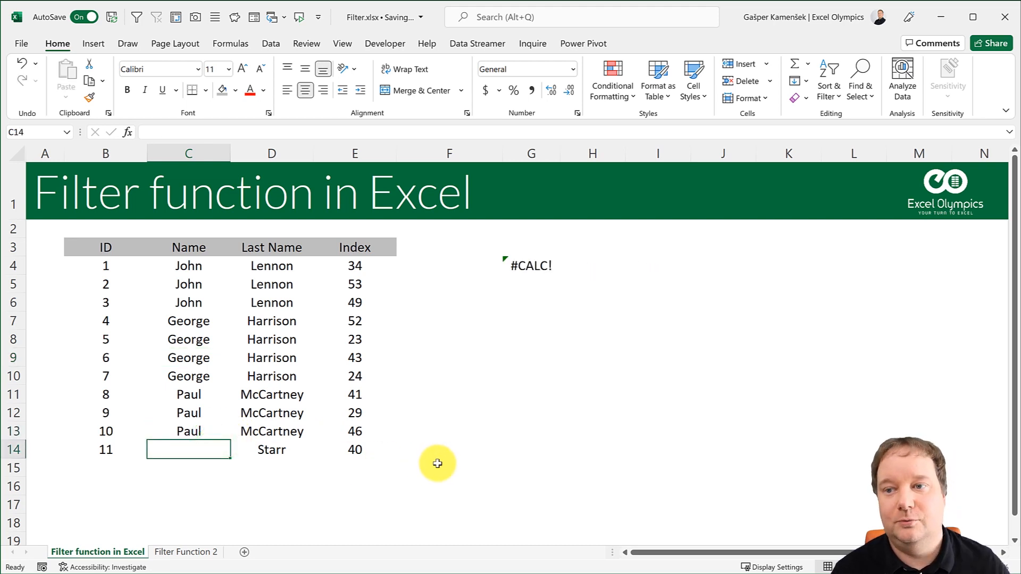
{"action": "mouse_move", "coordinate": [624, 254]}
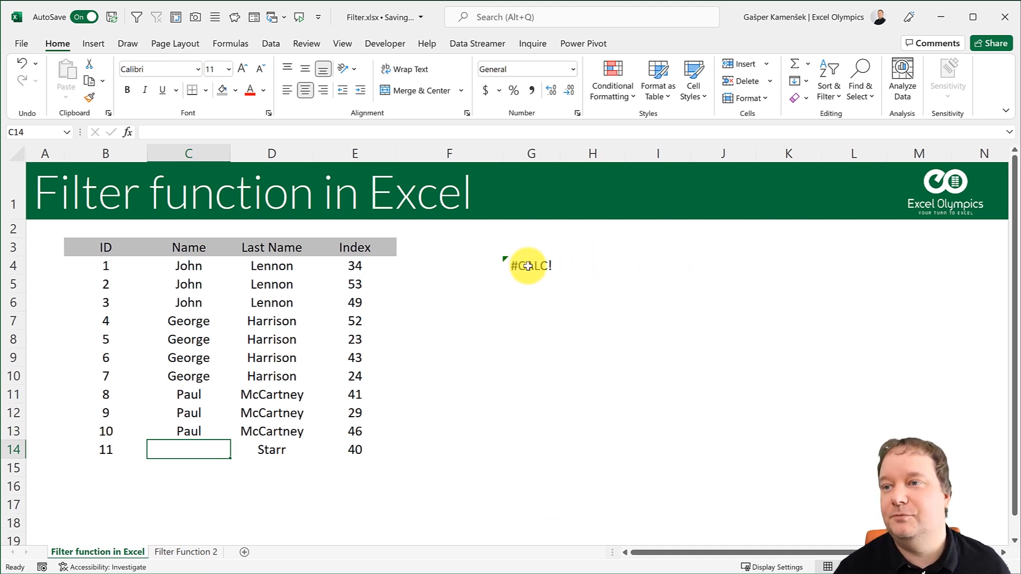
{"action": "mouse_move", "coordinate": [599, 343]}
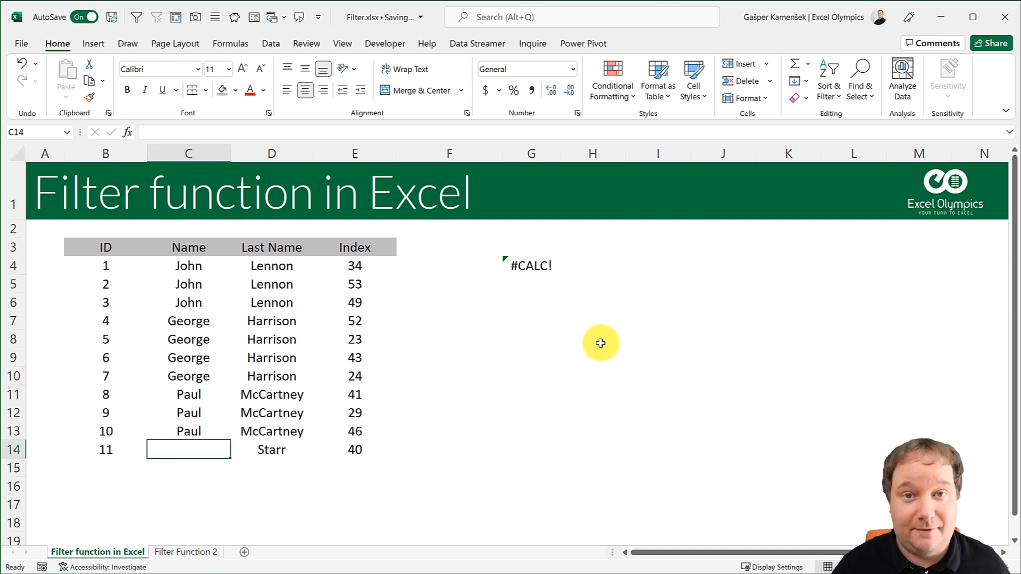
{"action": "left_click", "coordinate": [520, 264]}
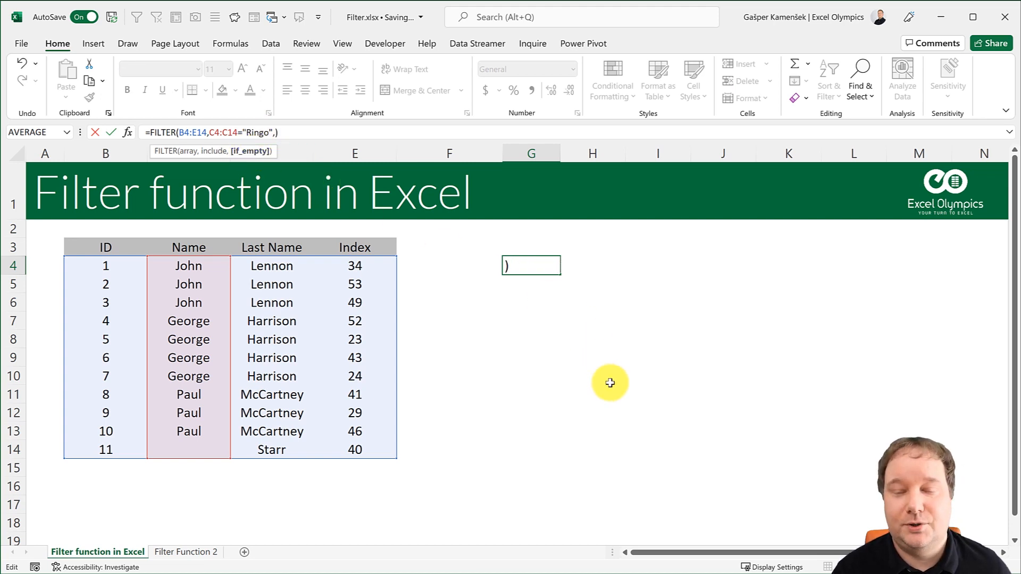
{"action": "type", "text": "\"No"}
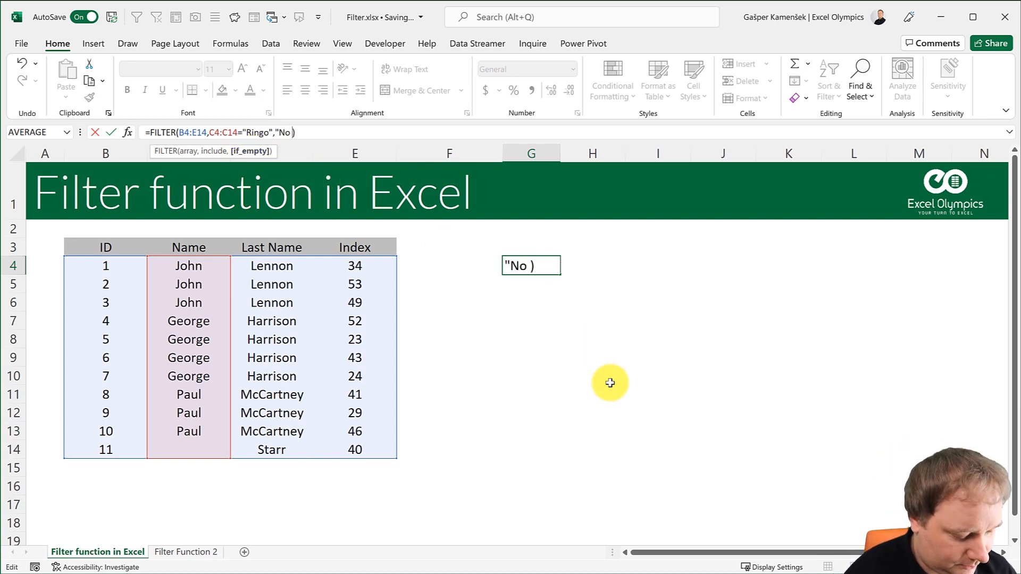
{"action": "type", "text": "Match"}
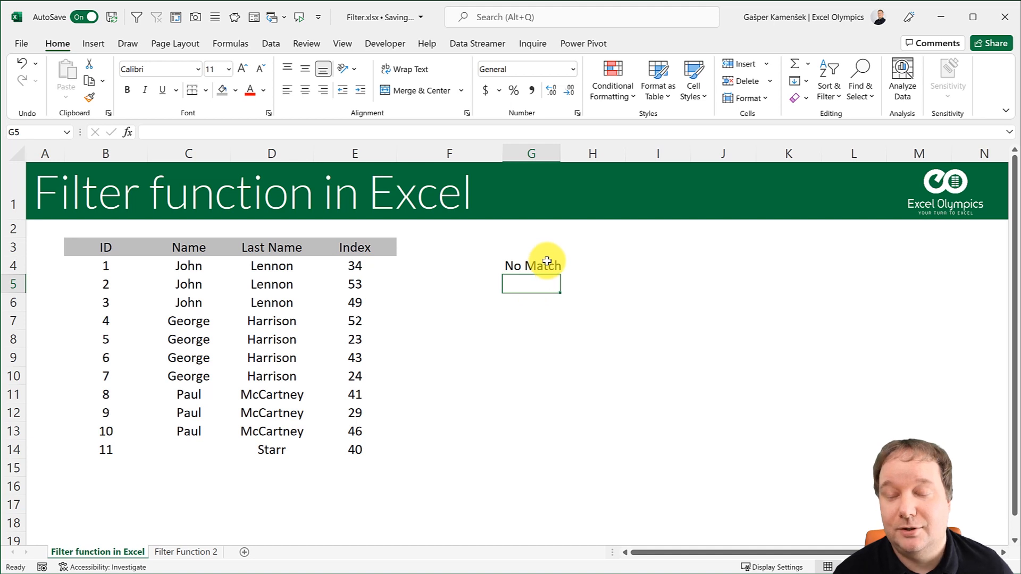
{"action": "left_click", "coordinate": [188, 449]}
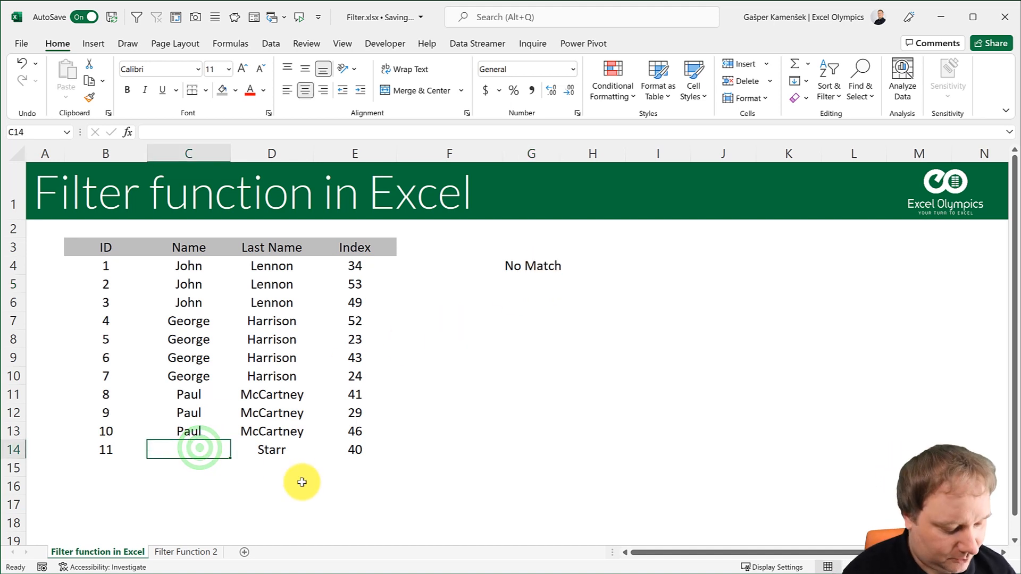
{"action": "type", "text": "Ringo"}
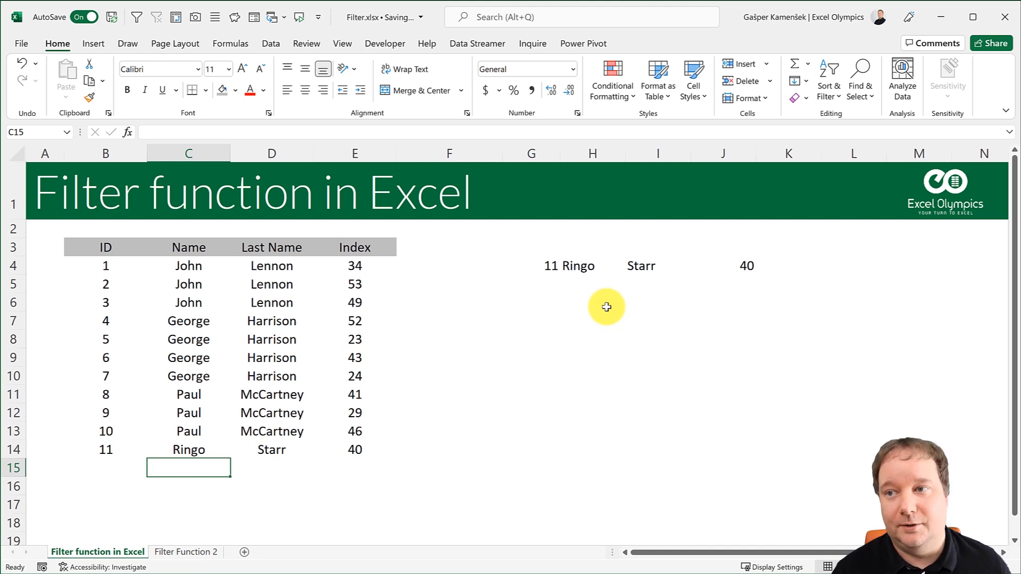
{"action": "mouse_move", "coordinate": [628, 310]}
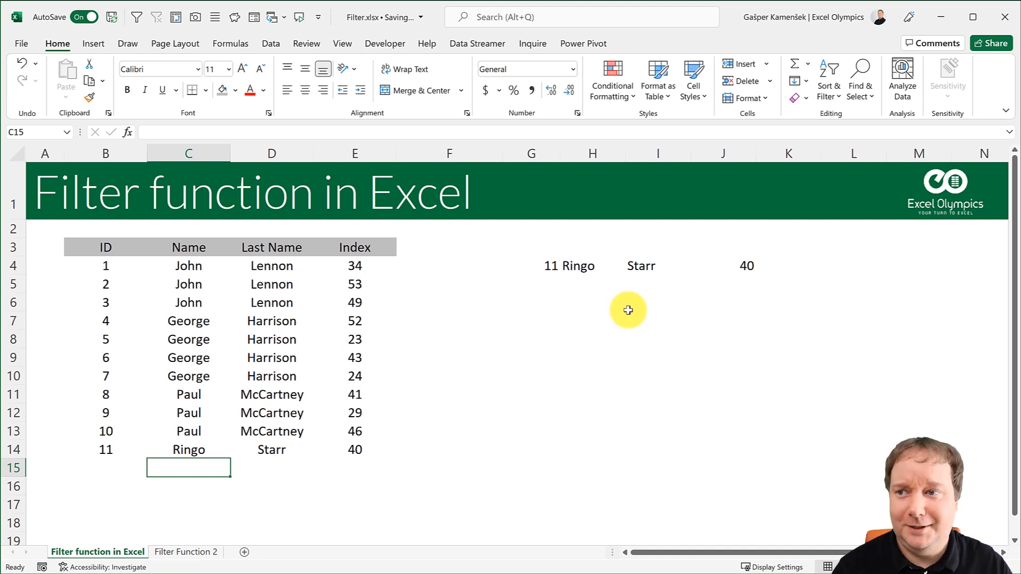
{"action": "mouse_move", "coordinate": [889, 259]}
{"action": "type", "text": "="}
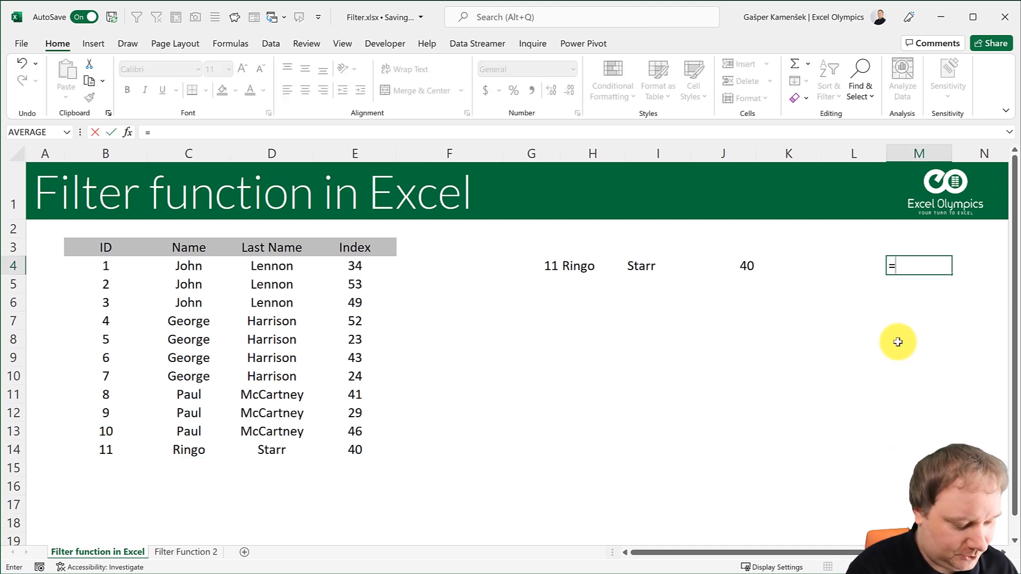
Enter =UNIQUE(C4:C14) in M4 to spill John, George, Paul and Ringo
{"action": "type", "text": "UNIQUE("}
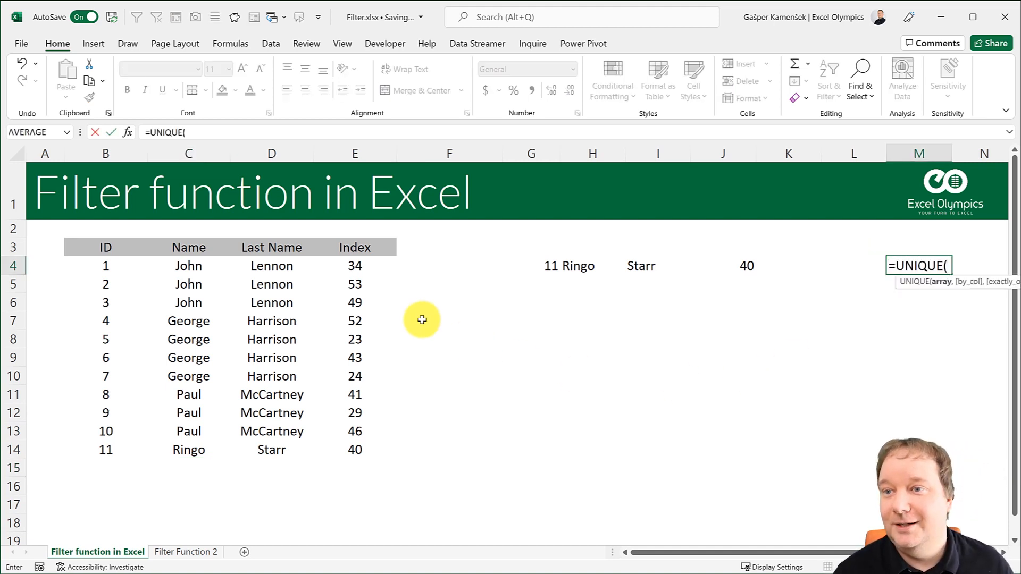
{"action": "left_click_drag", "start_coordinate": [188, 265], "coordinate": [188, 450]}
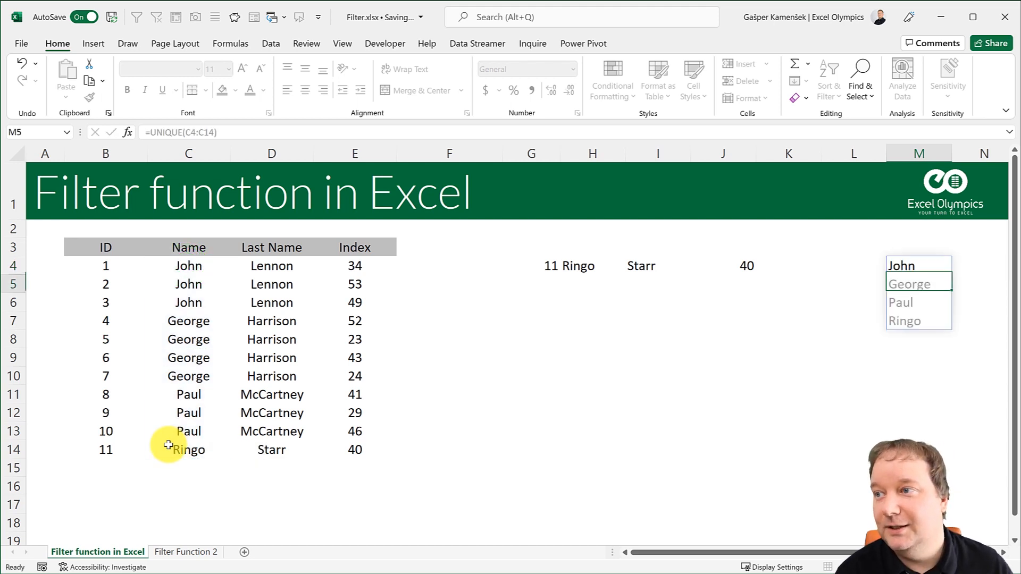
{"action": "left_click", "coordinate": [918, 266]}
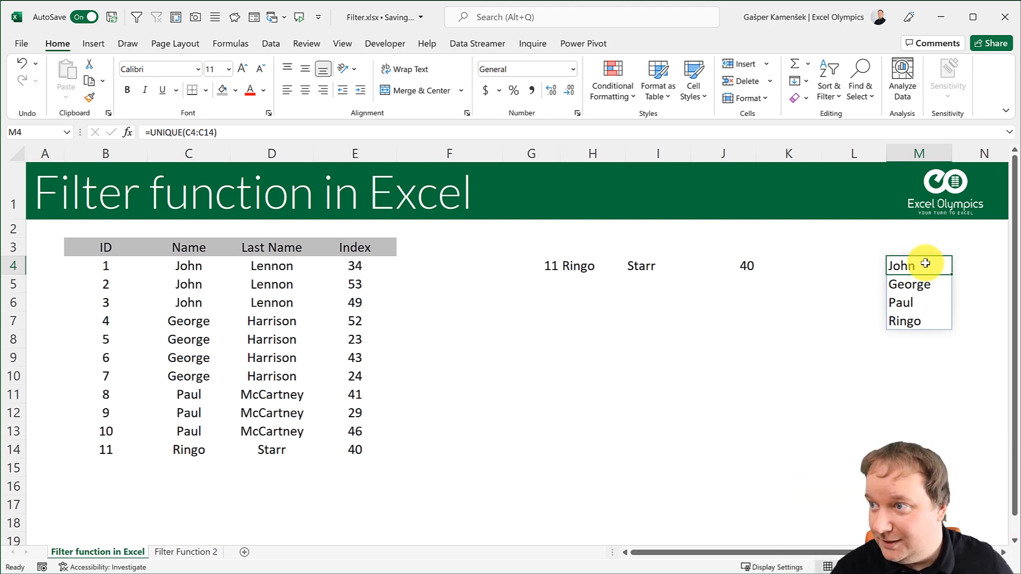
{"action": "left_click", "coordinate": [657, 228]}
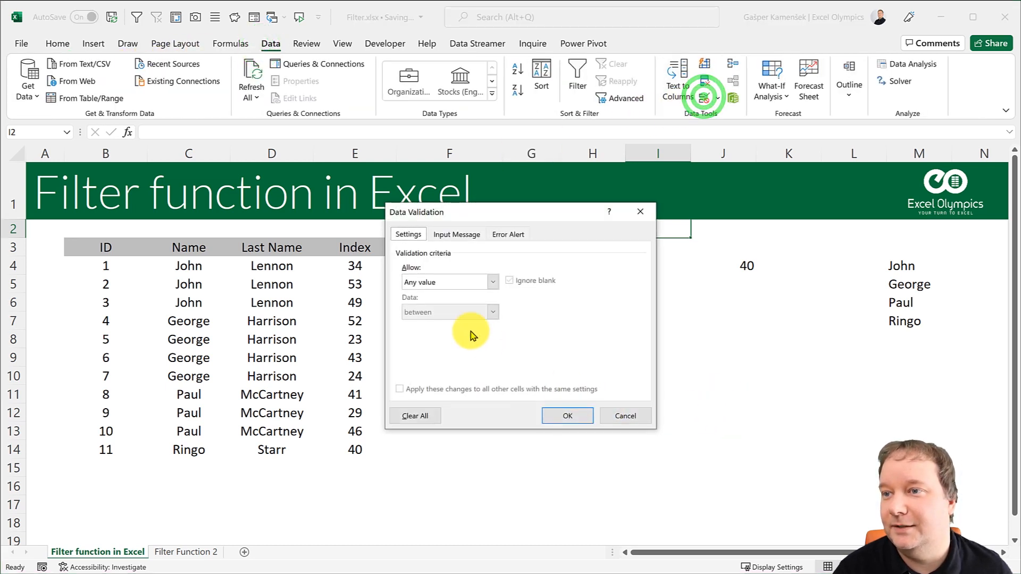
Give I2 List validation sourced from the unique names, and test it with John and Gašper
{"action": "left_click", "coordinate": [449, 281]}
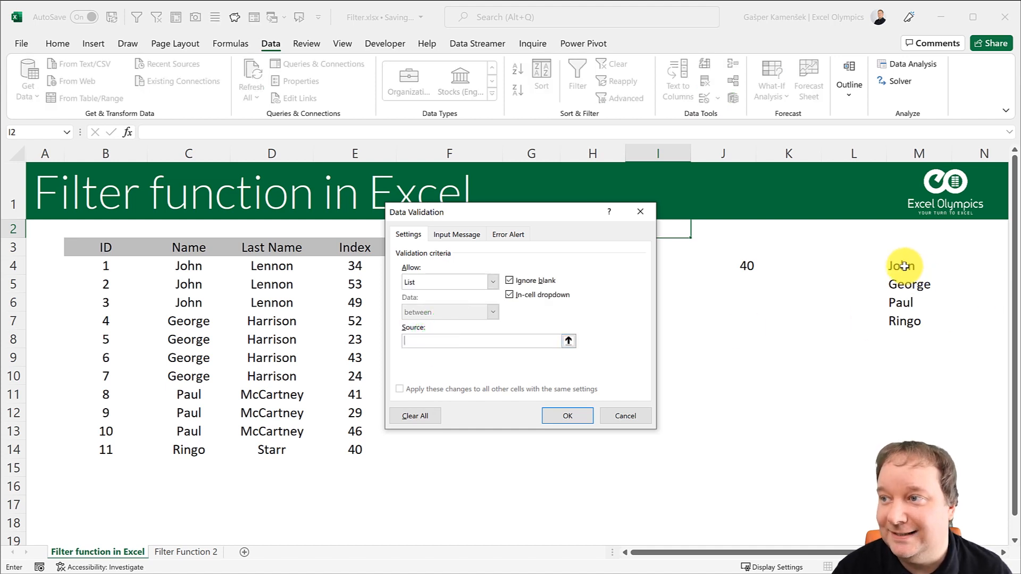
{"action": "left_click", "coordinate": [901, 266]}
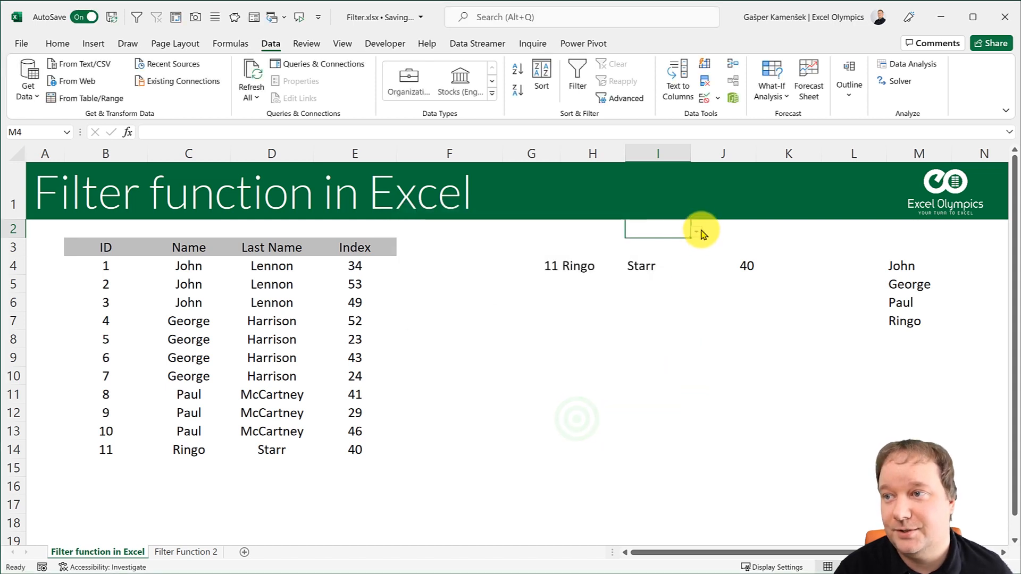
{"action": "left_click", "coordinate": [695, 232]}
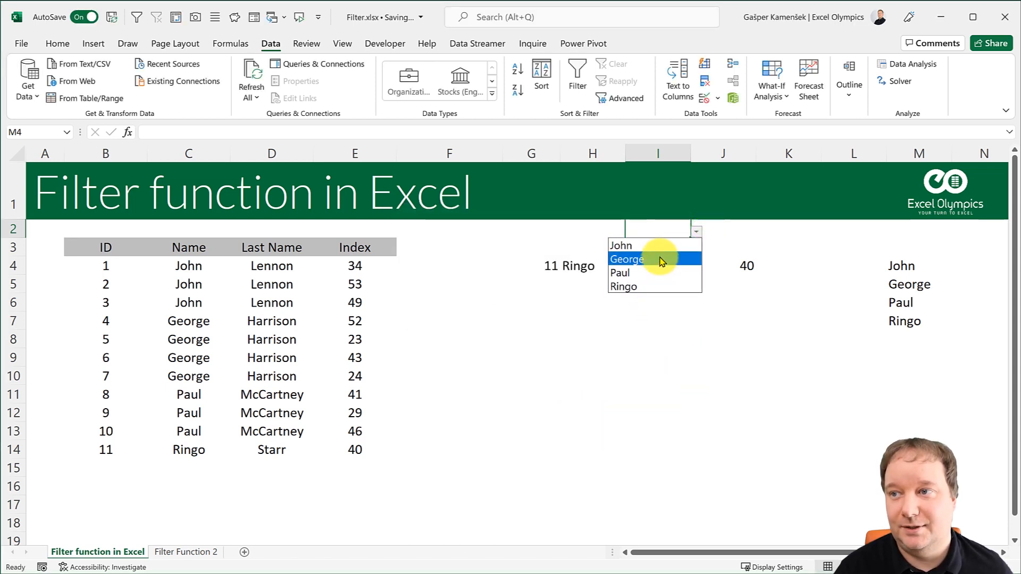
{"action": "left_click", "coordinate": [620, 245]}
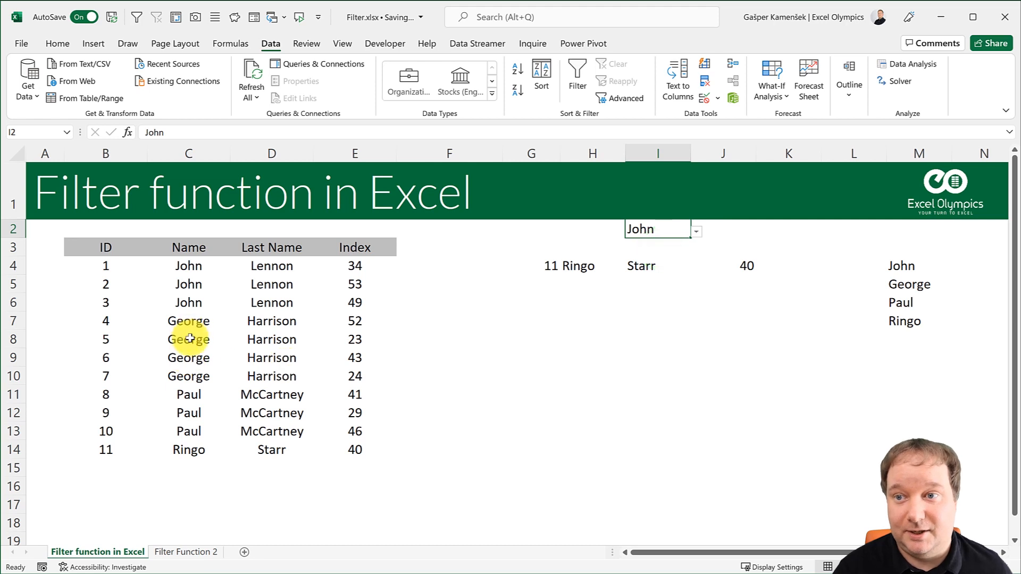
{"action": "type", "text": "Gašper"}
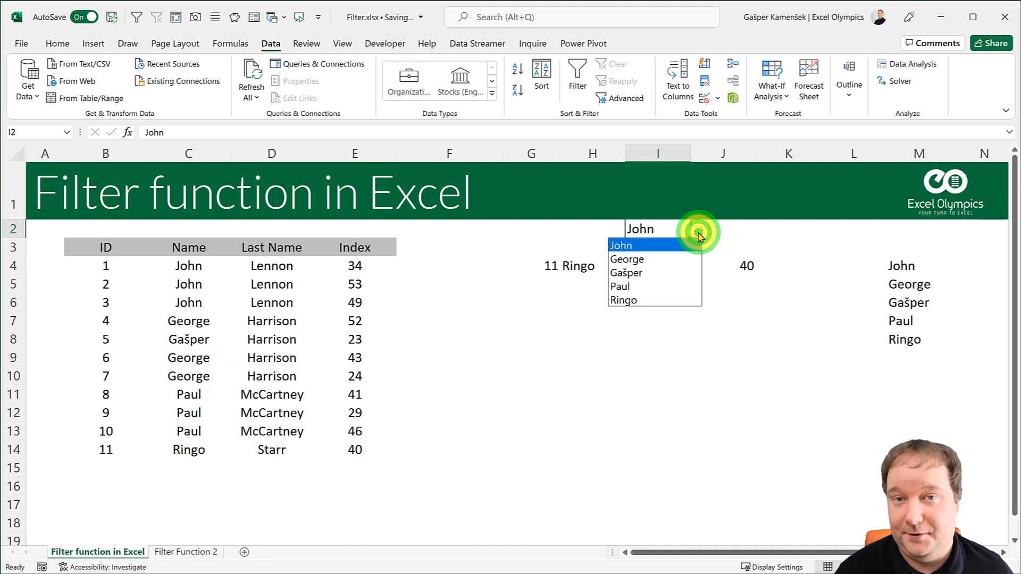
{"action": "left_click", "coordinate": [188, 320]}
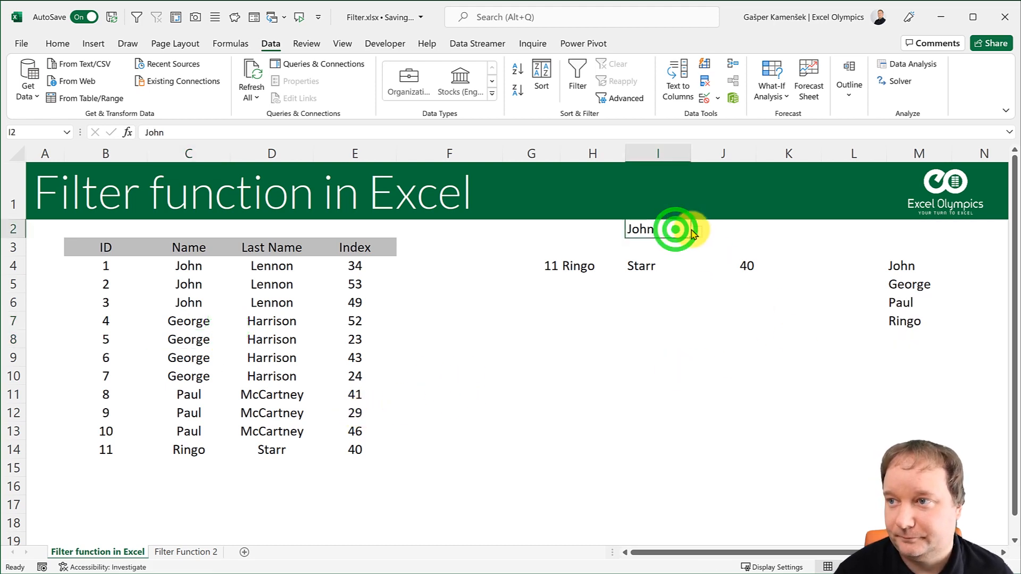
Choose George from the I2 name dropdown
{"action": "left_click", "coordinate": [695, 232]}
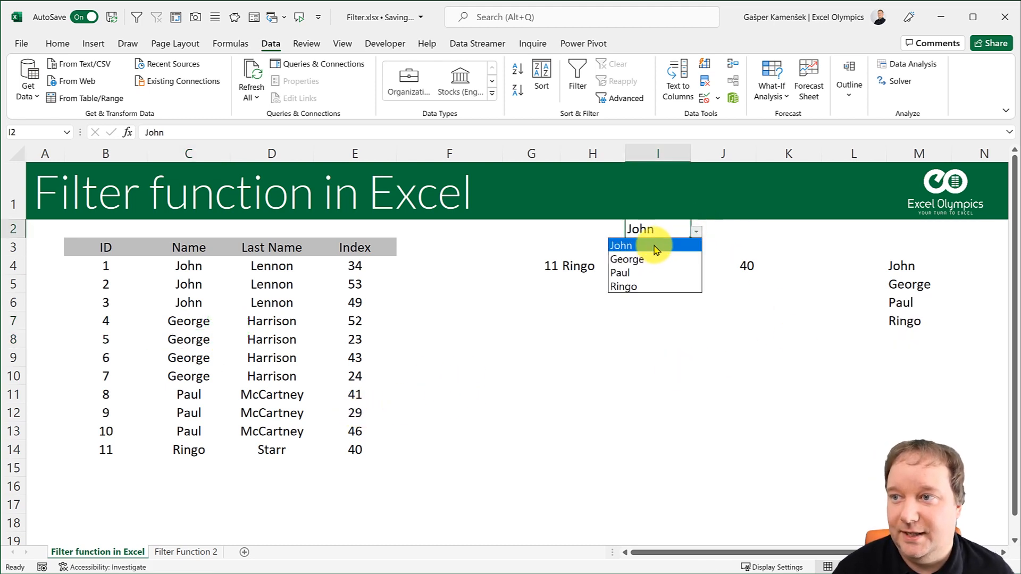
{"action": "left_click", "coordinate": [626, 259]}
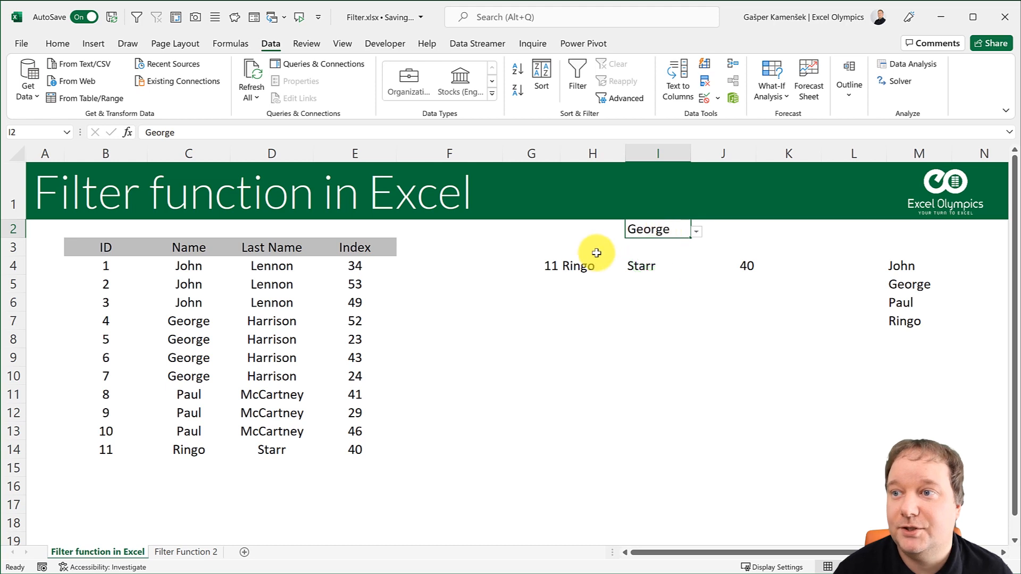
{"action": "left_click", "coordinate": [530, 266]}
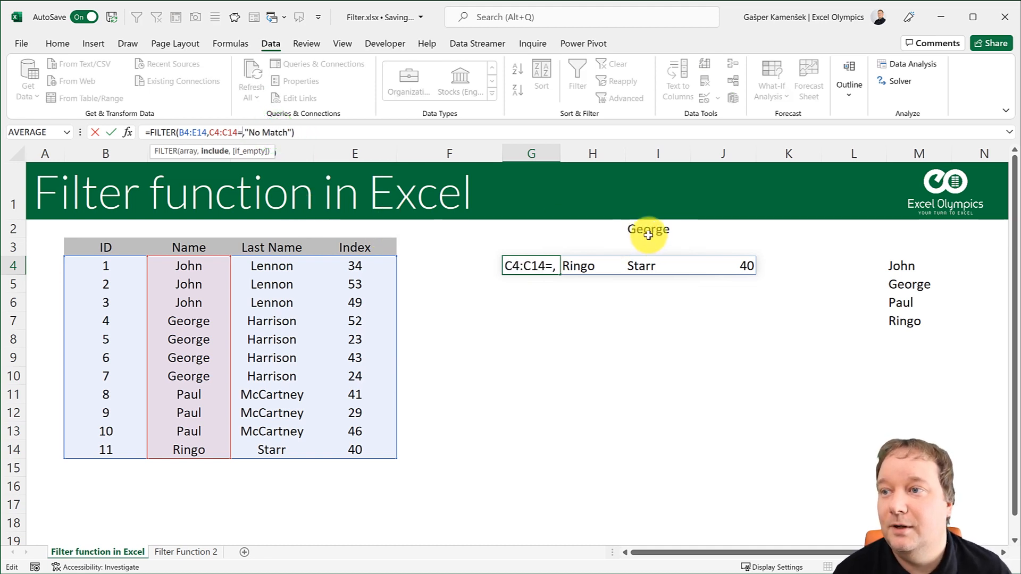
Point the FILTER criterion at I2 (C4:C14=I2, "No Match") and switch the dropdown name
{"action": "left_click", "coordinate": [658, 228]}
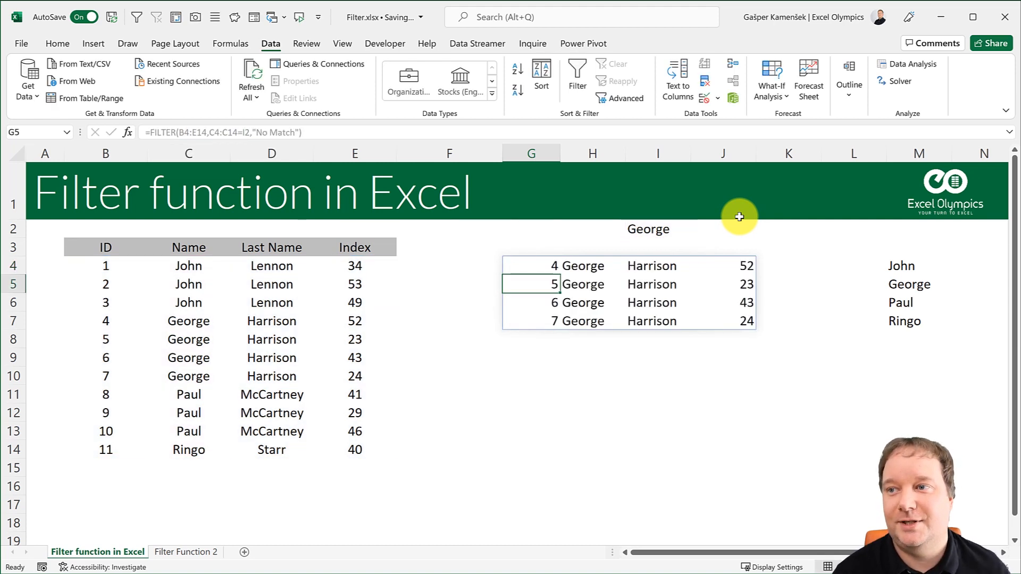
{"action": "left_click", "coordinate": [696, 229]}
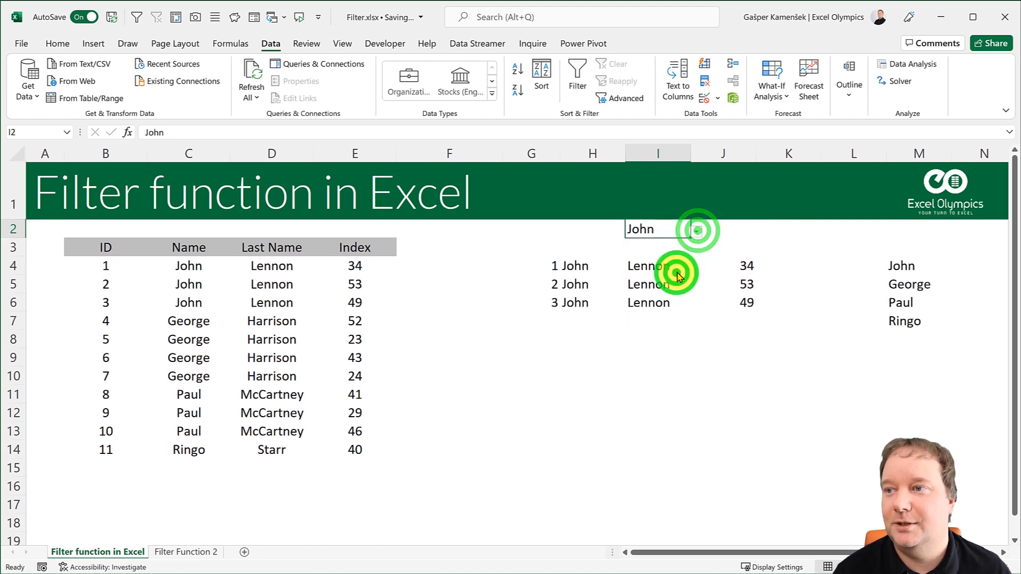
{"action": "type", "text": "Ringo"}
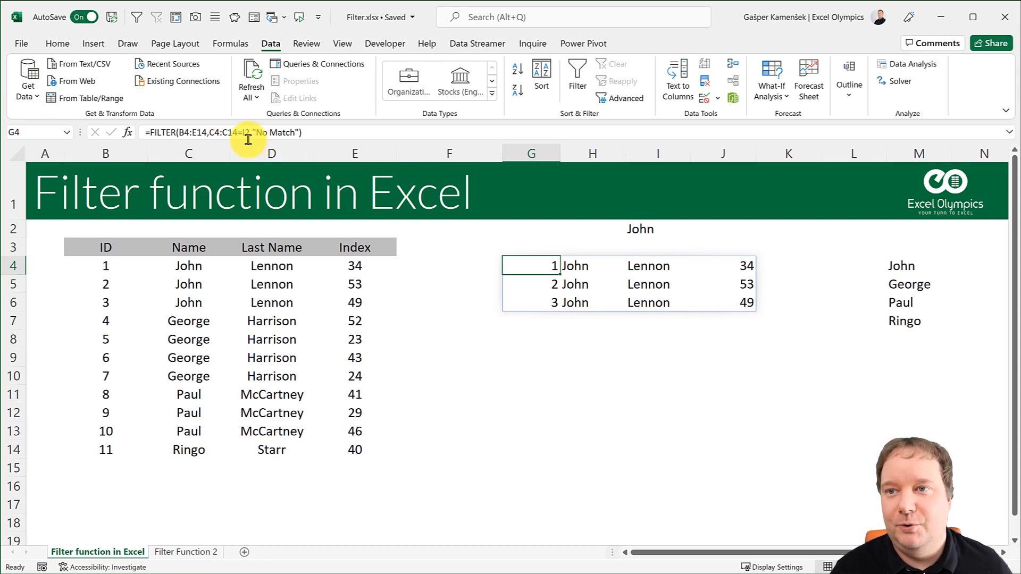
Reopen the G4 FILTER formula and highlight its C4:C14=I2 include condition
{"action": "double_click", "coordinate": [531, 264]}
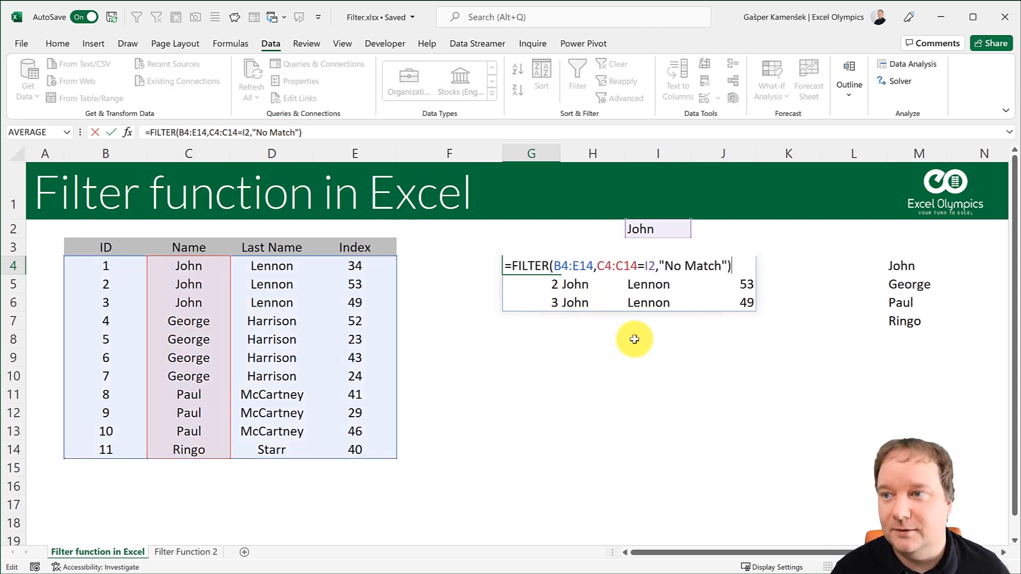
{"action": "left_click", "coordinate": [596, 266]}
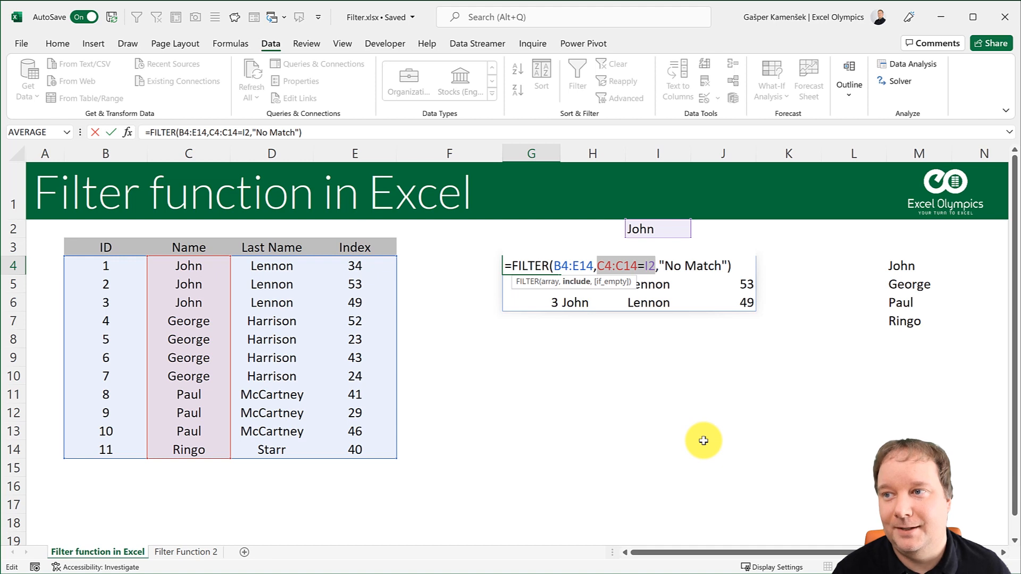
{"action": "mouse_move", "coordinate": [667, 287]}
{"action": "type", "text": "=C4:C14="}
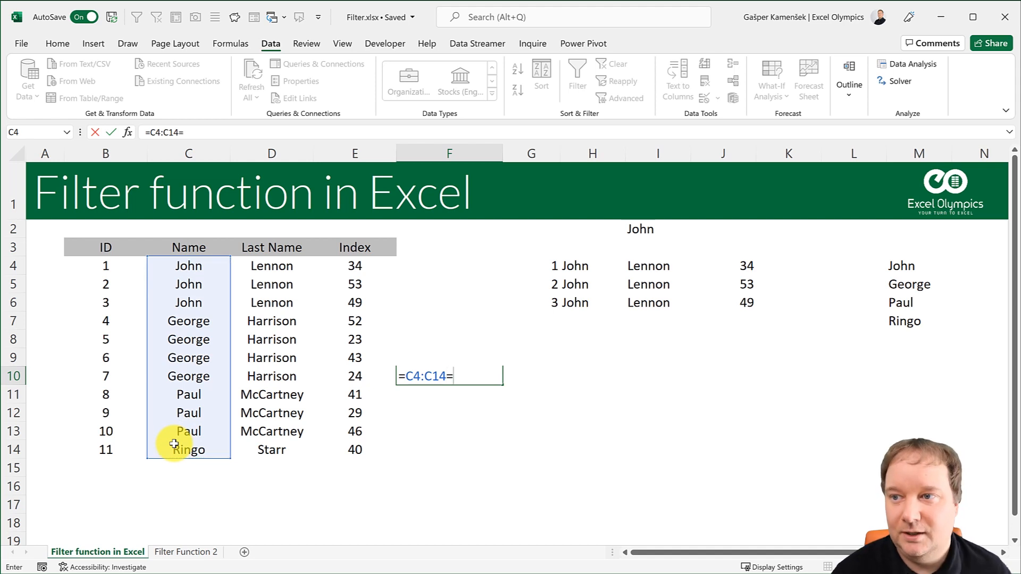
Confirm the =C4:C14=I2 helper and move its TRUE/FALSE spill to F8
{"action": "type", "text": "I2"}
{"action": "key", "text": "enter"}
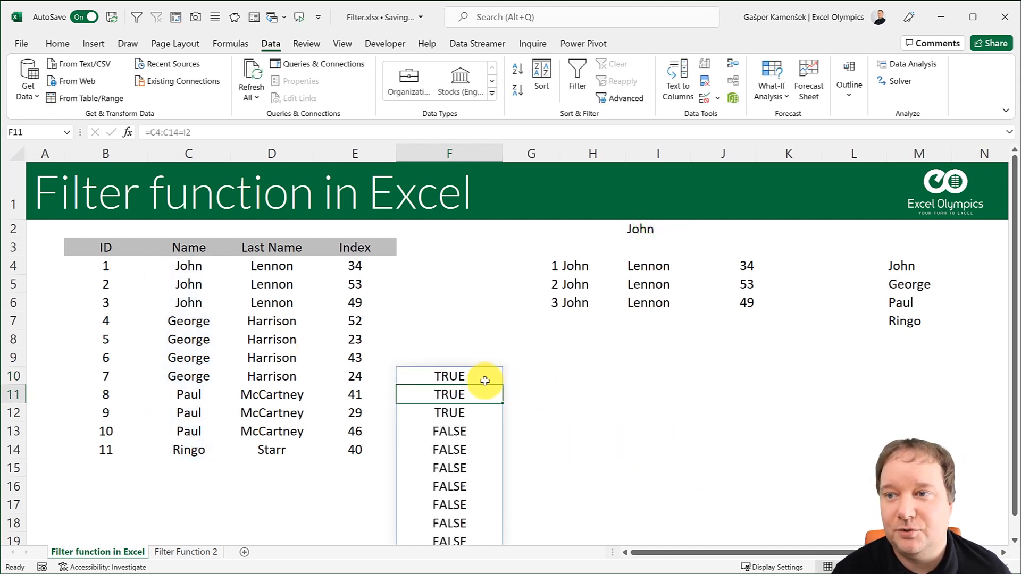
{"action": "left_click", "coordinate": [448, 376]}
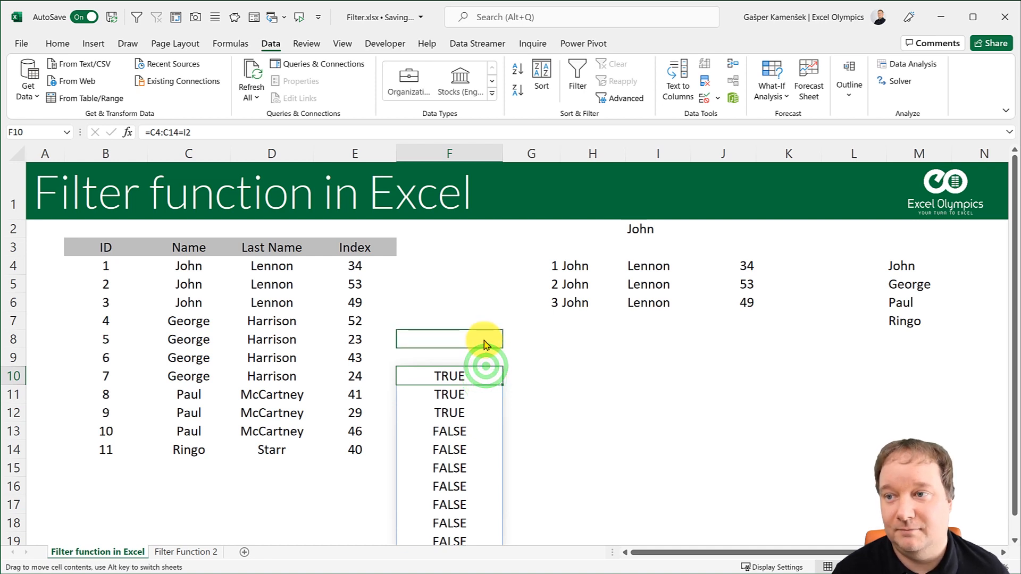
{"action": "left_click", "coordinate": [448, 339]}
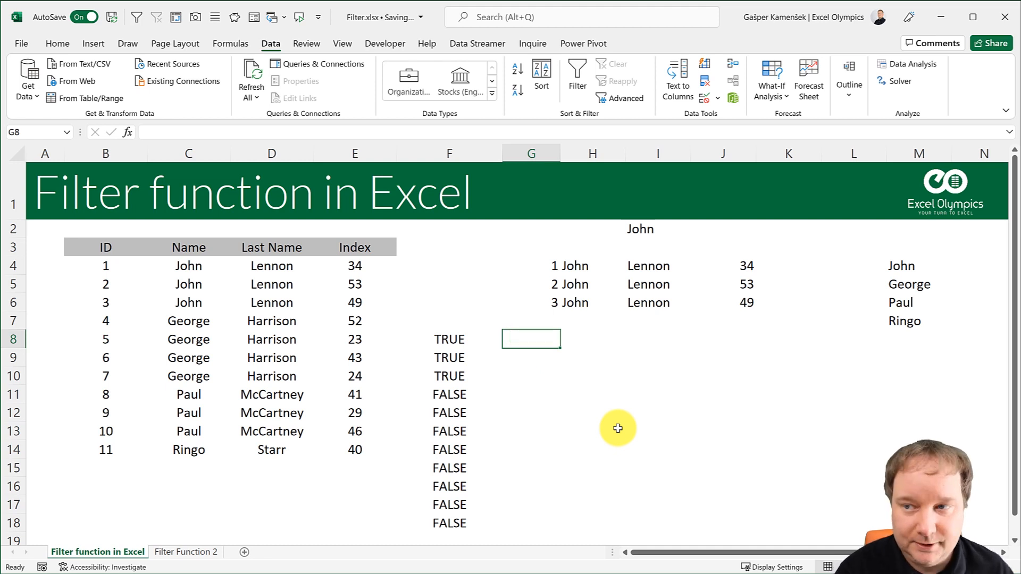
Enter =F8#*G8# in H8, giving 1 where both conditions are TRUE
{"action": "type", "text": "="}
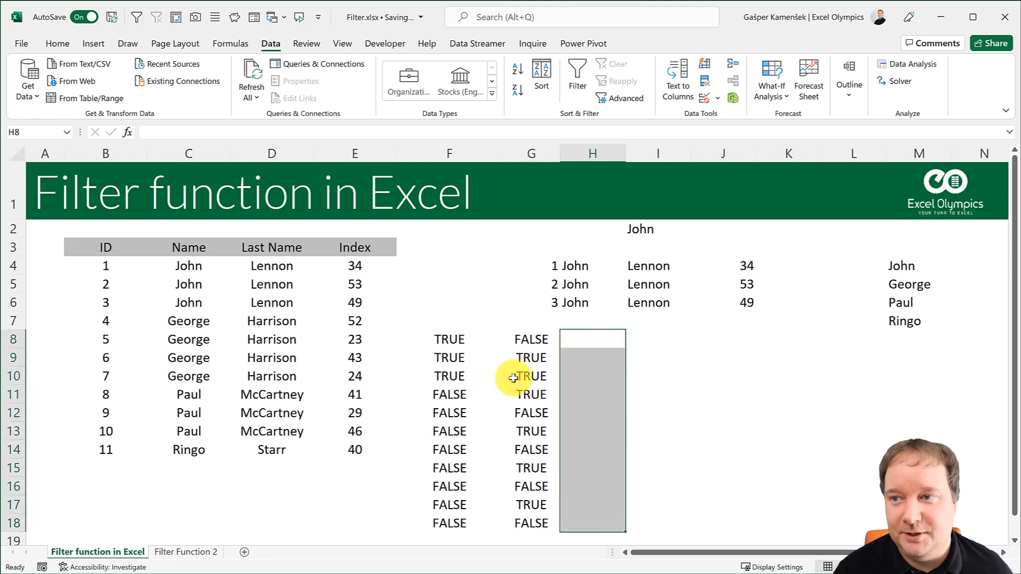
{"action": "type", "text": "="}
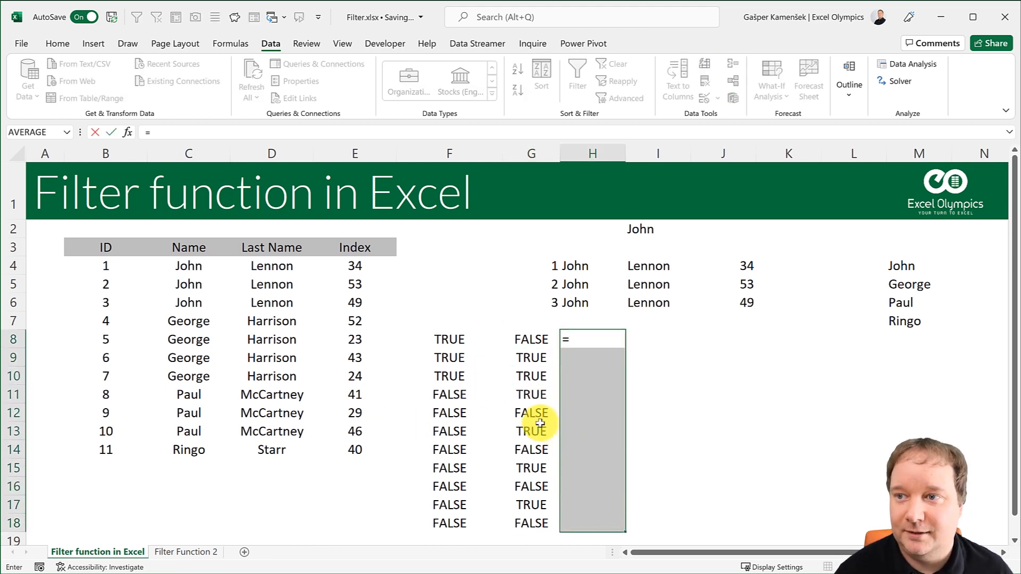
{"action": "left_click", "coordinate": [449, 338]}
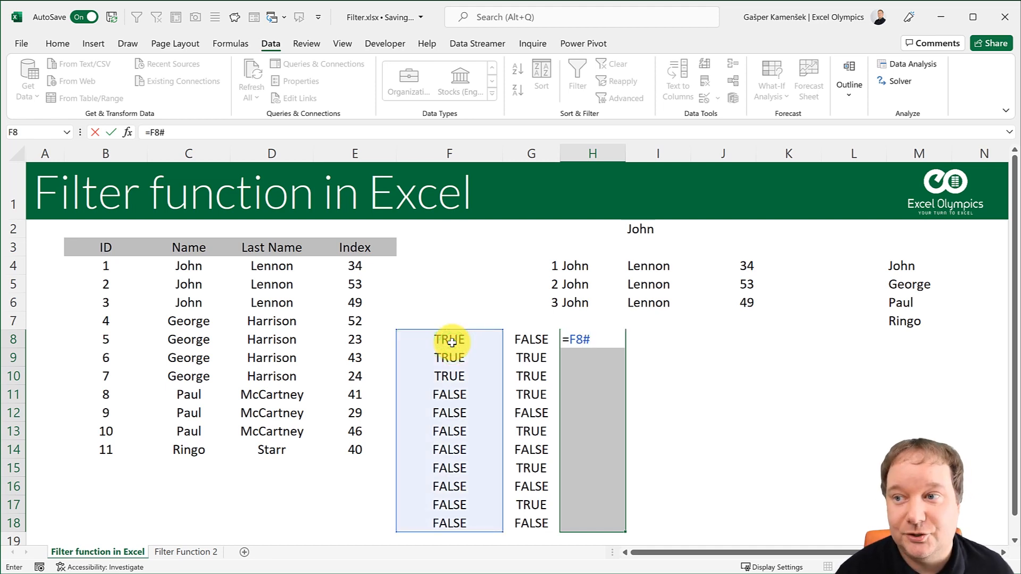
{"action": "left_click", "coordinate": [531, 339]}
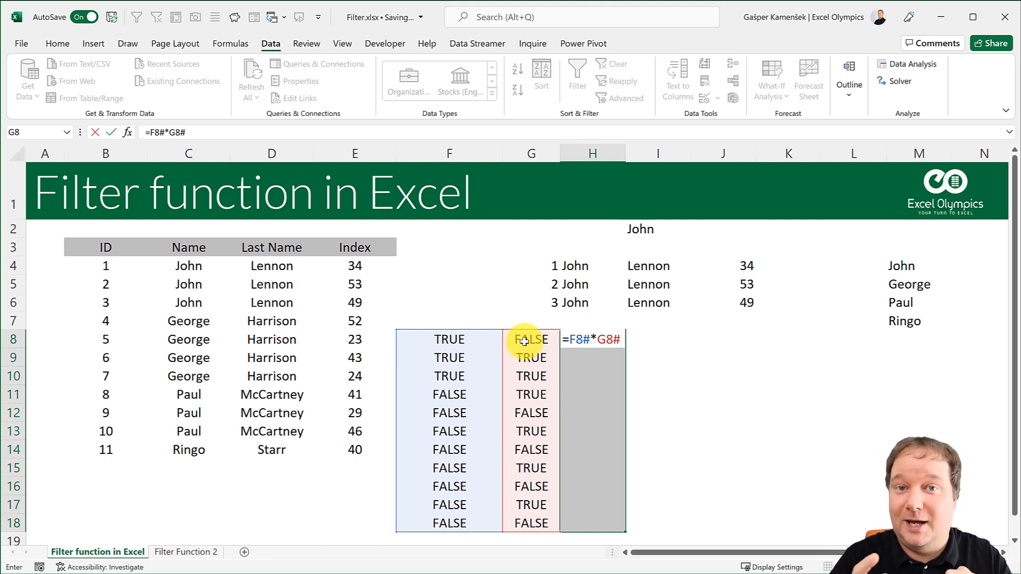
{"action": "key", "text": "Enter"}
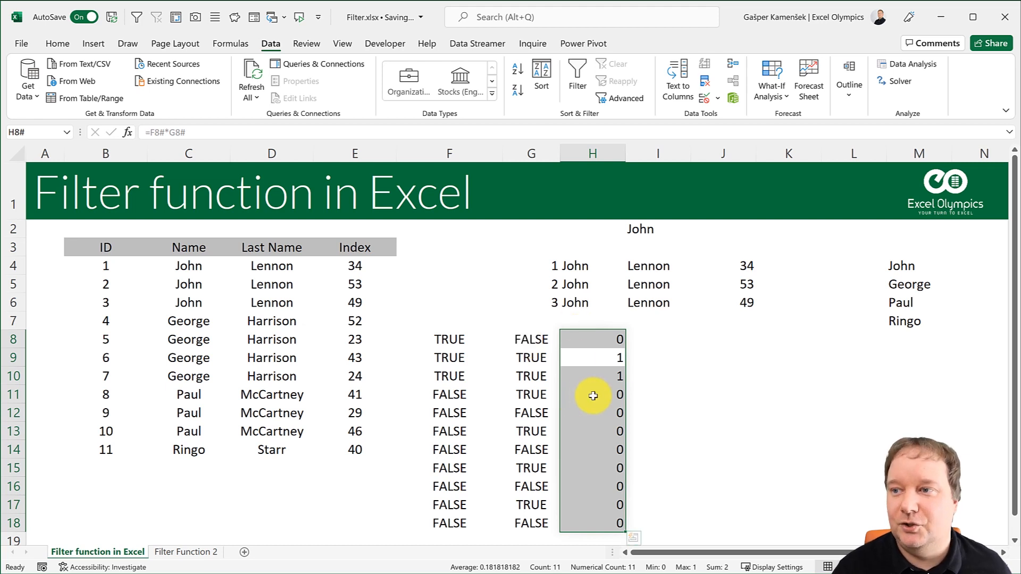
{"action": "mouse_move", "coordinate": [651, 229]}
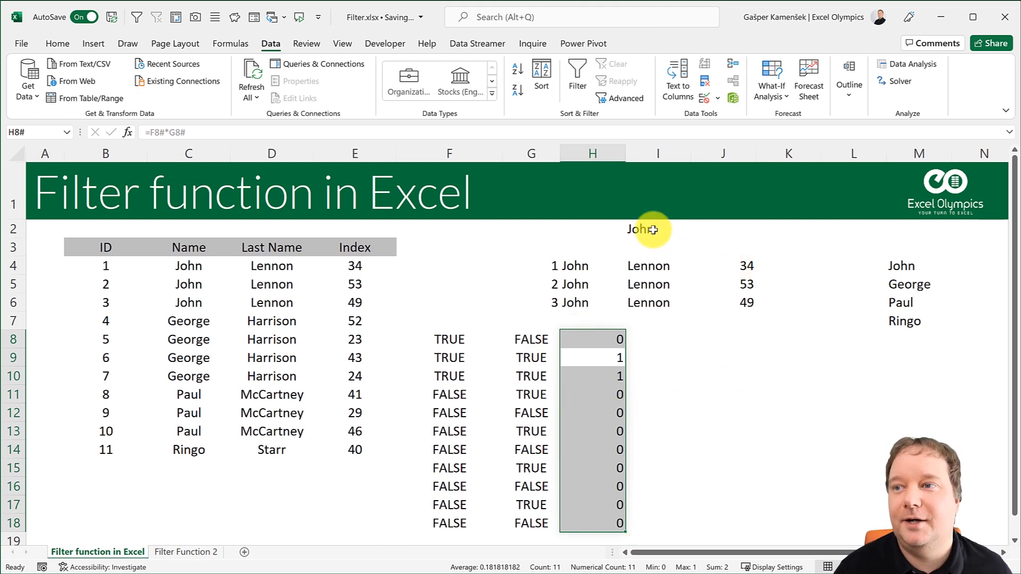
Edit G4 to =FILTER(B4:E14,(C4:C14=I2)*(E4:E14>40),"No Match"), leaving IDs 2 and 3
{"action": "left_click", "coordinate": [554, 266]}
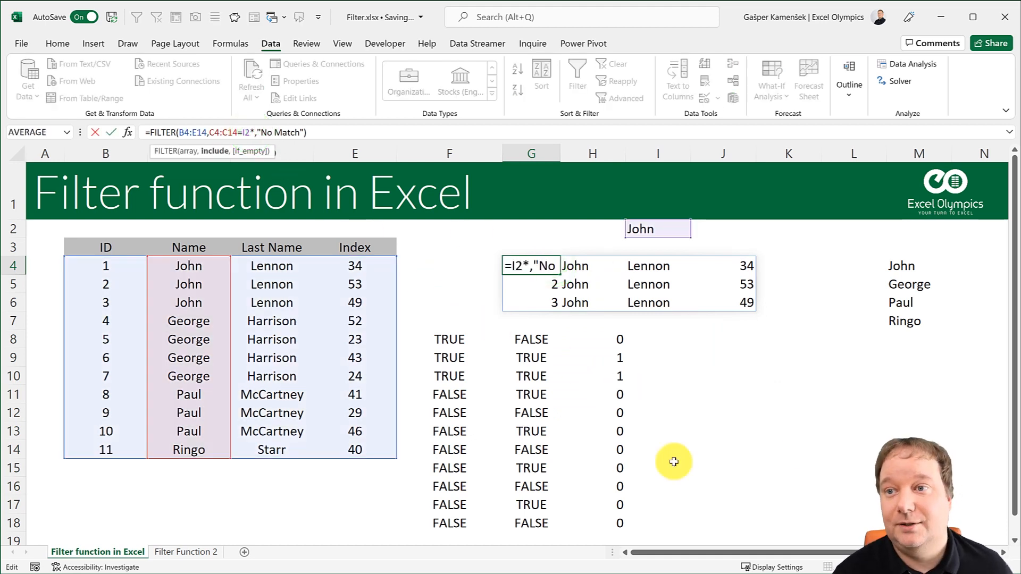
{"action": "left_click_drag", "start_coordinate": [355, 266], "coordinate": [354, 450]}
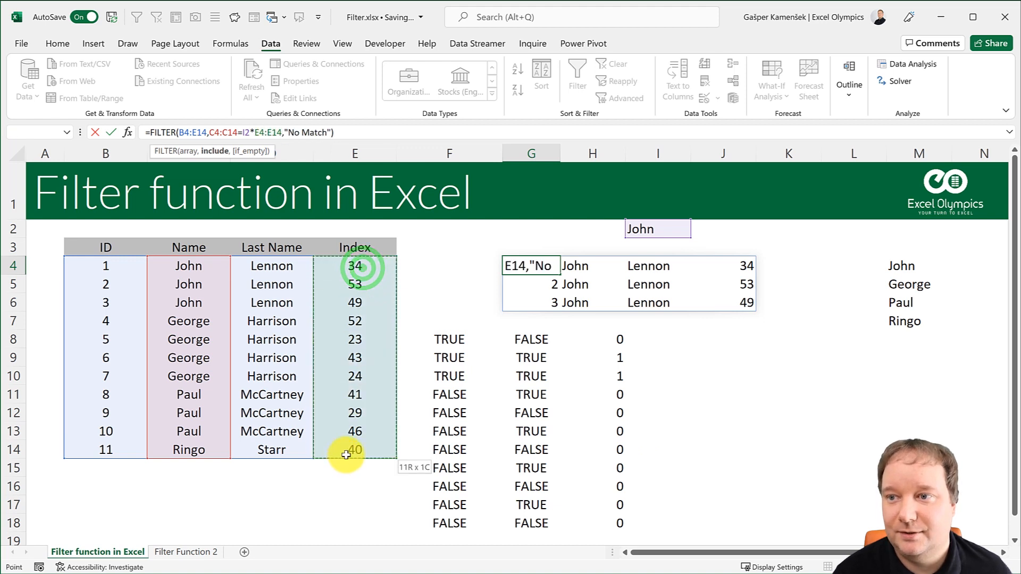
{"action": "type", "text": ">"}
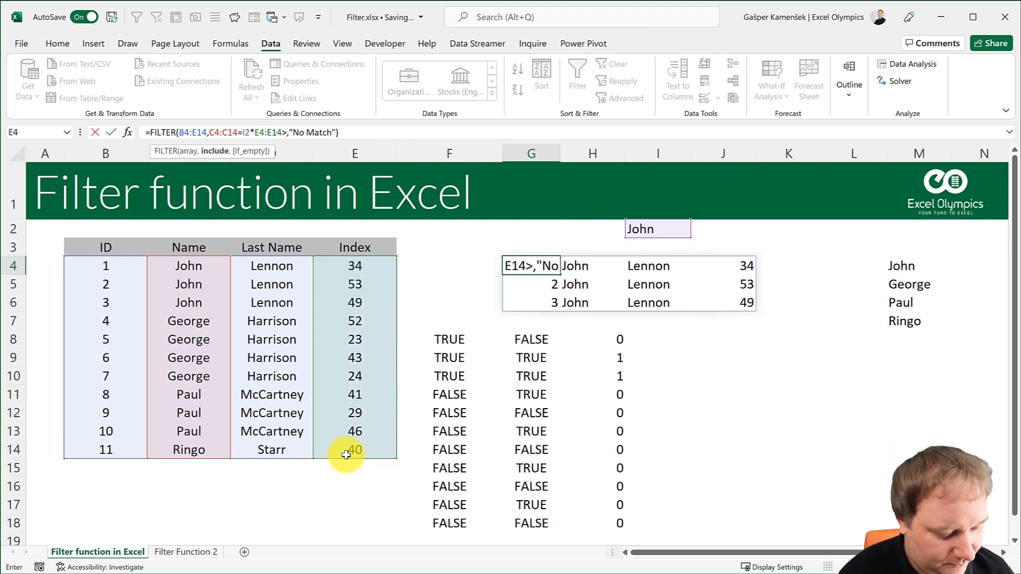
{"action": "type", "text": "40)"}
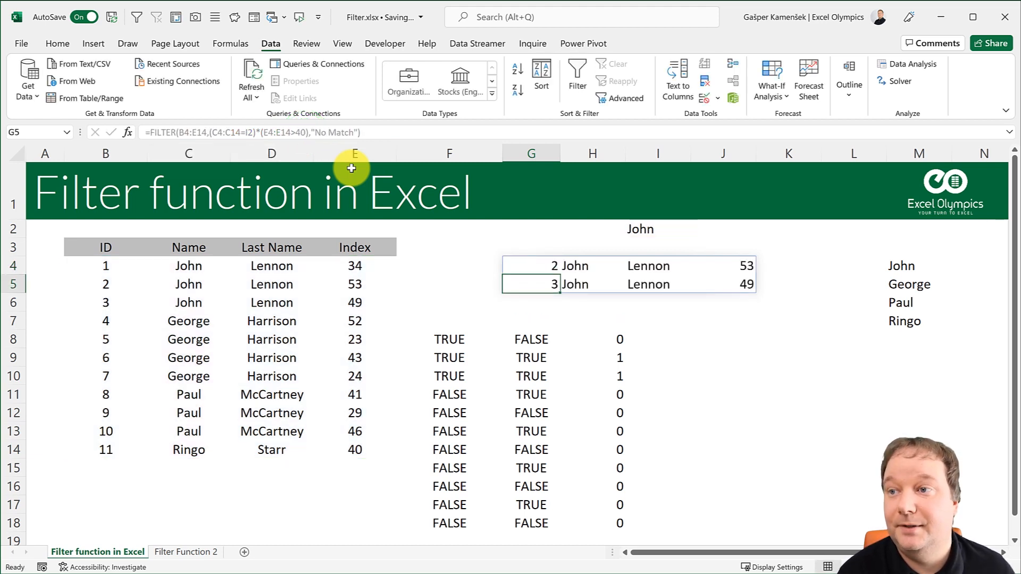
{"action": "mouse_move", "coordinate": [621, 375]}
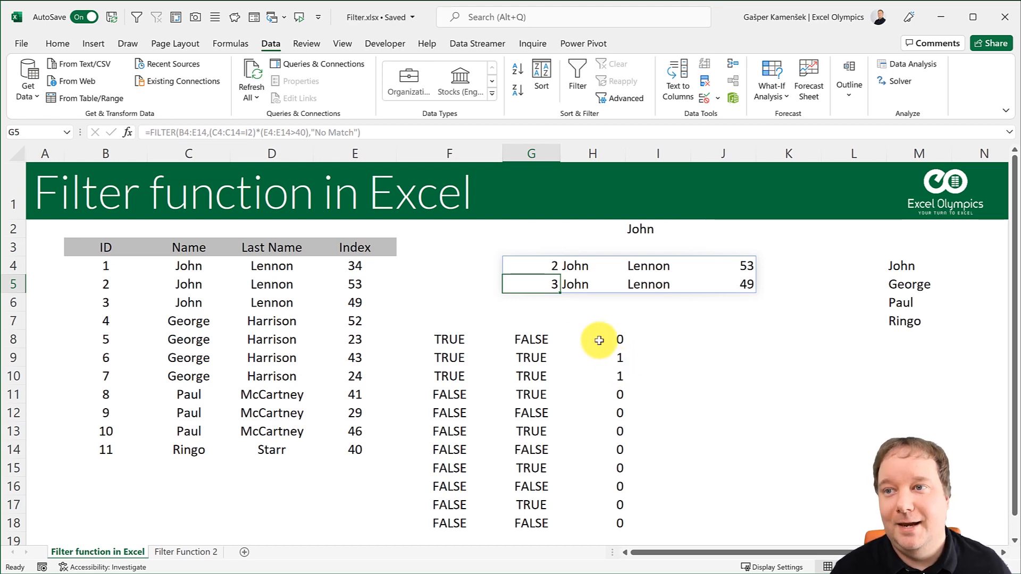
Change the H8 helper formula from =F8#*G8# to =F8#+G8#
{"action": "left_click", "coordinate": [530, 265]}
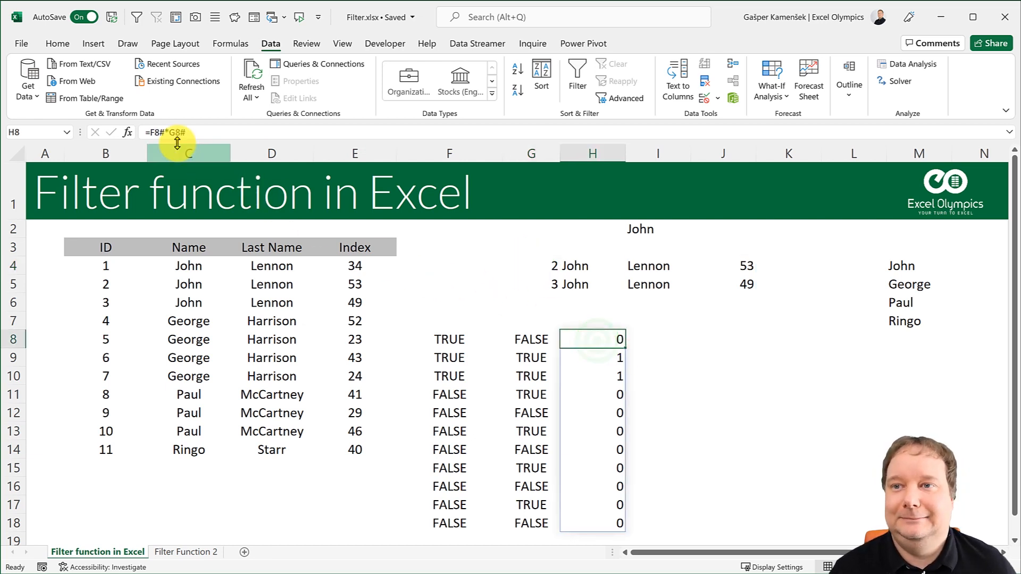
{"action": "double_click", "coordinate": [592, 338]}
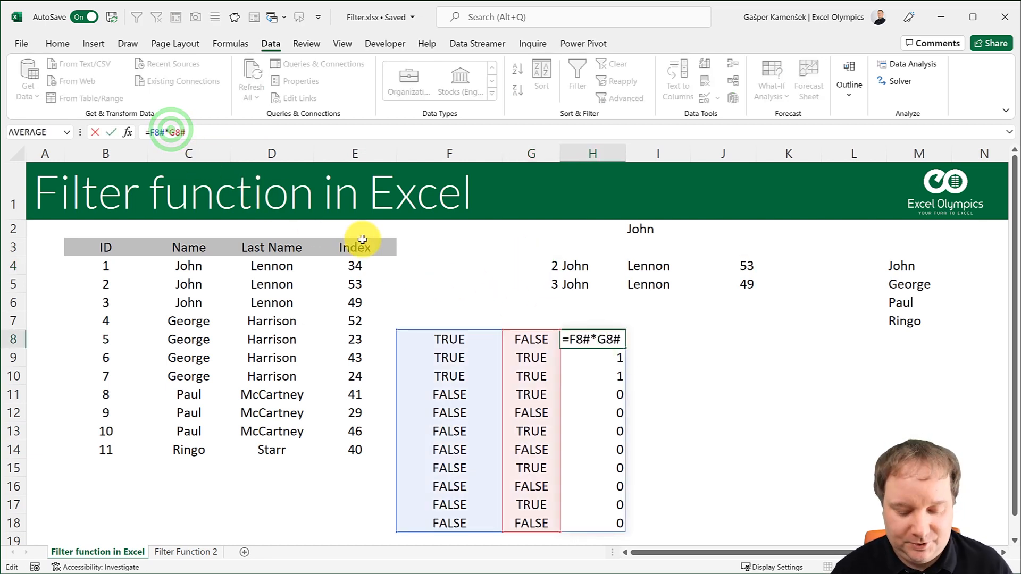
{"action": "type", "text": "+"}
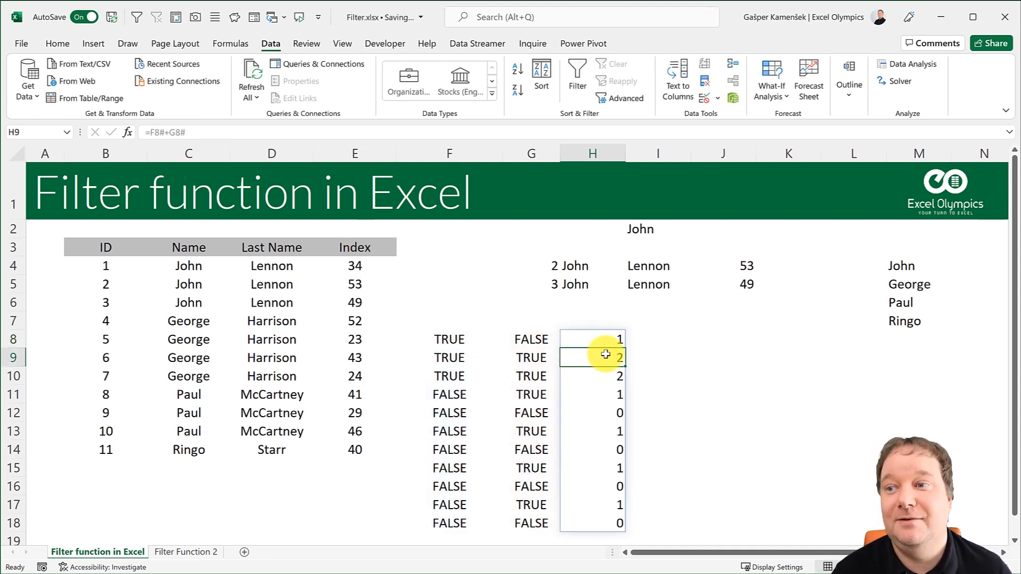
{"action": "mouse_move", "coordinate": [643, 382]}
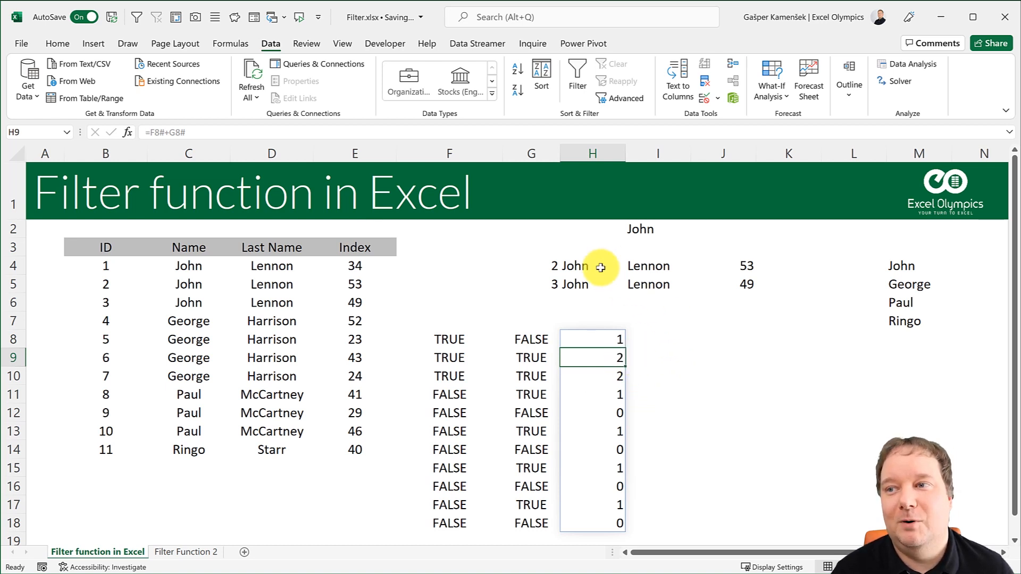
Wrap H8 as =(F8#+G8#)<>0, showing TRUE where either condition holds
{"action": "left_click", "coordinate": [531, 266]}
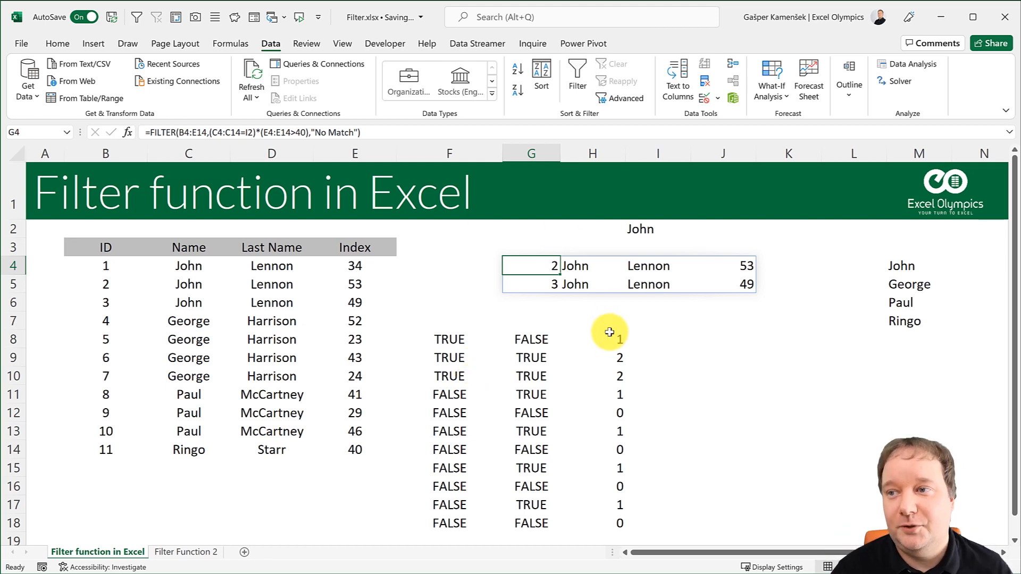
{"action": "left_click", "coordinate": [591, 338]}
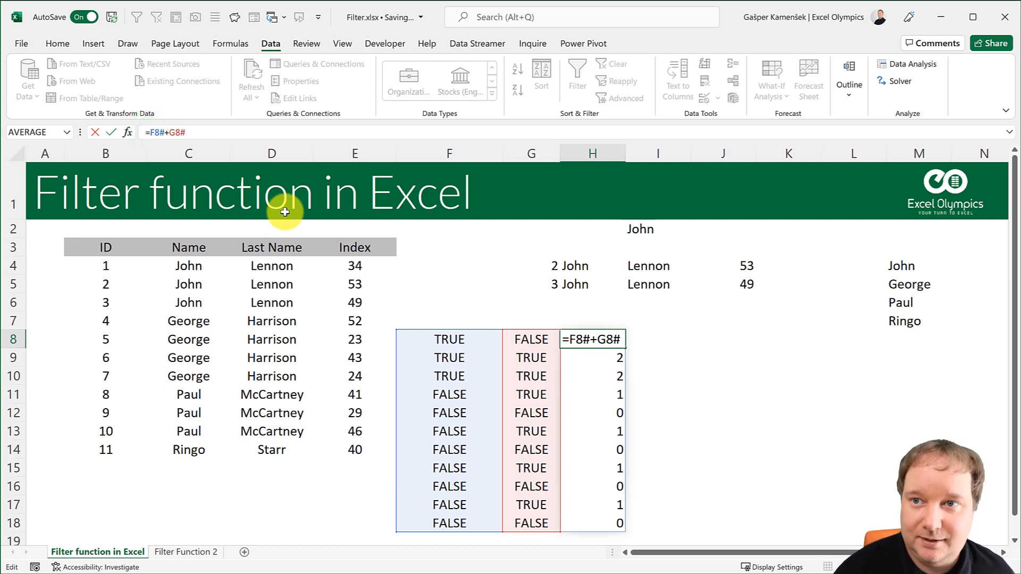
{"action": "type", "text": "("}
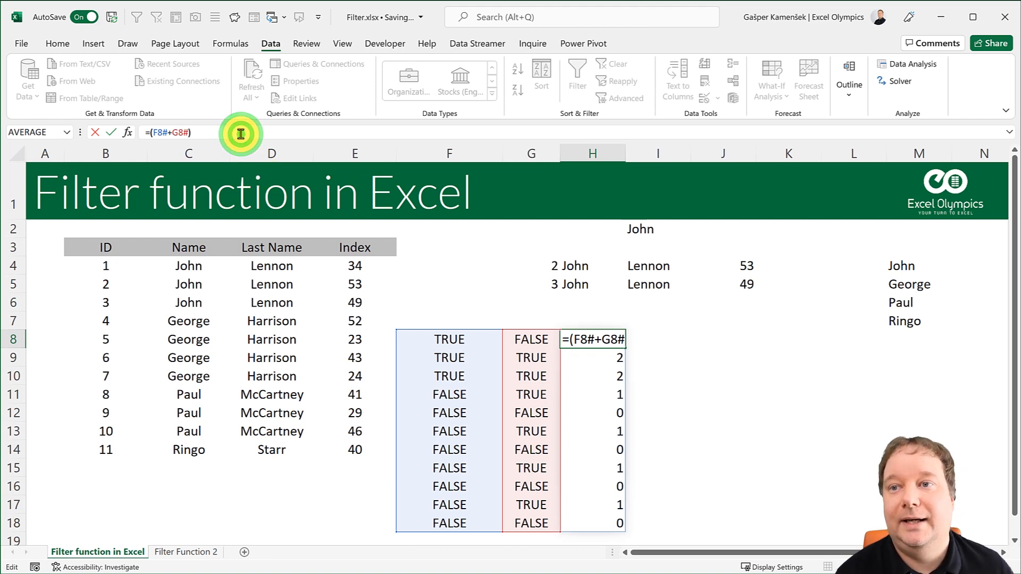
{"action": "type", "text": "<>"}
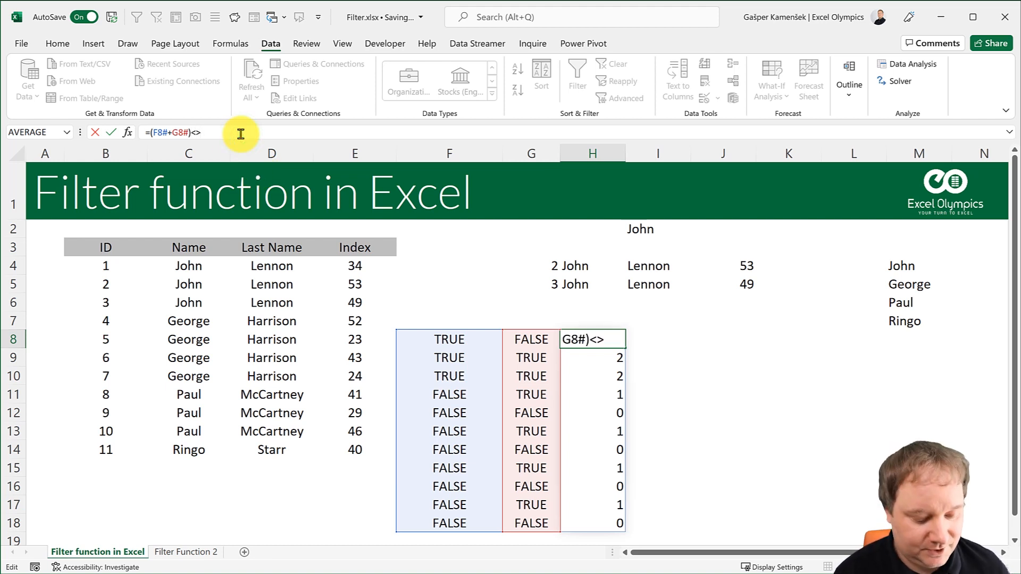
{"action": "key", "text": "enter"}
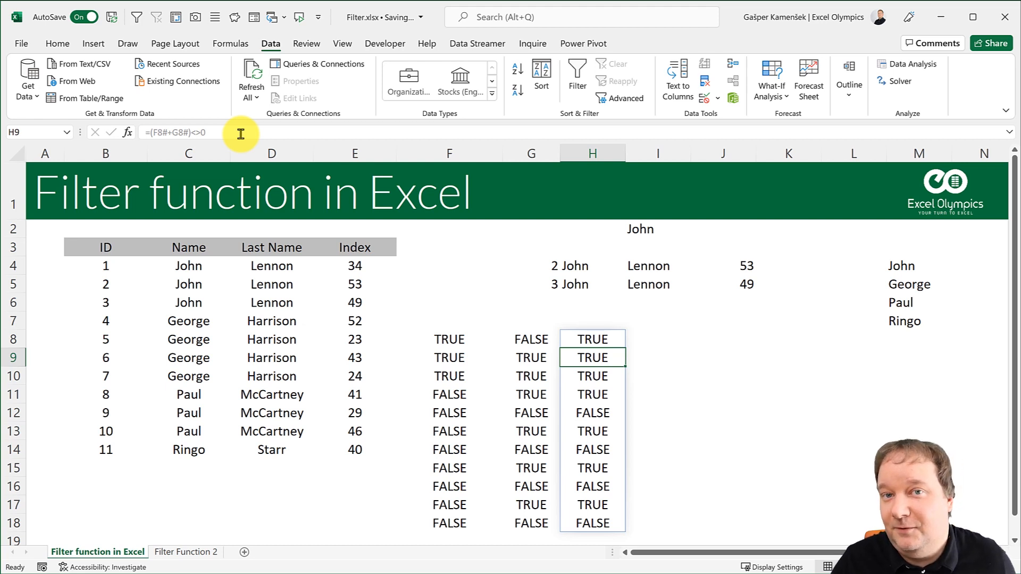
Switch FILTER to OR logic (conditions added, <>0) and clear the helper cells blocking the spill
{"action": "left_click", "coordinate": [591, 338]}
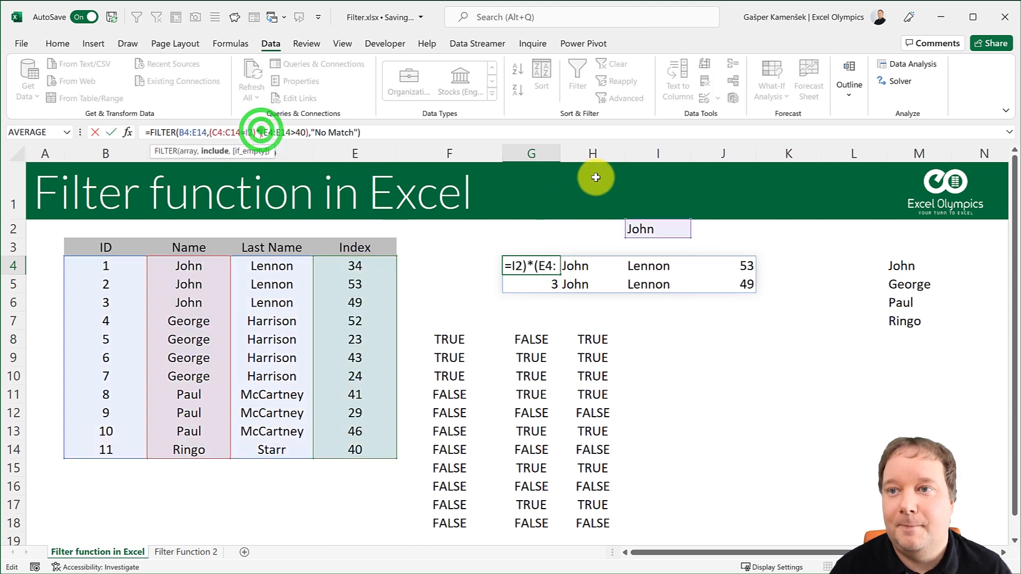
{"action": "type", "text": "+"}
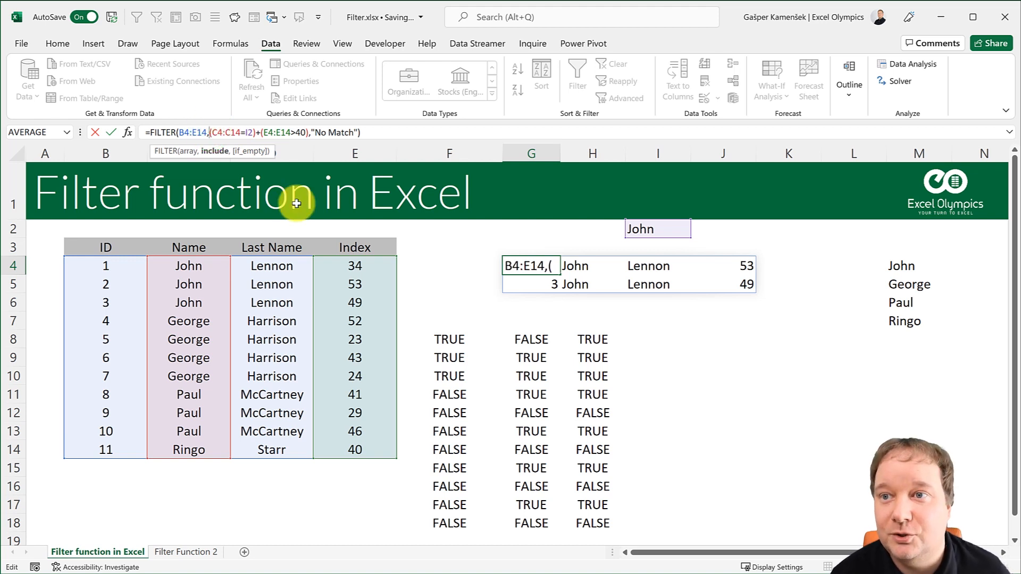
{"action": "type", "text": "("}
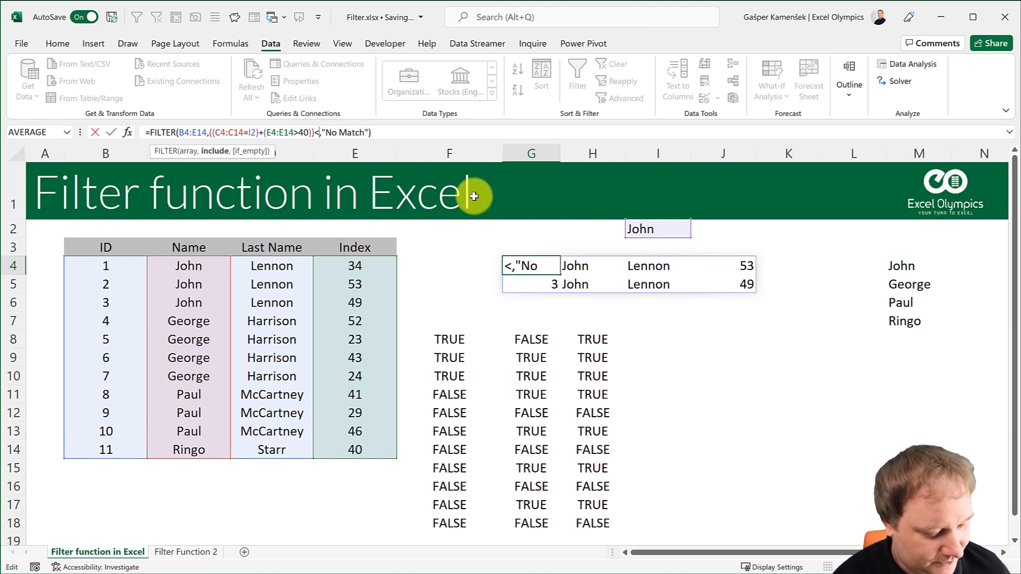
{"action": "key", "text": "Enter"}
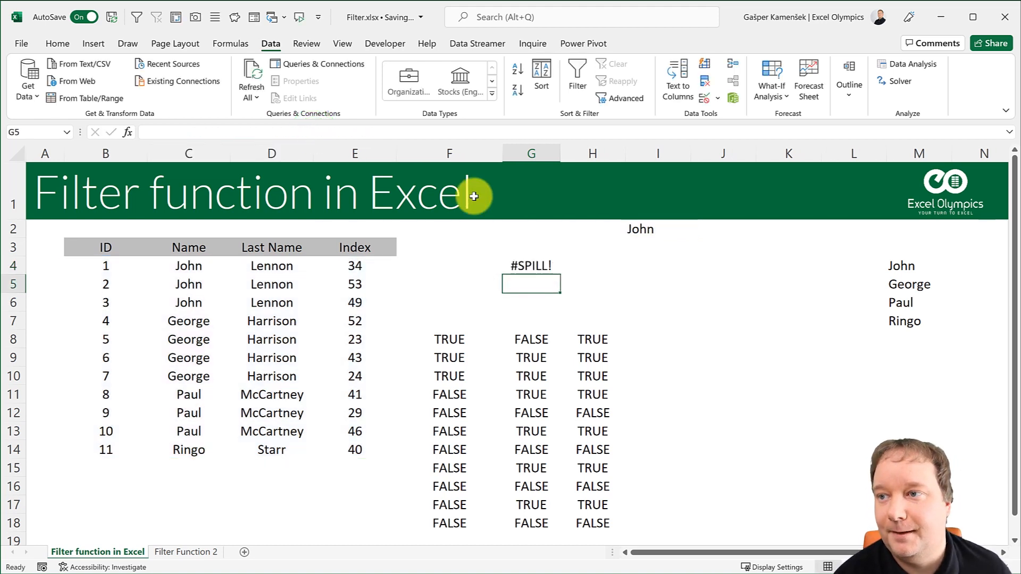
{"action": "left_click", "coordinate": [531, 265]}
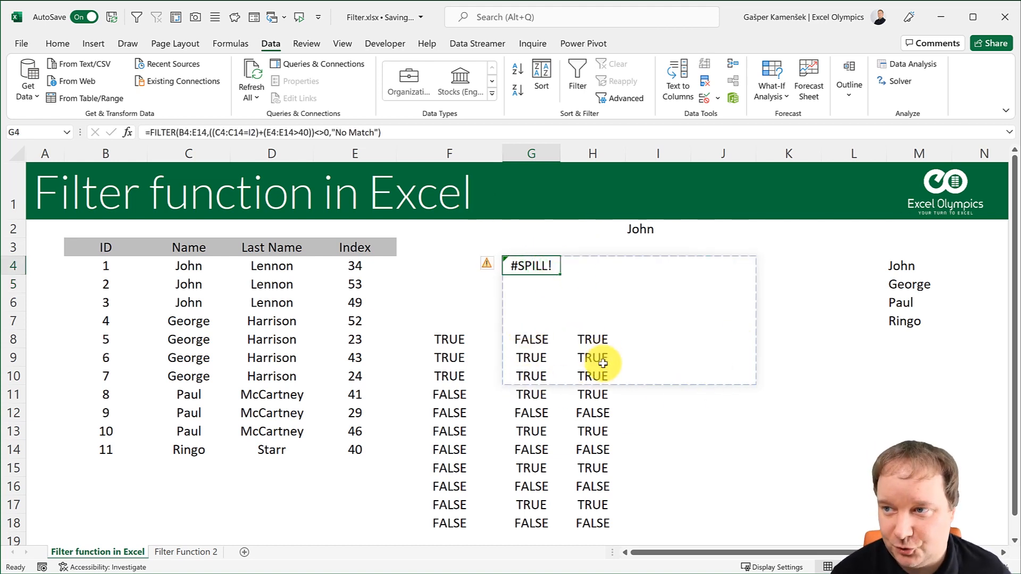
{"action": "left_click", "coordinate": [448, 339]}
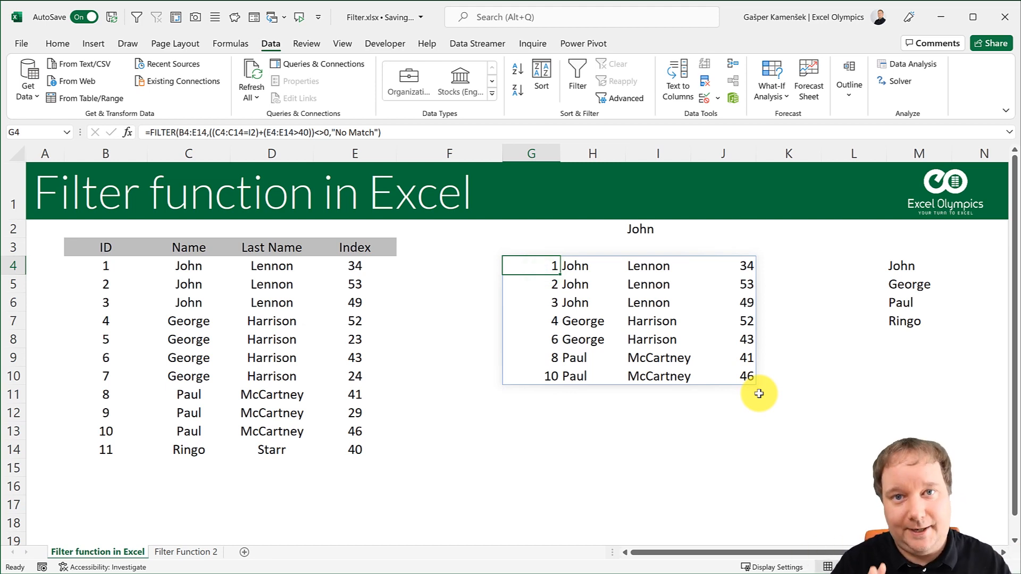
{"action": "mouse_move", "coordinate": [538, 376]}
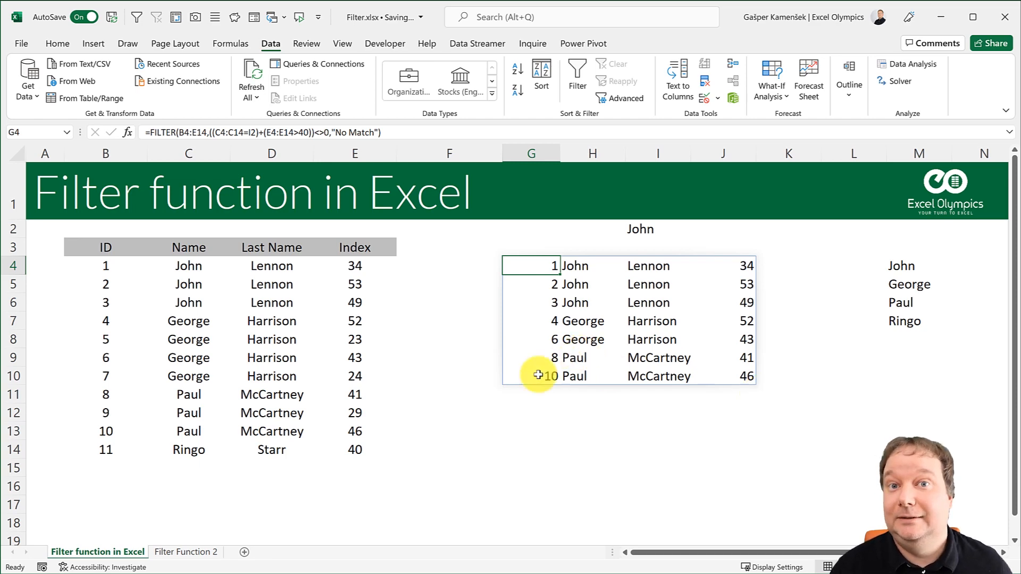
On the Filter Function 2 sheet, set Index to Yes and Last Name to No
{"action": "left_click", "coordinate": [186, 551]}
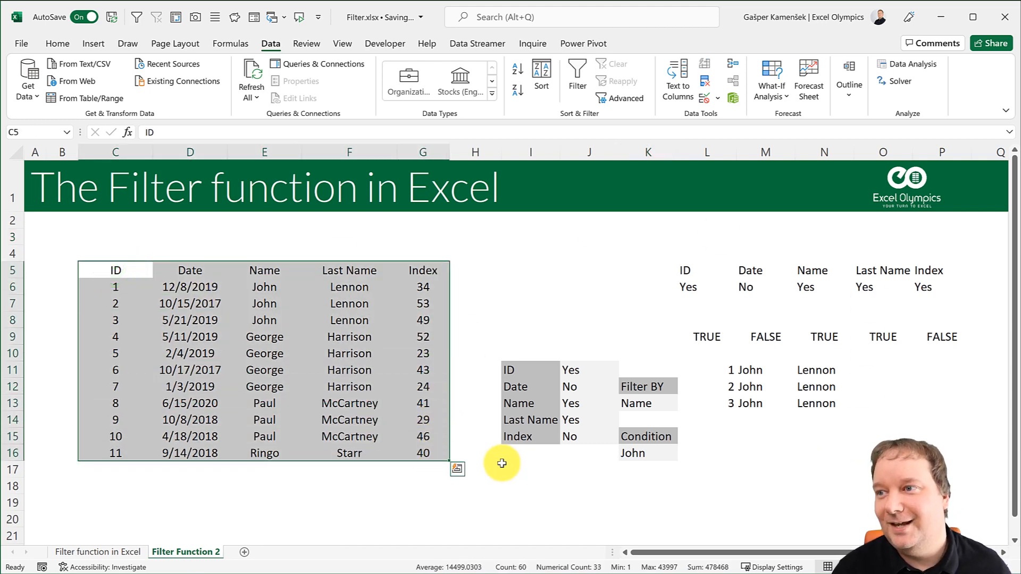
{"action": "mouse_move", "coordinate": [722, 365]}
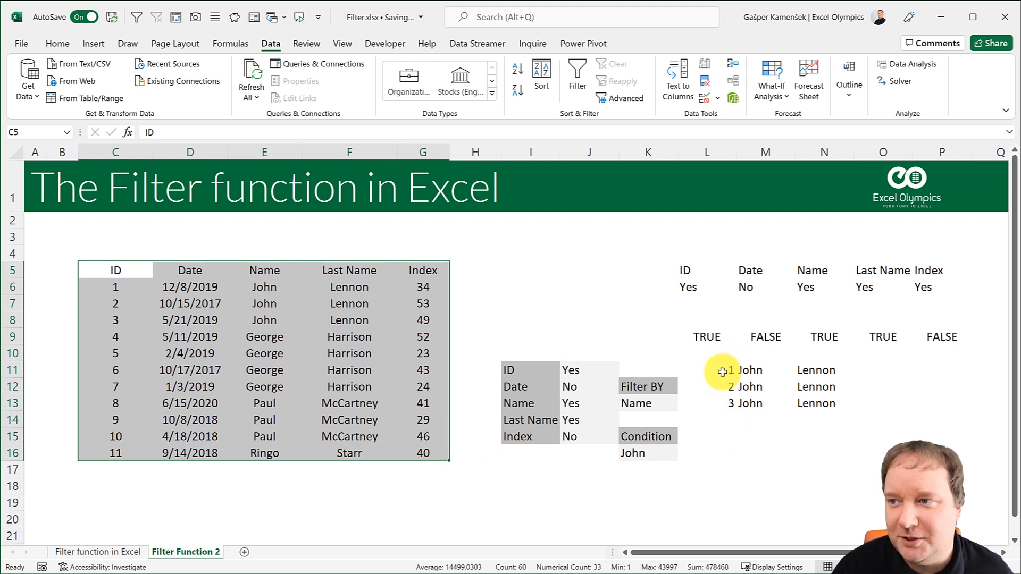
{"action": "left_click", "coordinate": [824, 436]}
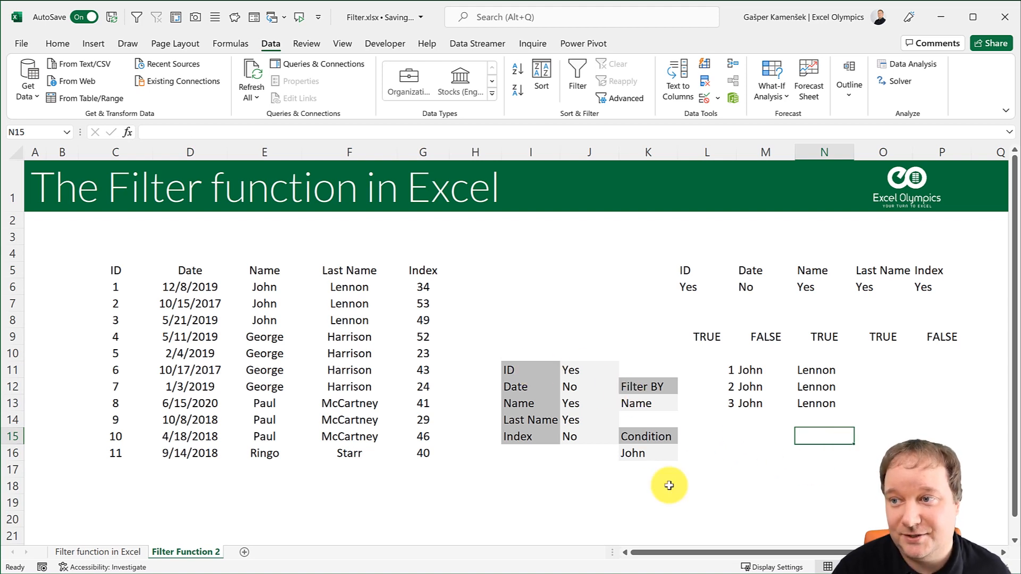
{"action": "left_click", "coordinate": [588, 369]}
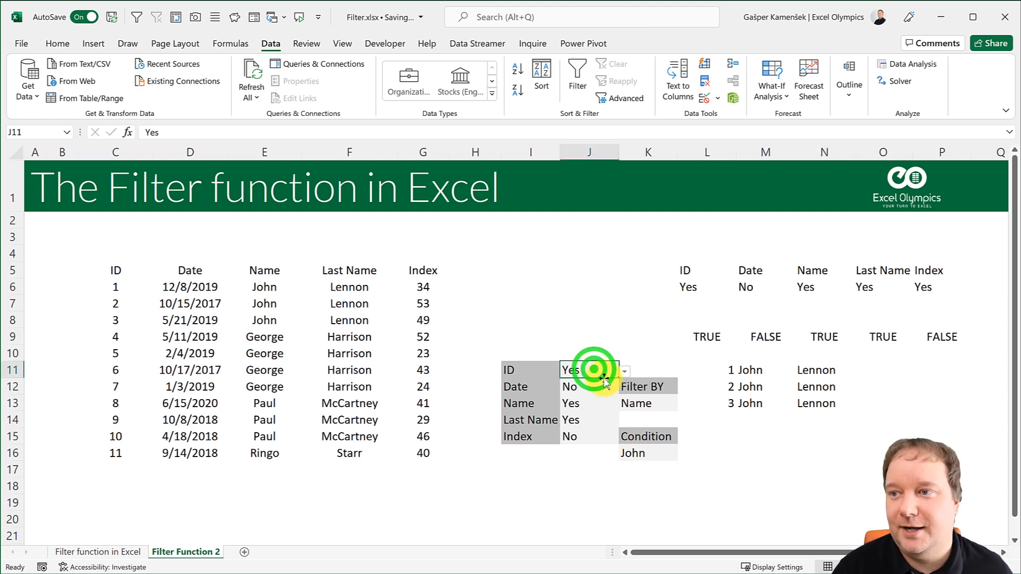
{"action": "left_click", "coordinate": [571, 386]}
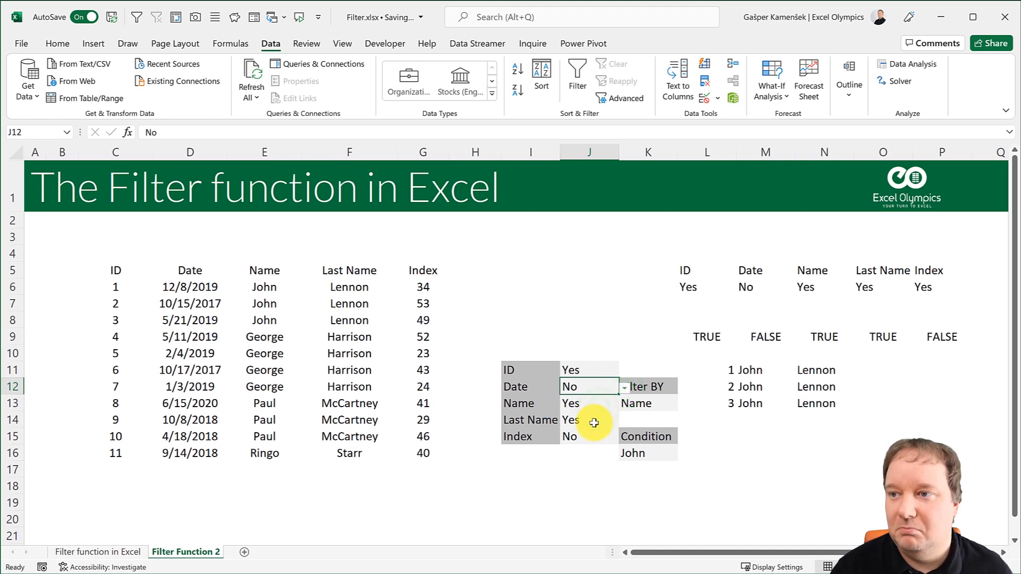
{"action": "left_click", "coordinate": [615, 435]}
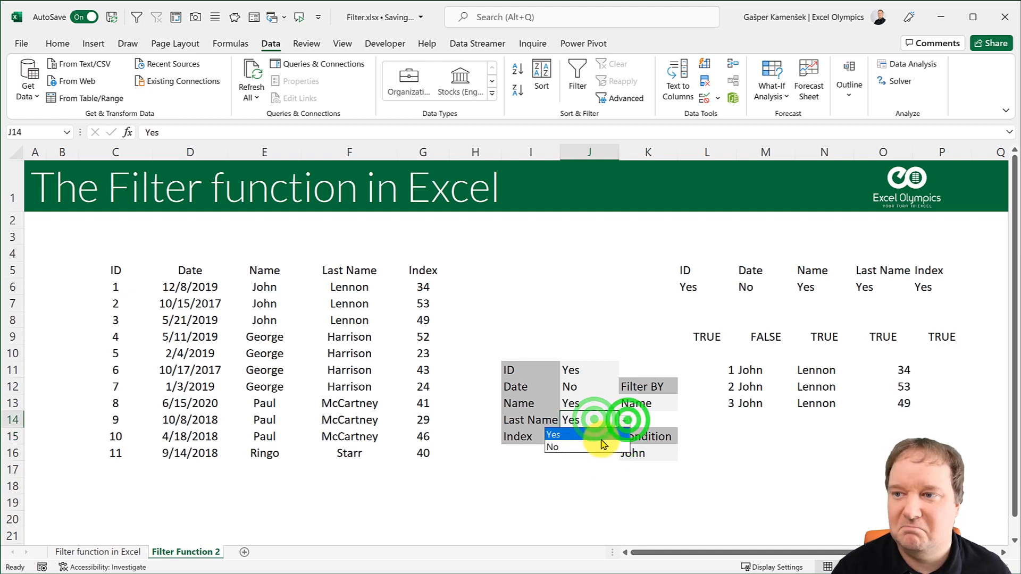
{"action": "left_click", "coordinate": [554, 434]}
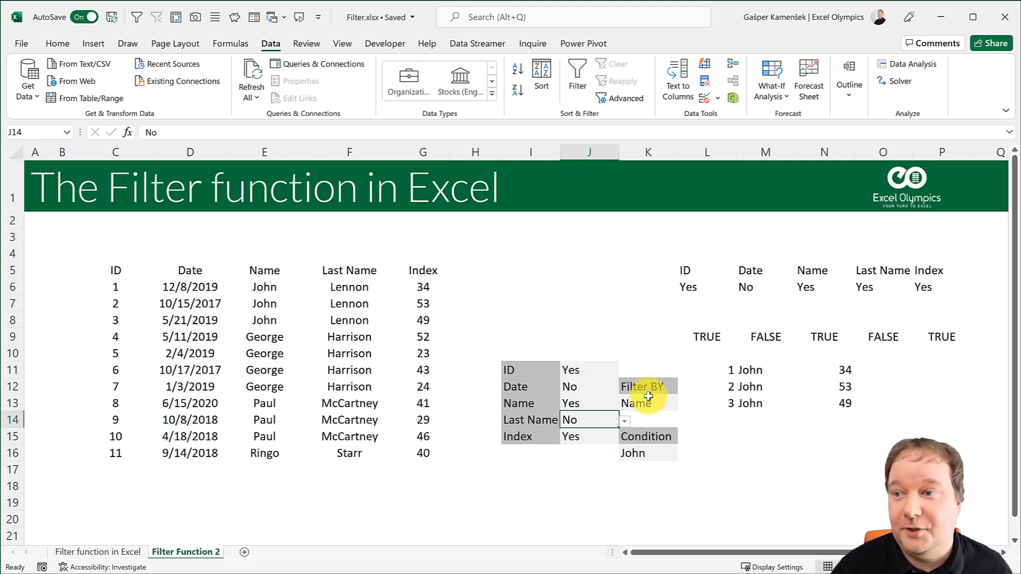
{"action": "mouse_move", "coordinate": [651, 403]}
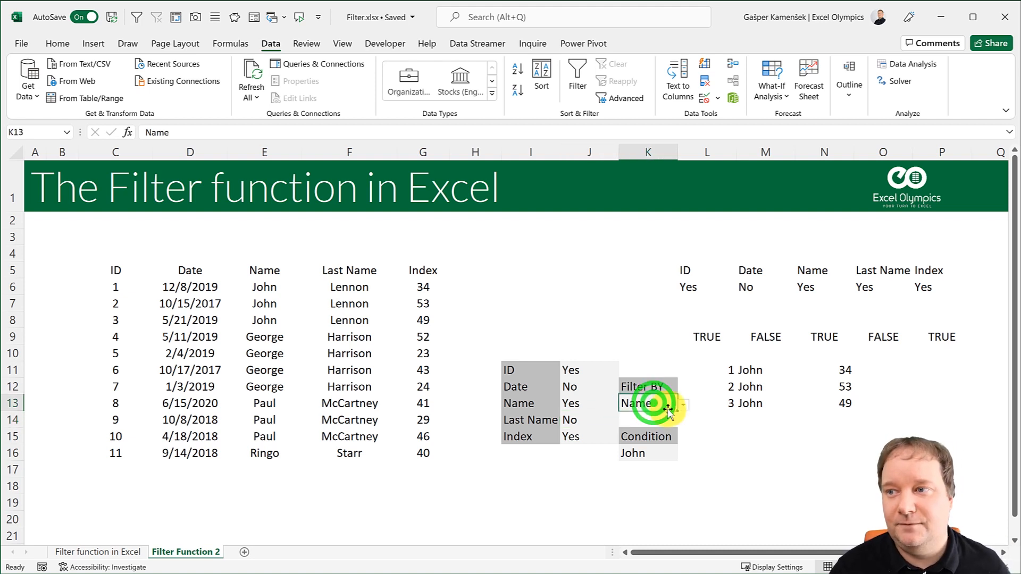
Change Filter BY from ID to Last Name, enter 'Lennon', and set Last Name to Yes
{"action": "left_click", "coordinate": [682, 403]}
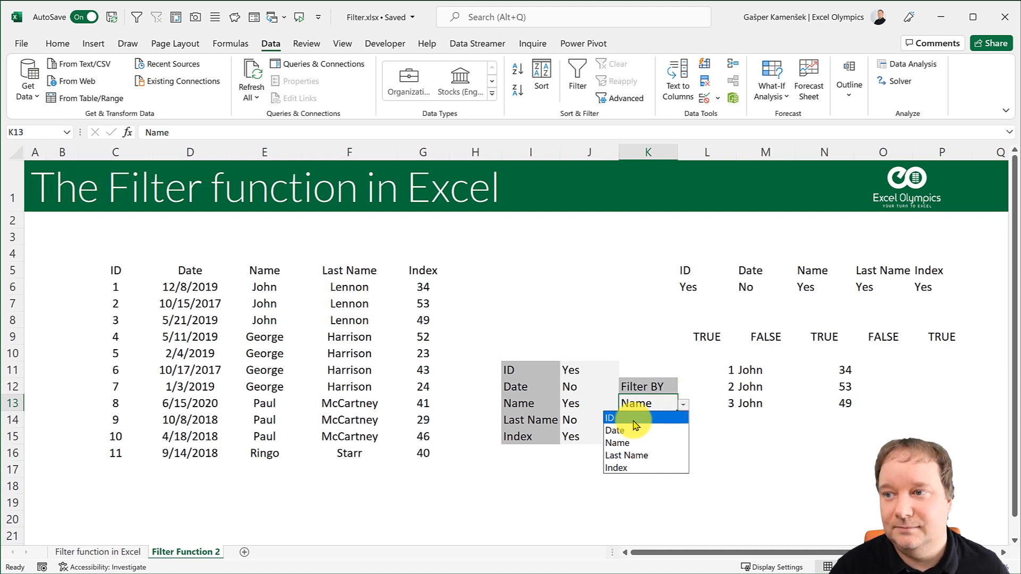
{"action": "left_click", "coordinate": [609, 417]}
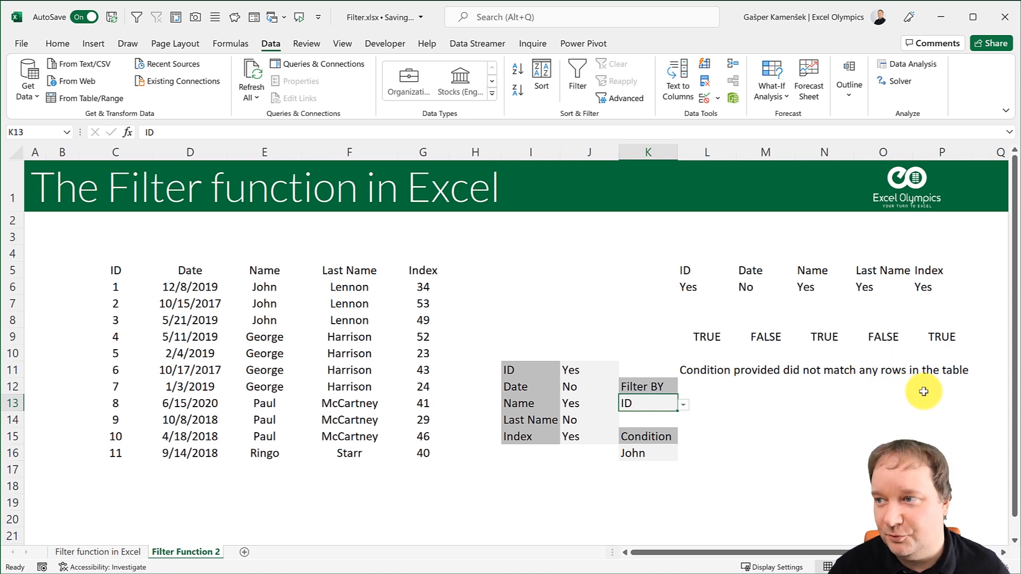
{"action": "mouse_move", "coordinate": [658, 452]}
{"action": "type", "text": "5"}
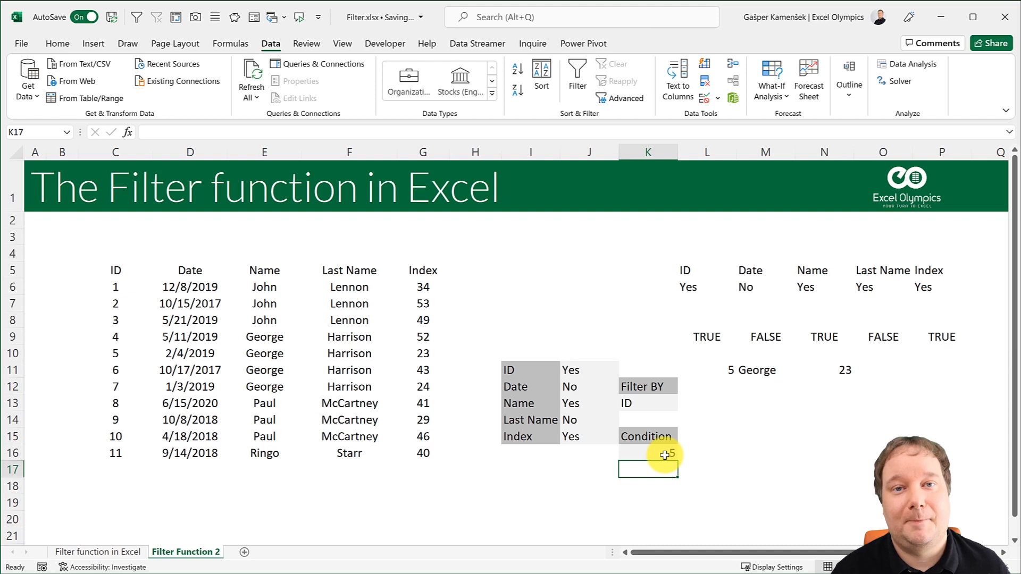
{"action": "left_click", "coordinate": [648, 402]}
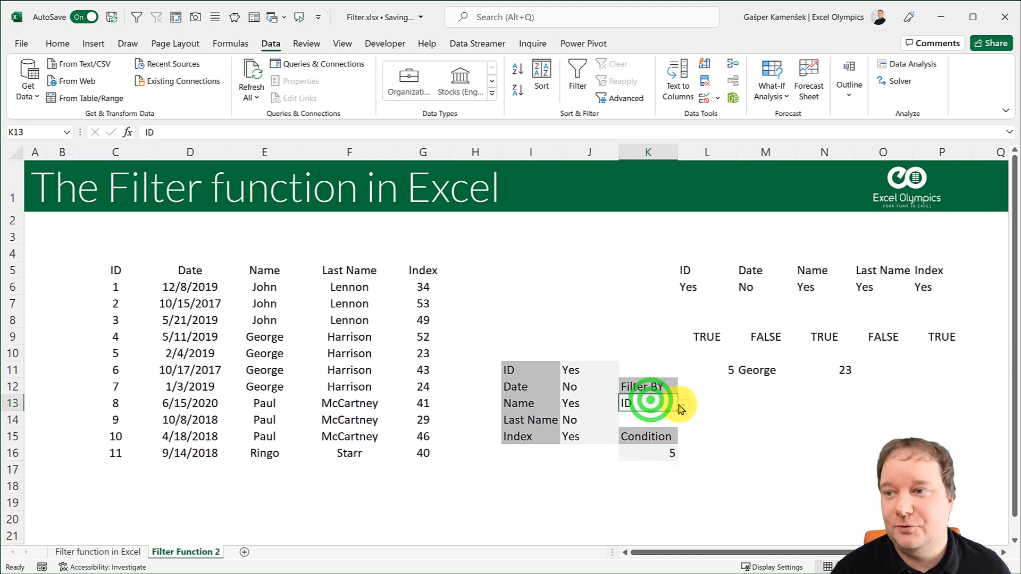
{"action": "left_click", "coordinate": [682, 403]}
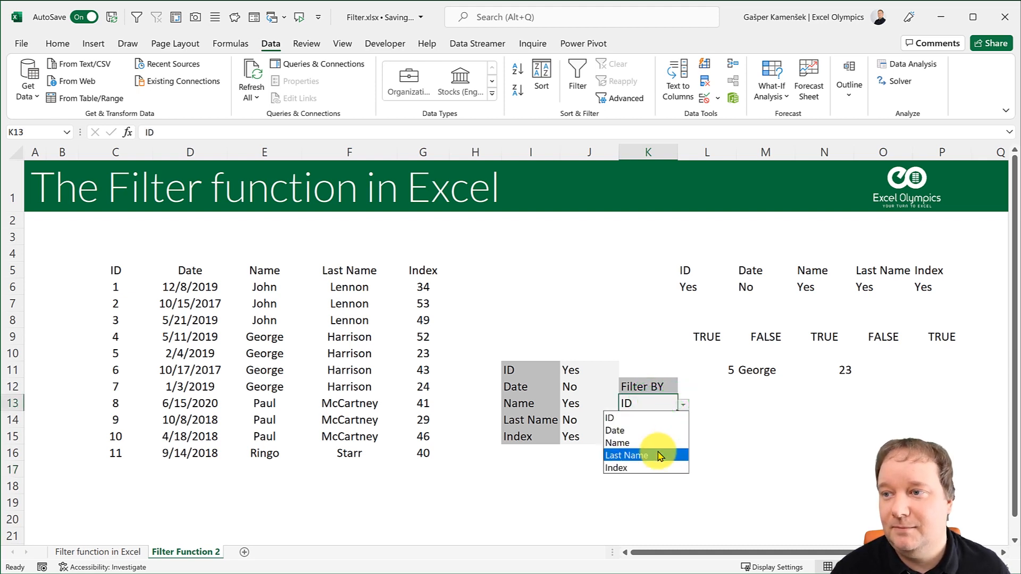
{"action": "left_click", "coordinate": [628, 454]}
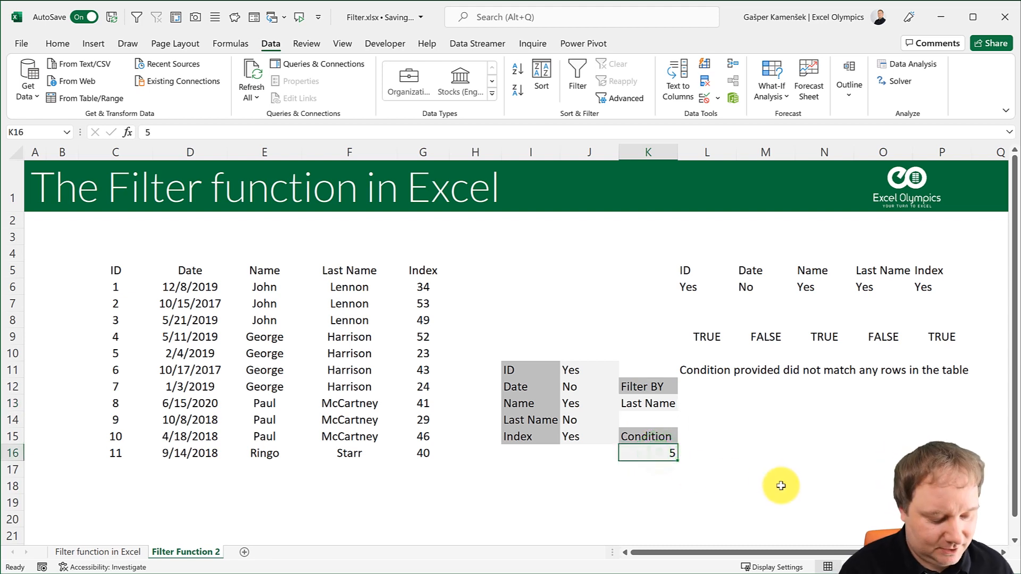
{"action": "type", "text": "Lennon"}
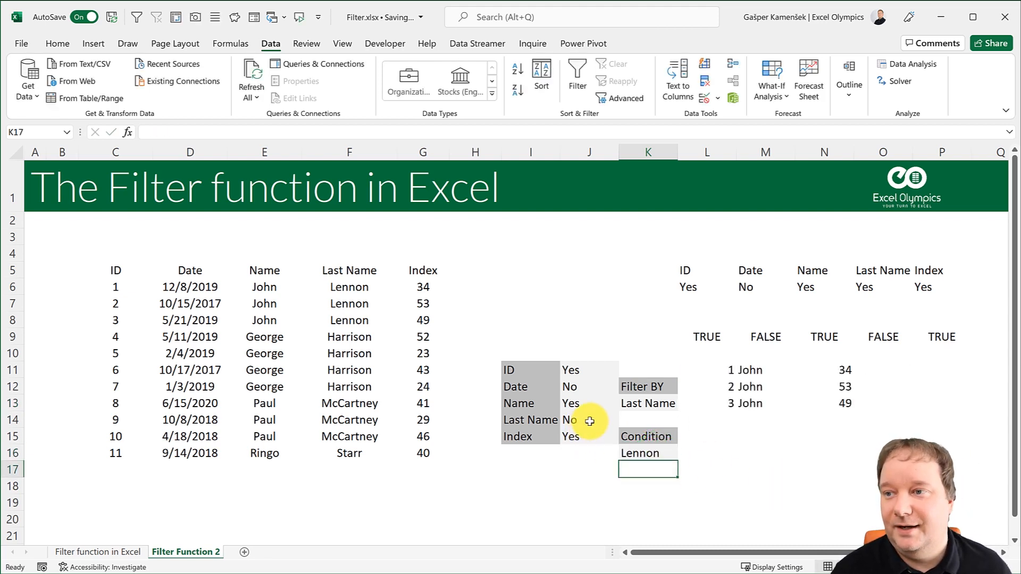
{"action": "left_click", "coordinate": [571, 420]}
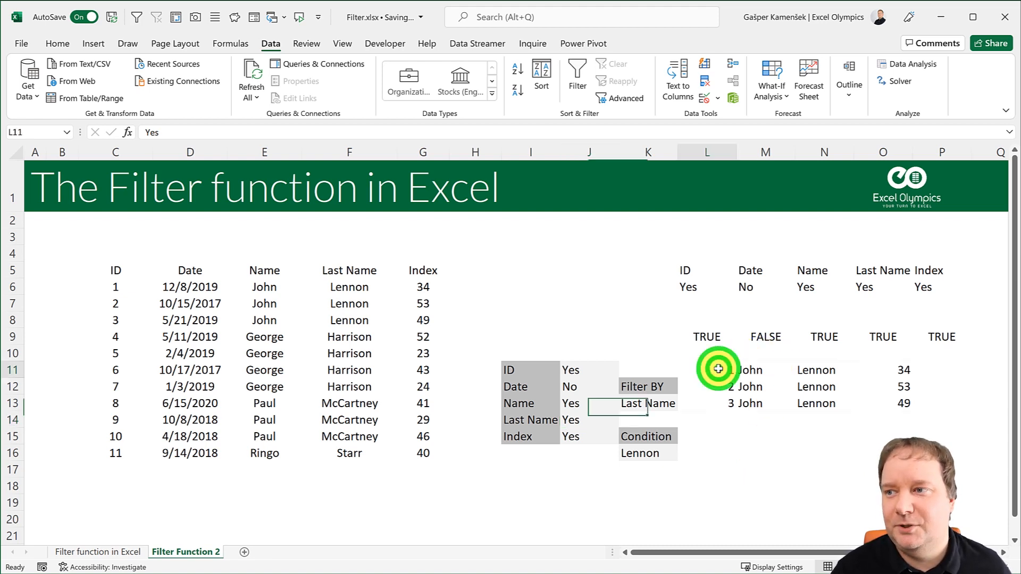
{"action": "left_click", "coordinate": [707, 369]}
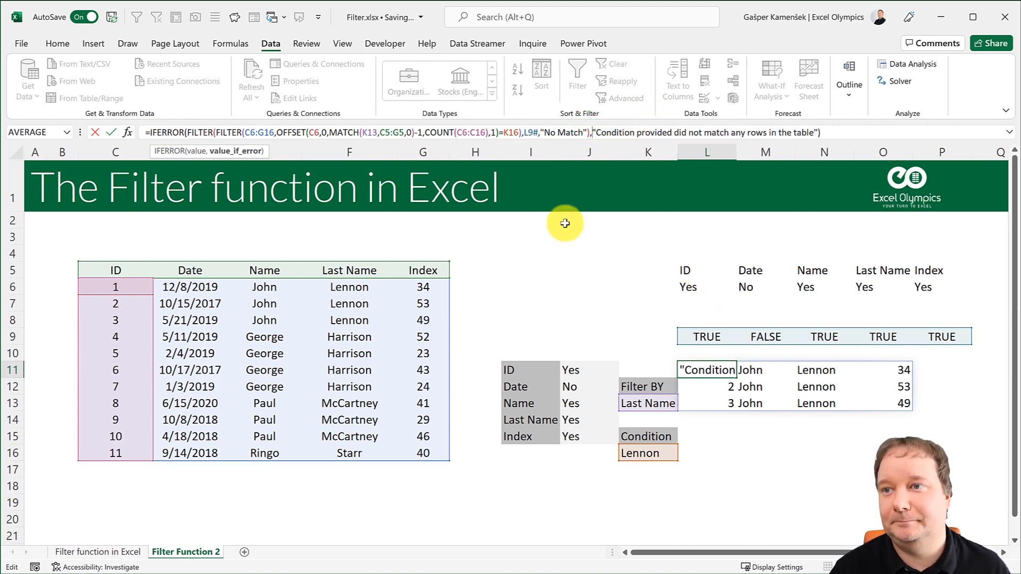
{"action": "mouse_move", "coordinate": [226, 115]}
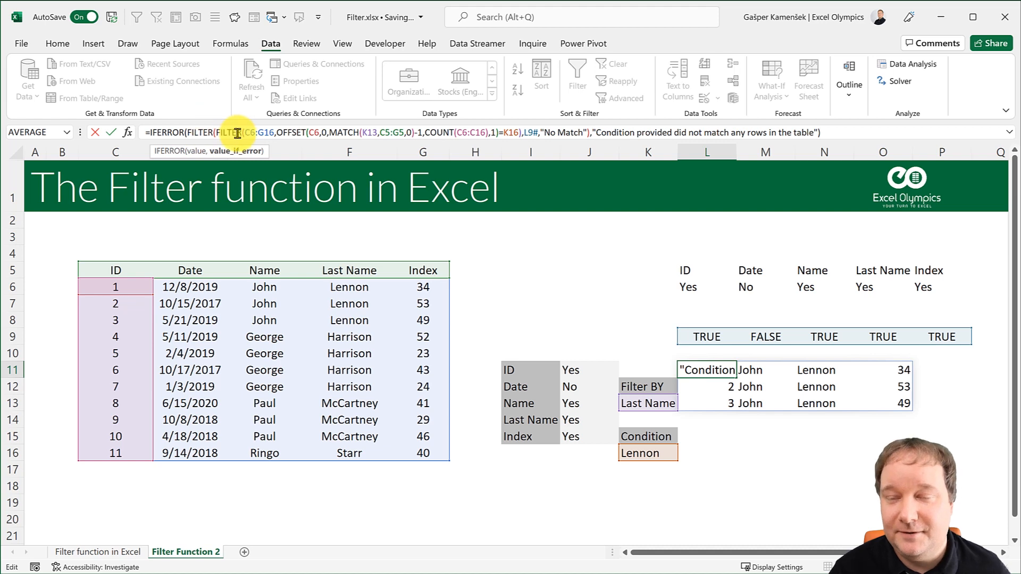
{"action": "mouse_move", "coordinate": [493, 284]}
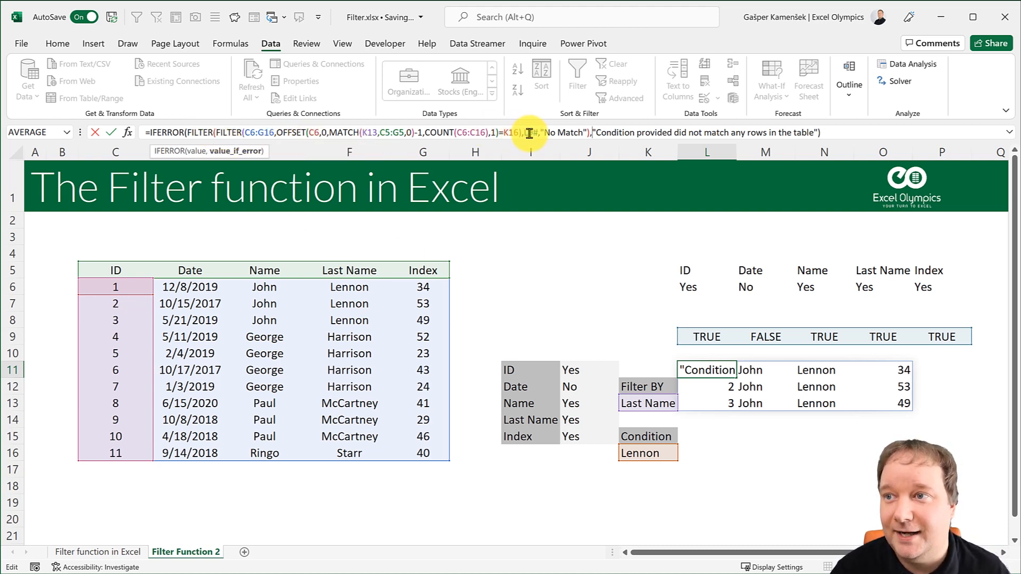
{"action": "left_click", "coordinate": [528, 132]}
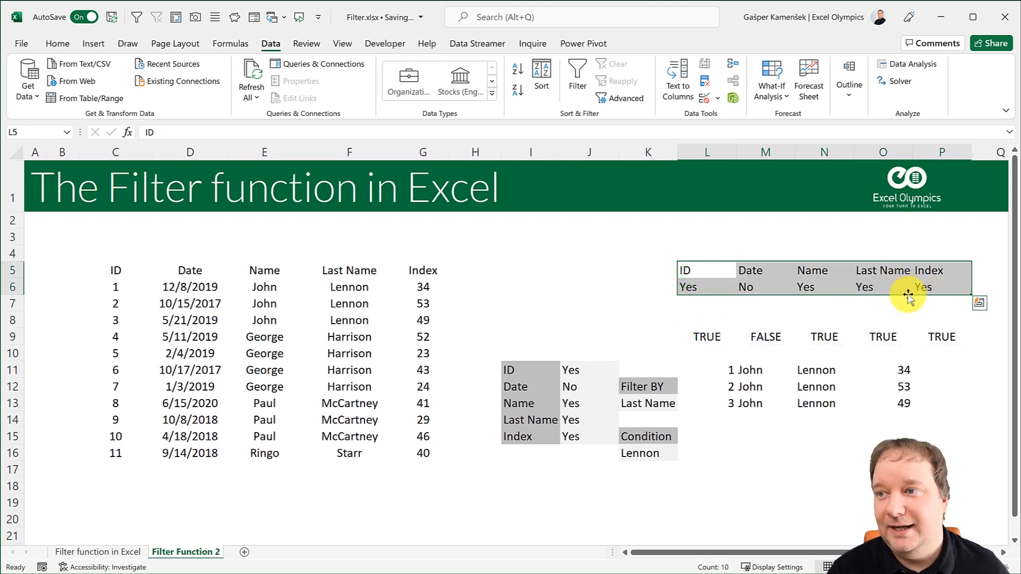
{"action": "mouse_move", "coordinate": [709, 299]}
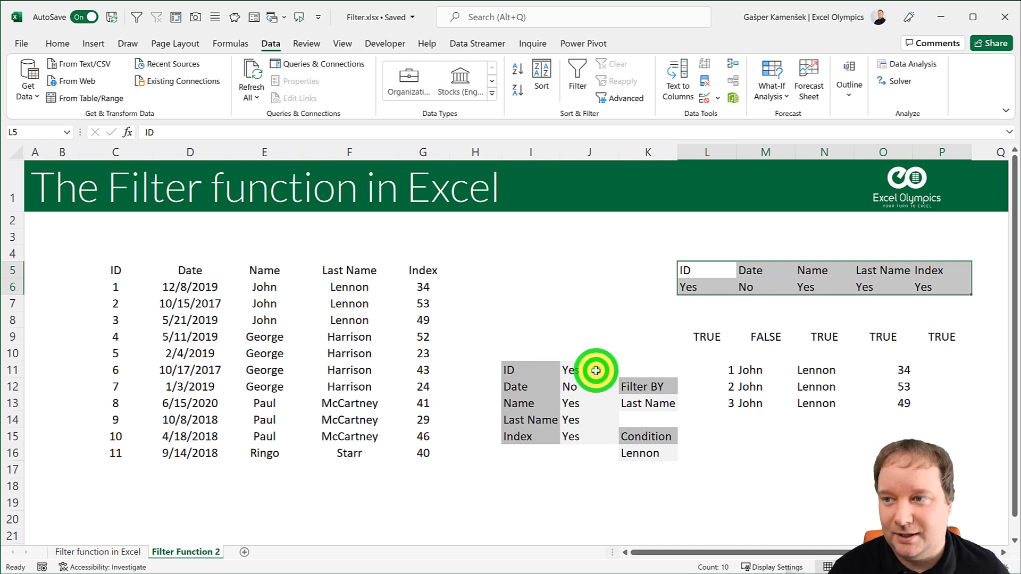
{"action": "left_click", "coordinate": [589, 370]}
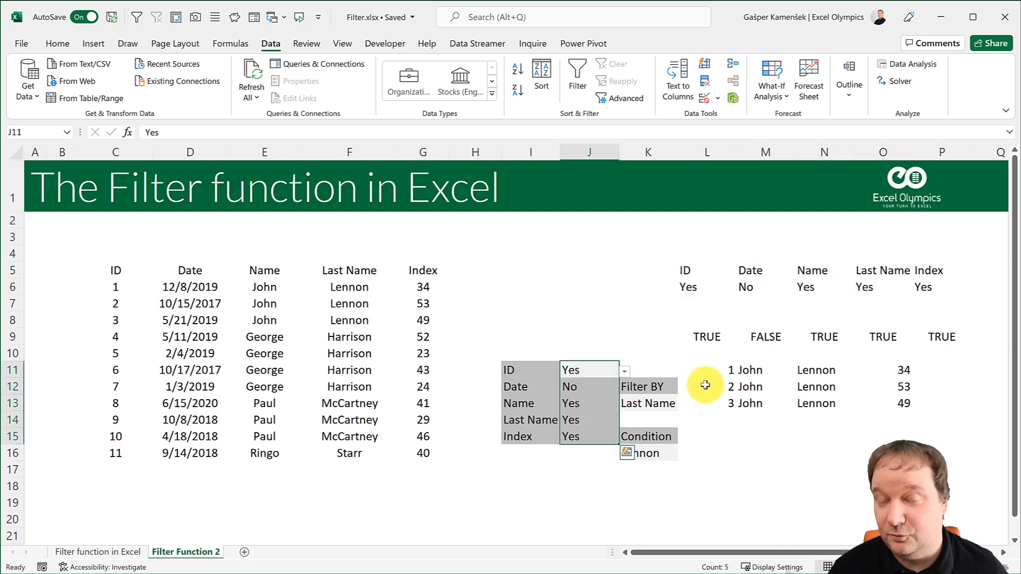
{"action": "mouse_move", "coordinate": [719, 332]}
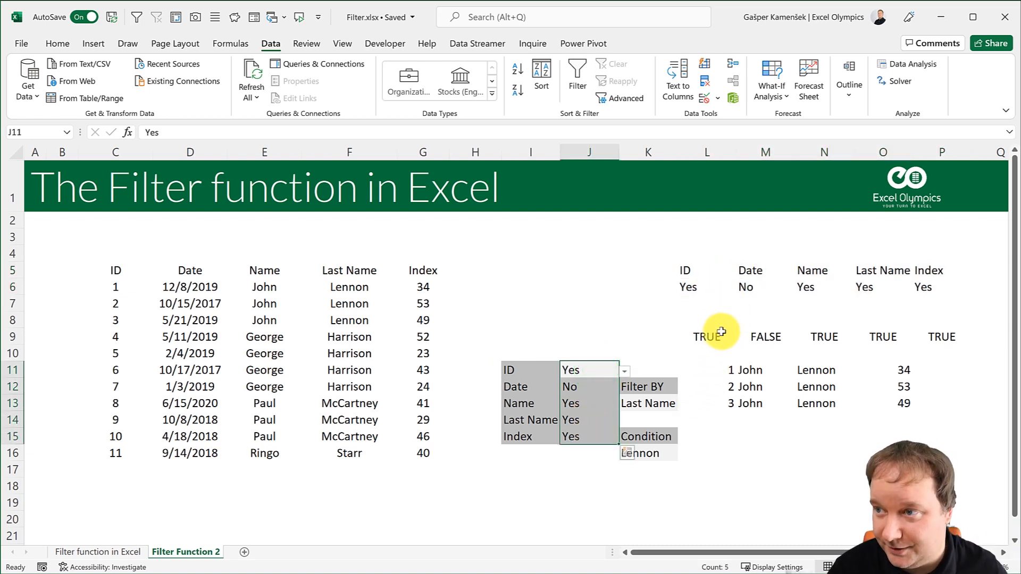
{"action": "left_click", "coordinate": [707, 337]}
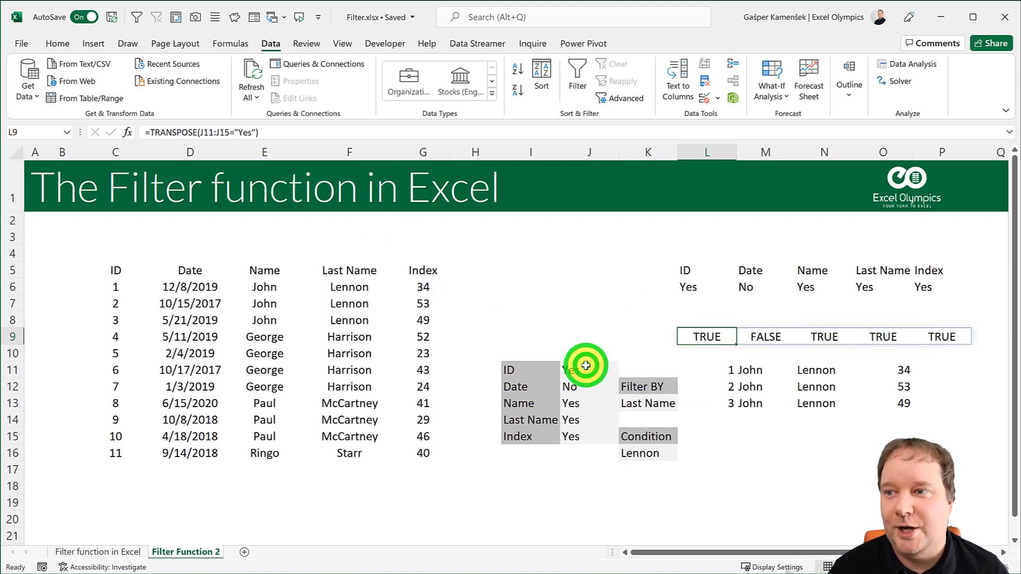
{"action": "left_click", "coordinate": [583, 369]}
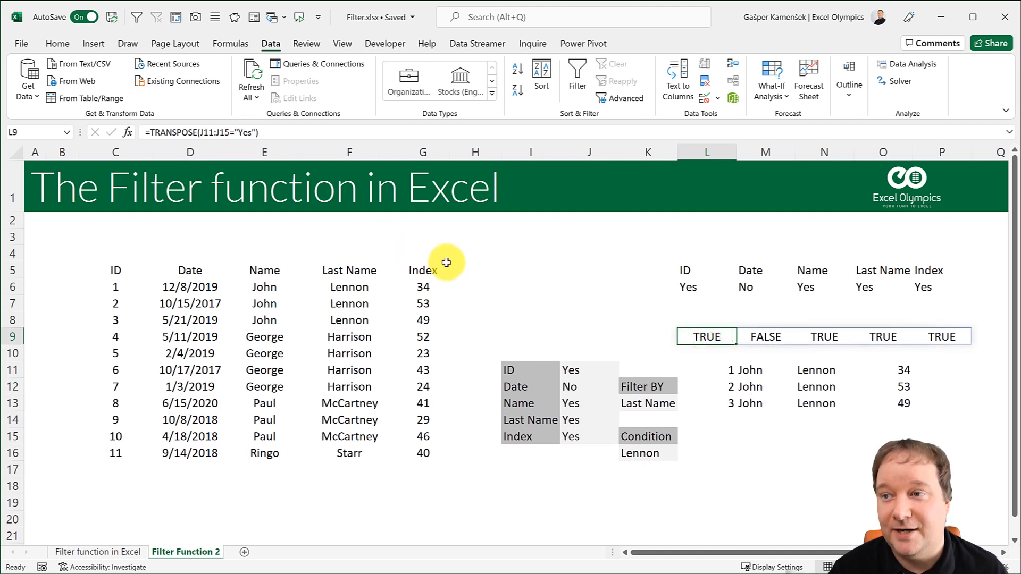
{"action": "left_click", "coordinate": [531, 236]}
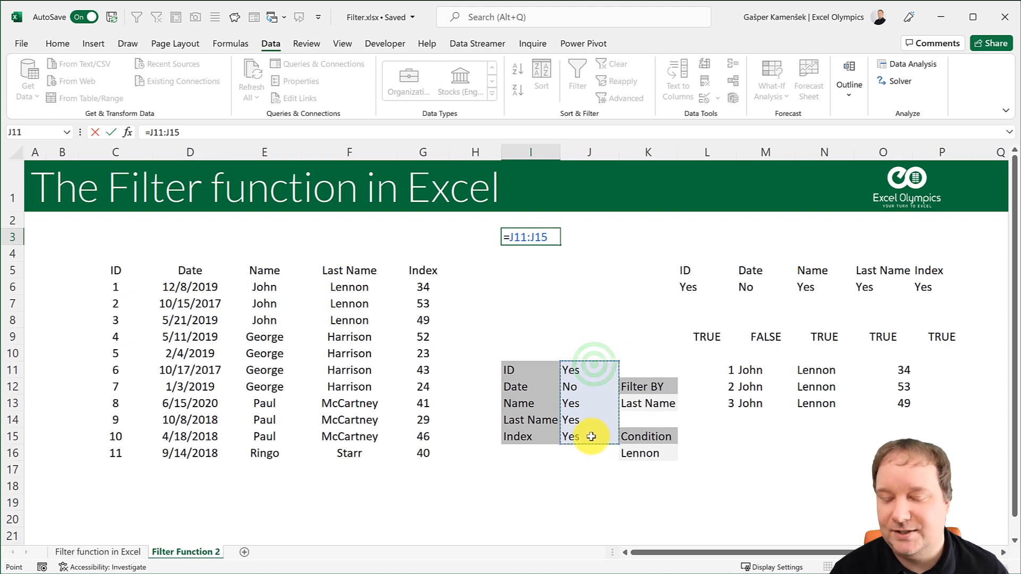
Finish the test formula =J11:J15="Yes" in I3 and check its TRUE/FALSE results
{"action": "type", "text": "\""}
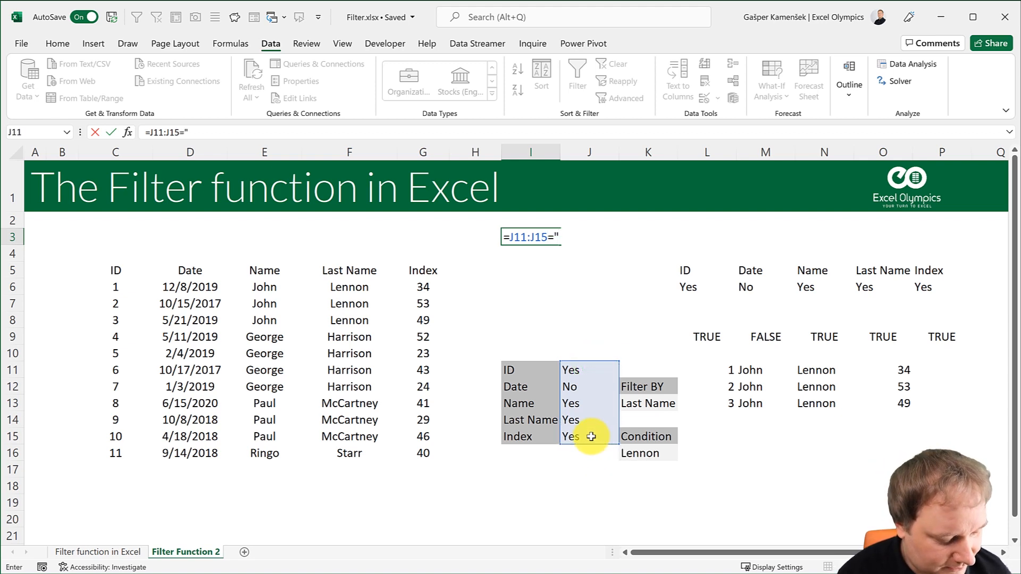
{"action": "type", "text": "Yes\""}
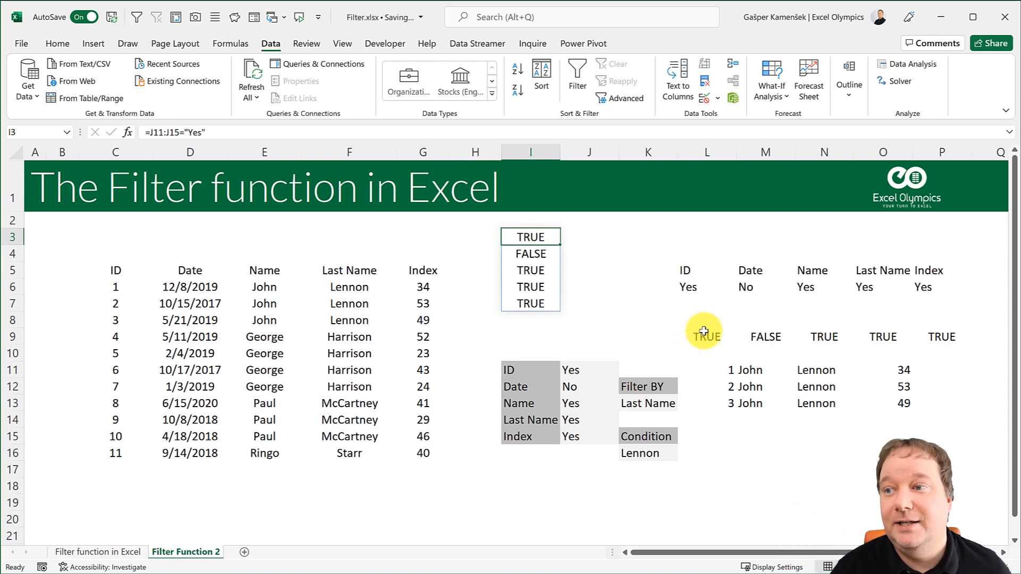
{"action": "left_click", "coordinate": [703, 336]}
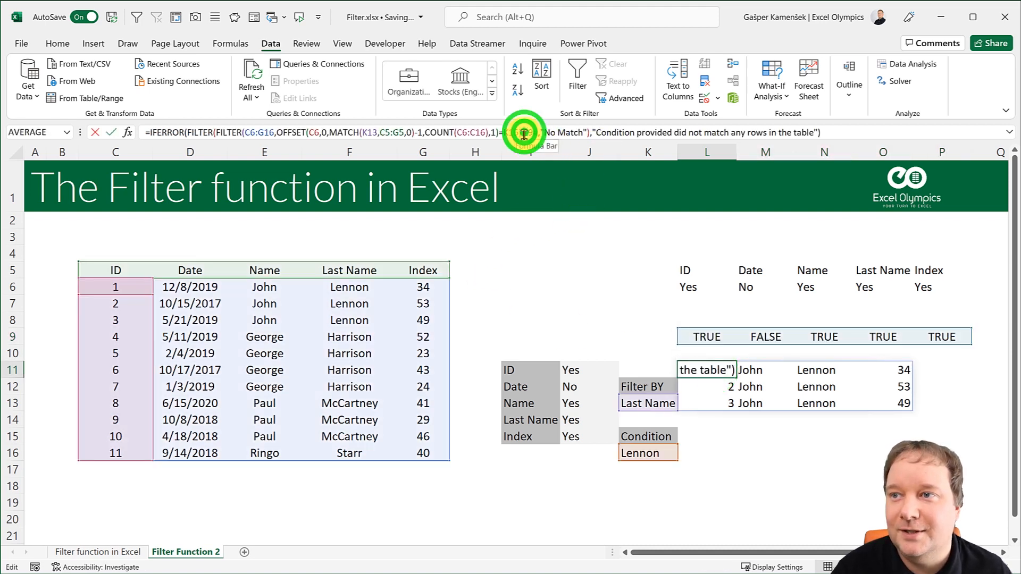
{"action": "left_click", "coordinate": [246, 133]}
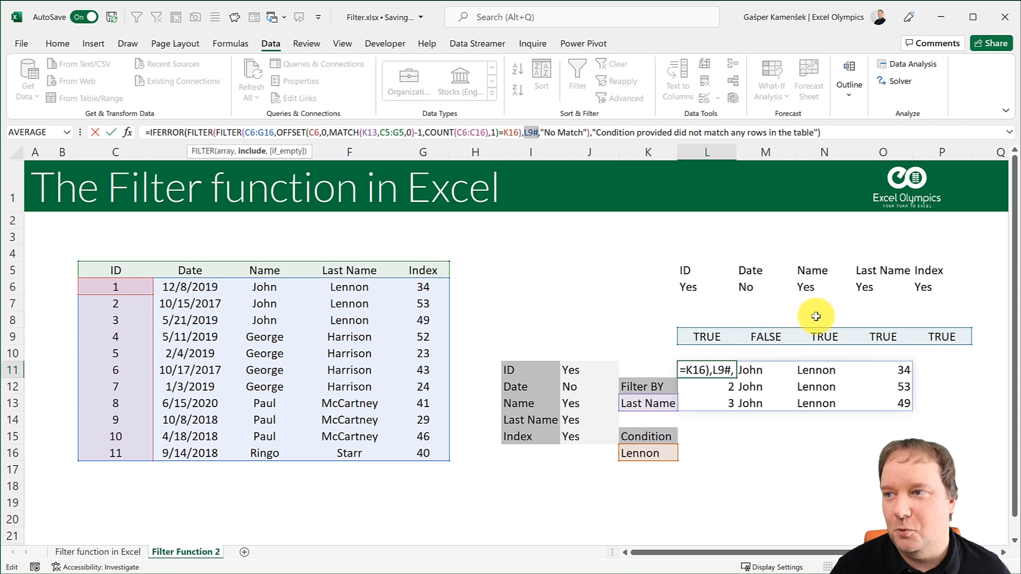
{"action": "mouse_move", "coordinate": [883, 331]}
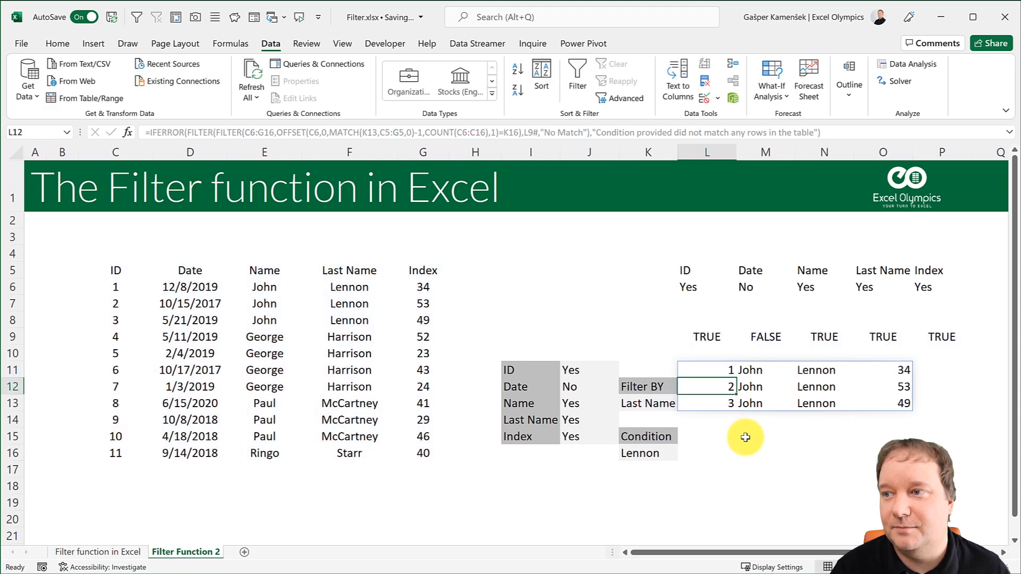
Set the Last Name dropdown to No, then reopen the result formula in L11
{"action": "left_click", "coordinate": [570, 420]}
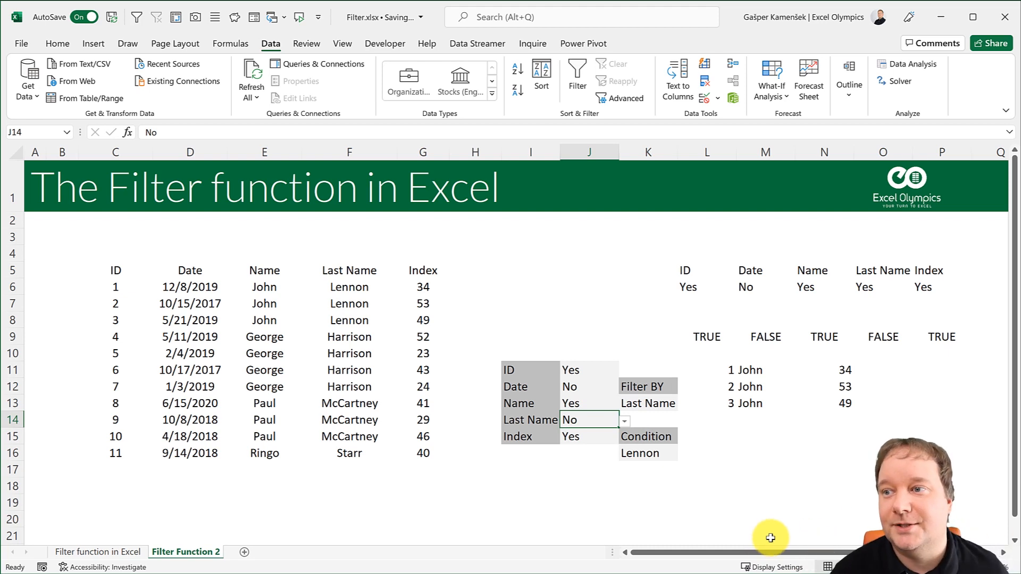
{"action": "left_click", "coordinate": [648, 403]}
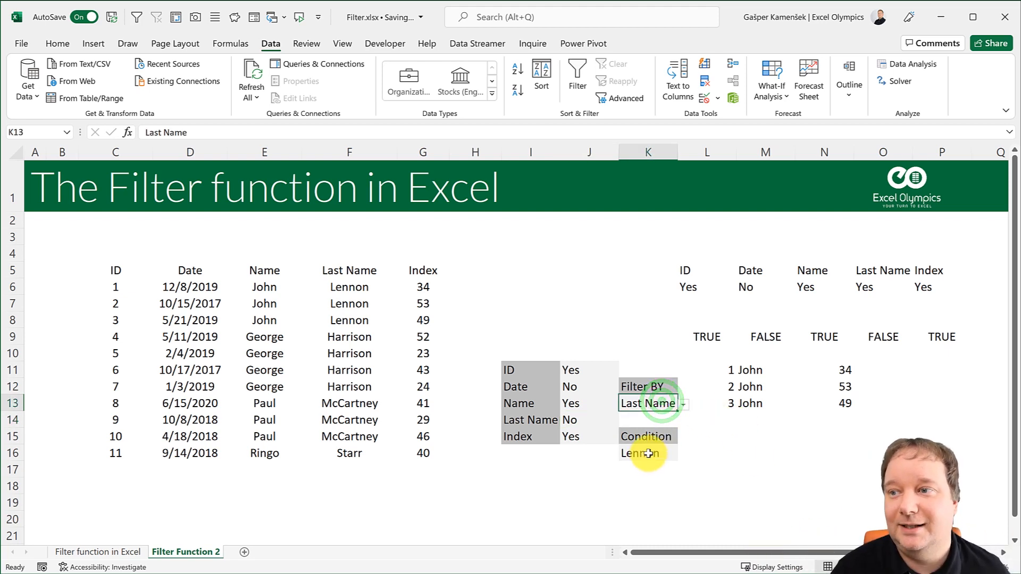
{"action": "left_click", "coordinate": [725, 370]}
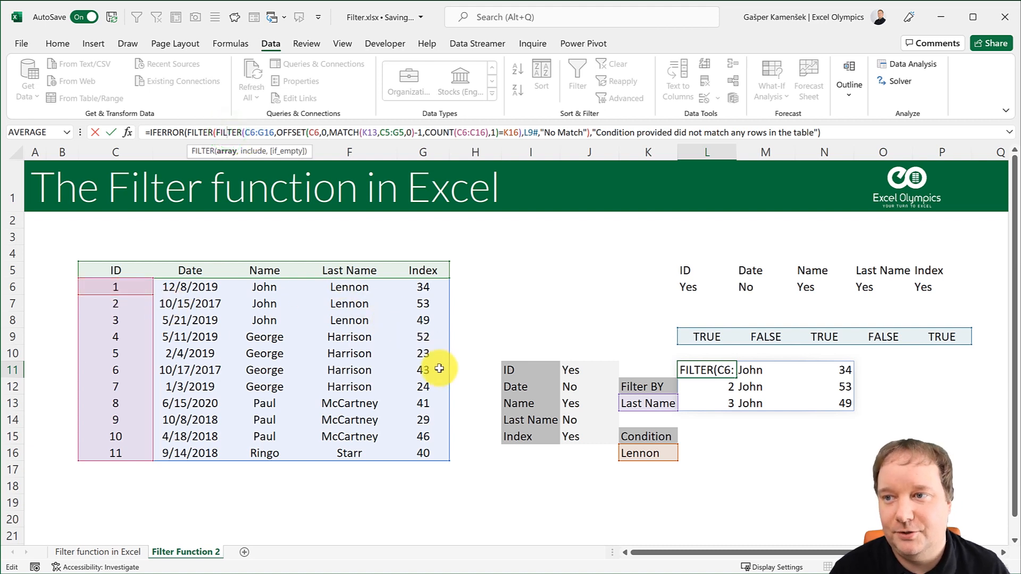
{"action": "mouse_move", "coordinate": [440, 445]}
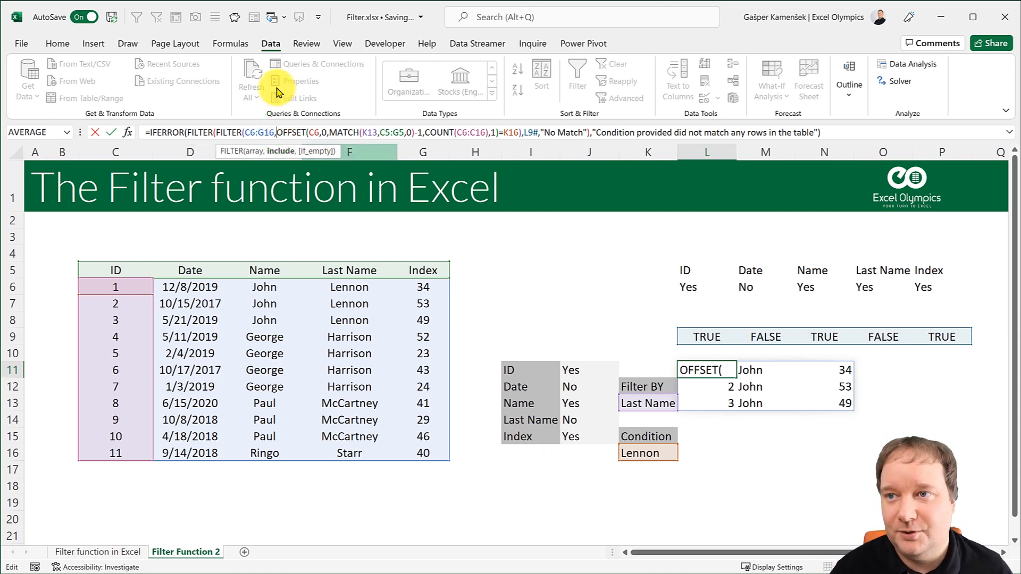
{"action": "mouse_move", "coordinate": [250, 286]}
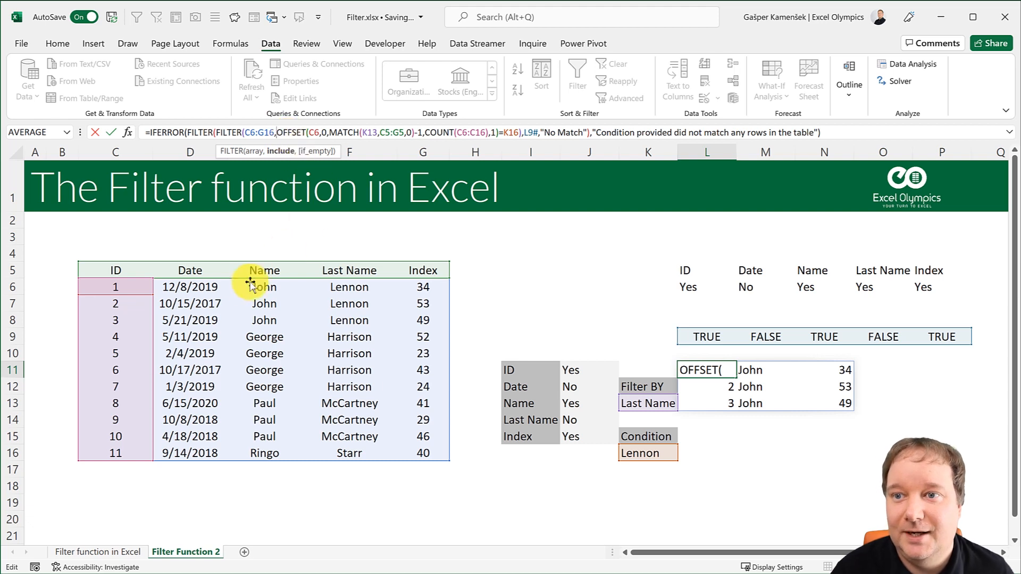
{"action": "mouse_move", "coordinate": [122, 410]}
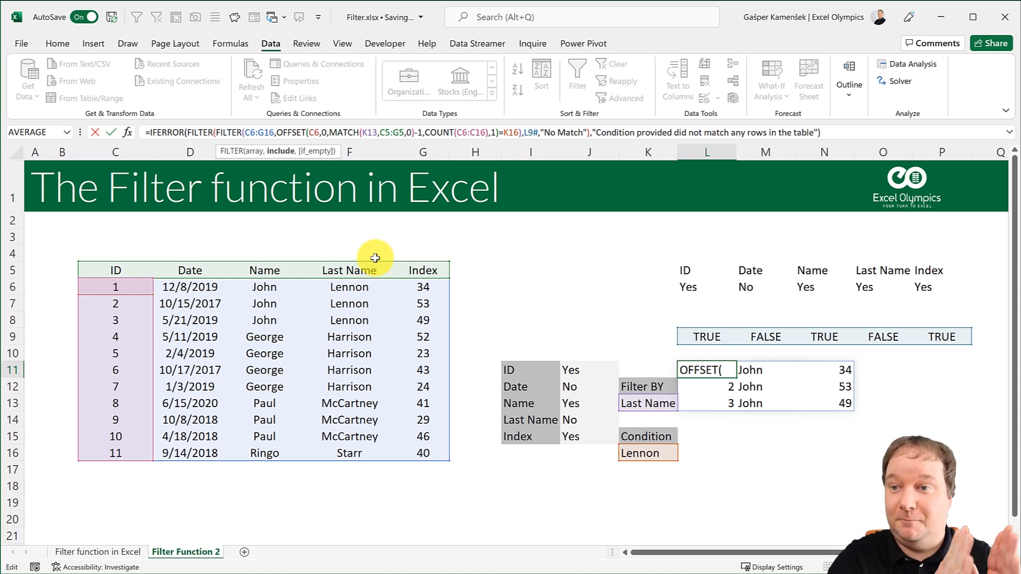
{"action": "mouse_move", "coordinate": [649, 382]}
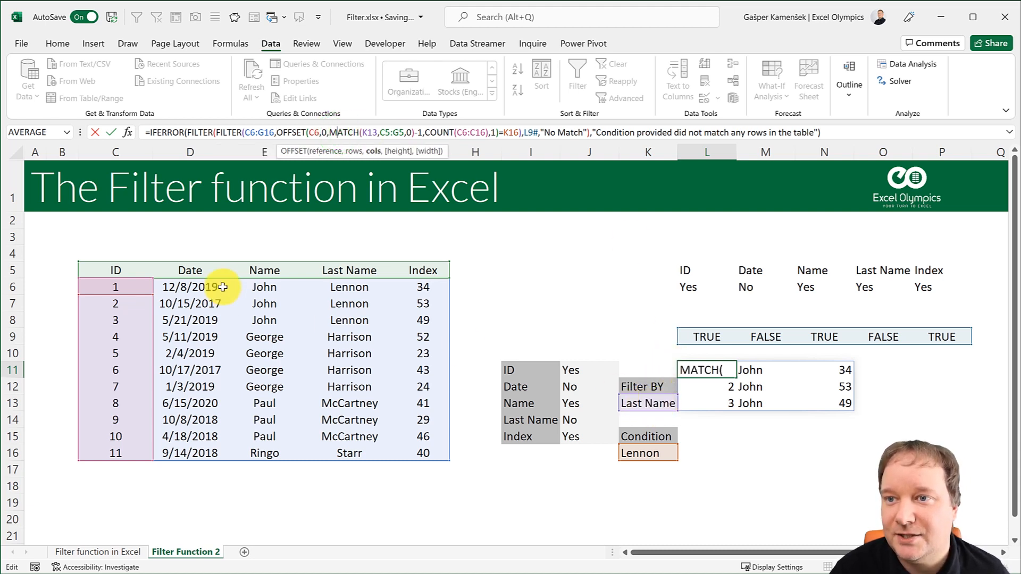
{"action": "mouse_move", "coordinate": [448, 269]}
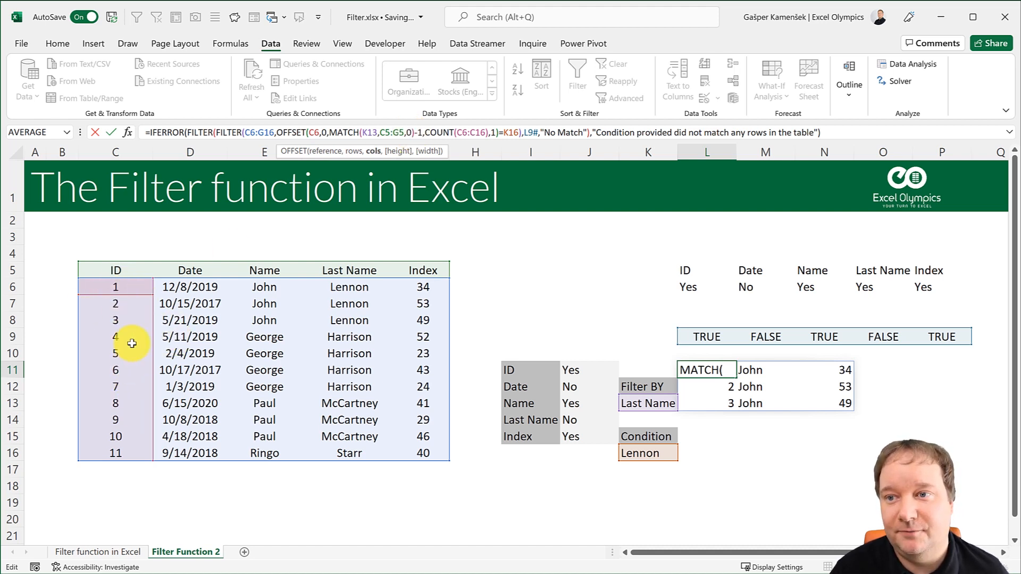
{"action": "mouse_move", "coordinate": [429, 403]}
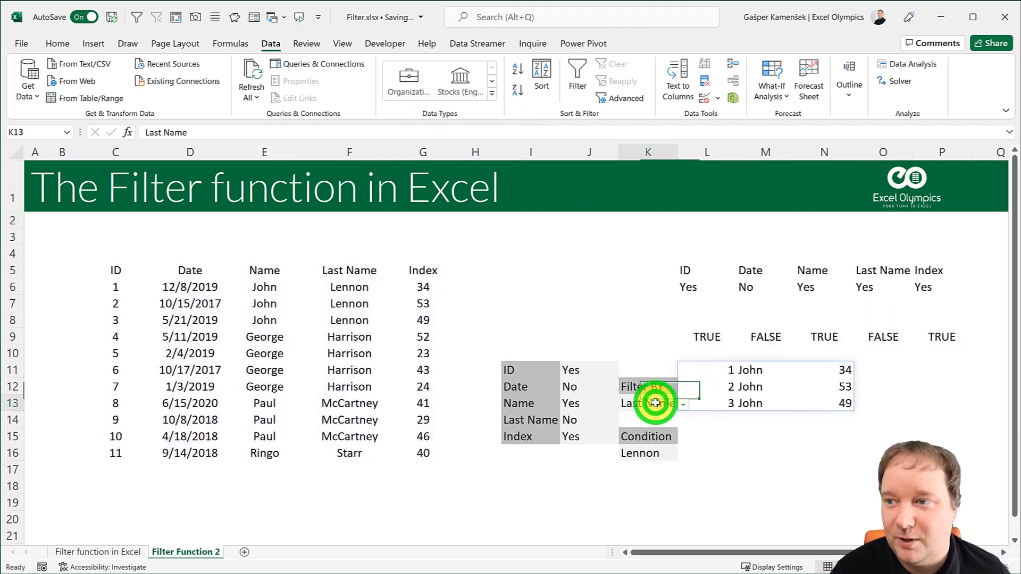
{"action": "left_click", "coordinate": [626, 403]}
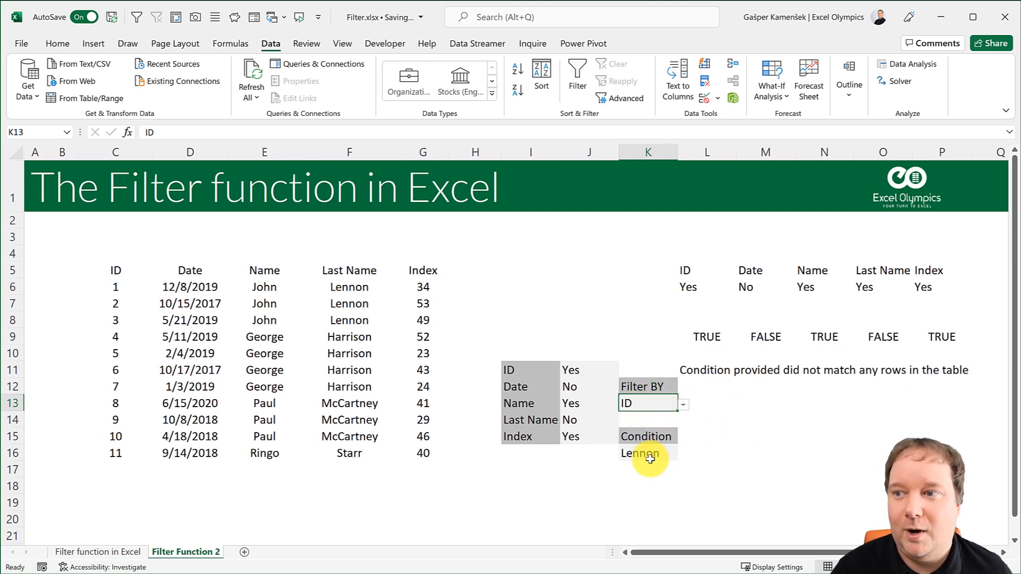
{"action": "left_click", "coordinate": [647, 453]}
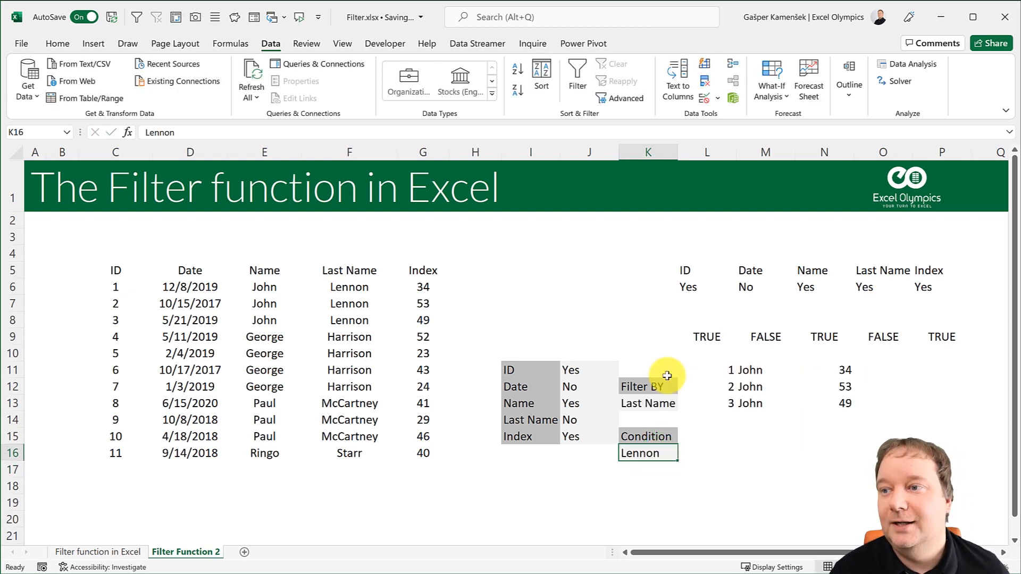
{"action": "left_click", "coordinate": [725, 370]}
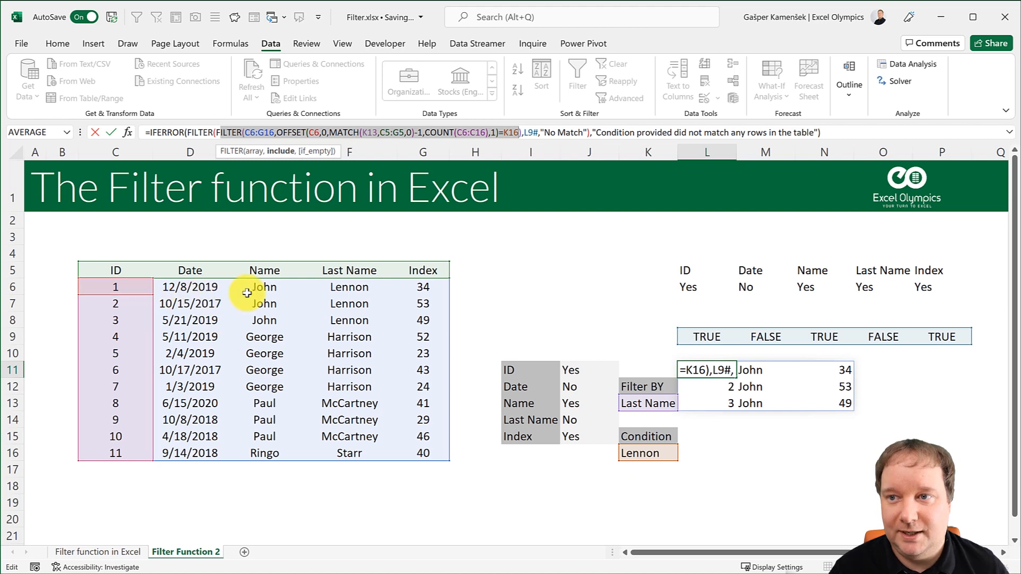
{"action": "mouse_move", "coordinate": [133, 307]}
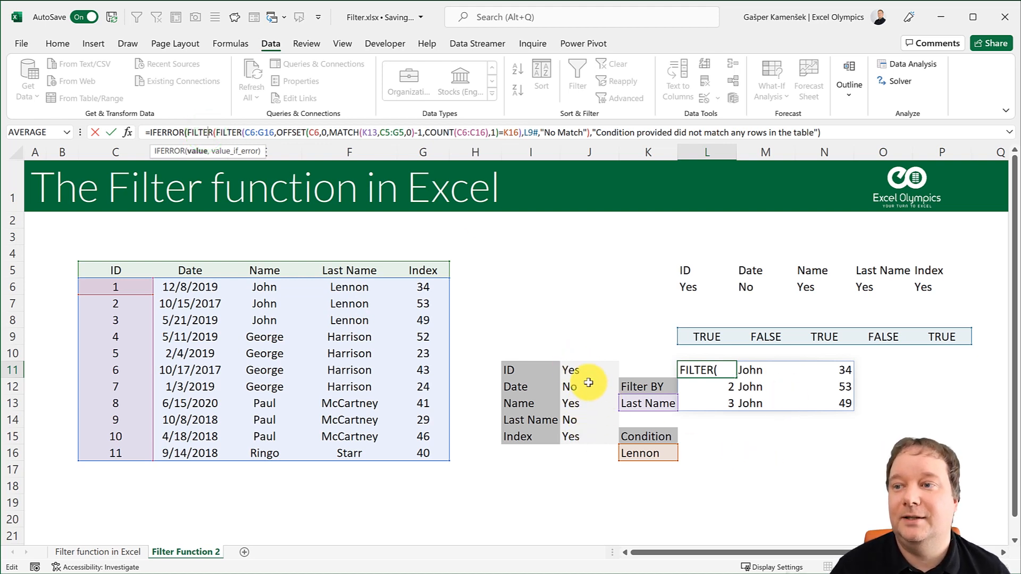
{"action": "mouse_move", "coordinate": [591, 440]}
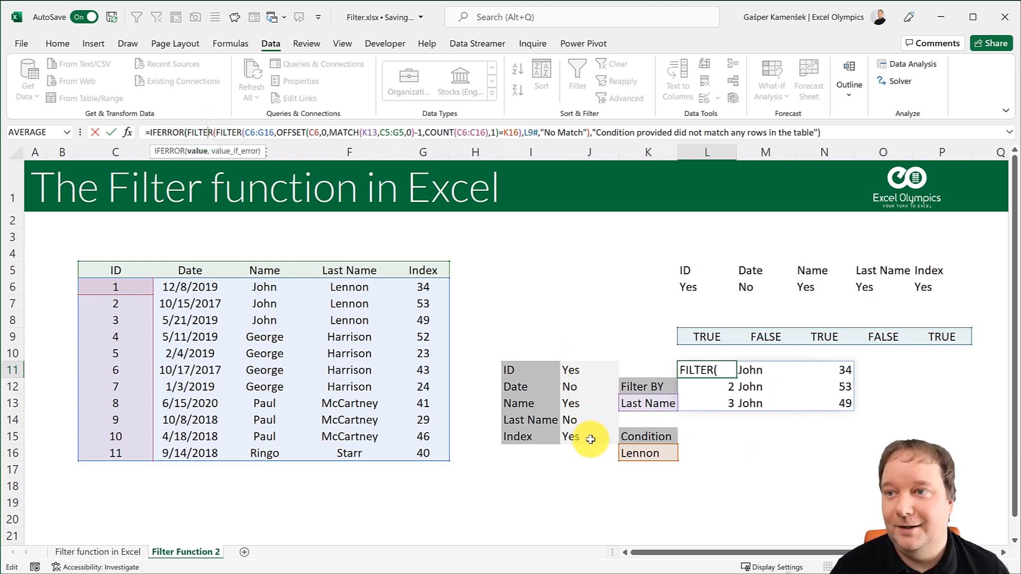
{"action": "mouse_move", "coordinate": [594, 444]}
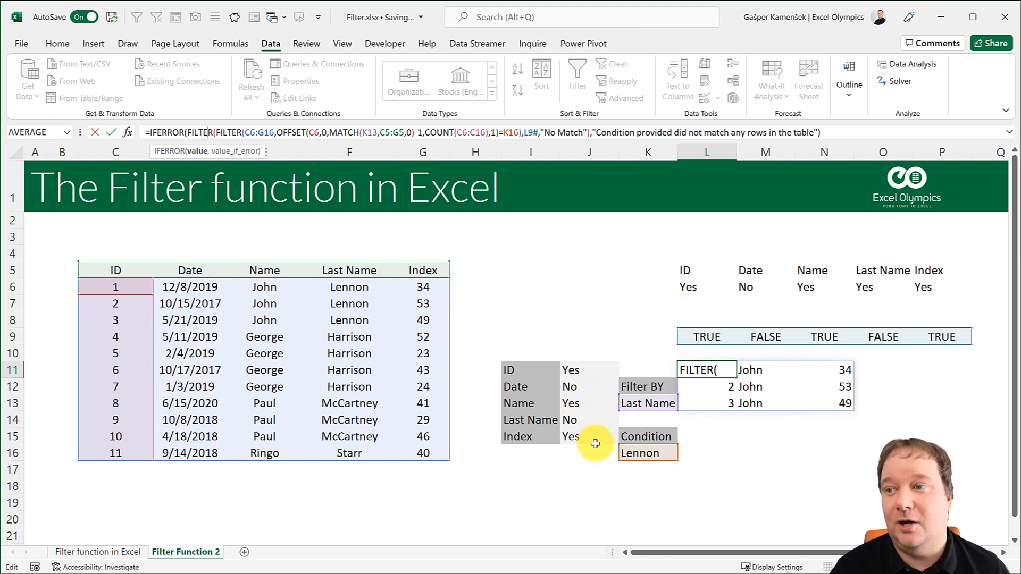
{"action": "mouse_move", "coordinate": [603, 379]}
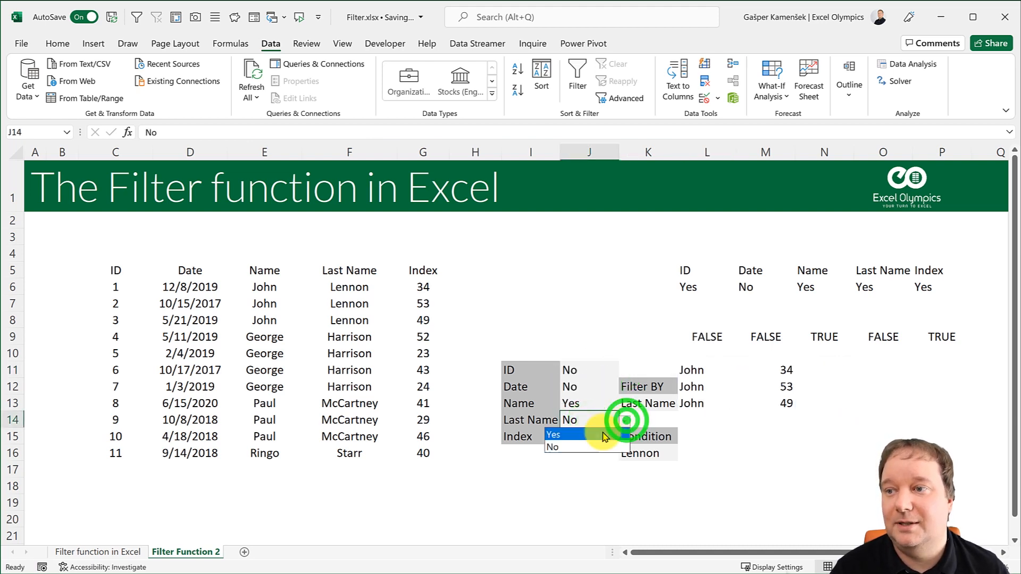
Set the Last Name dropdown to Yes to return surnames again
{"action": "left_click", "coordinate": [553, 435]}
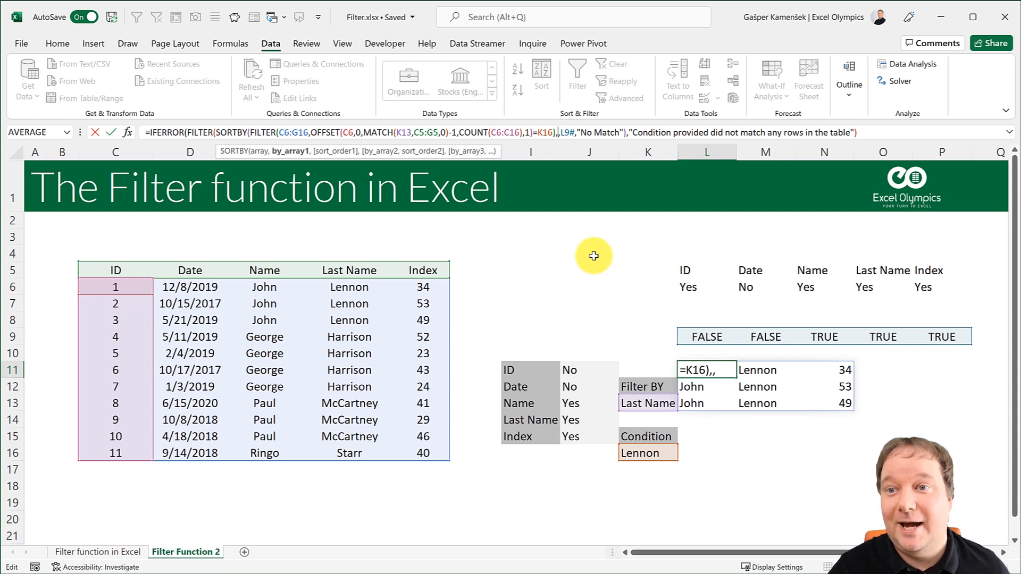
{"action": "mouse_move", "coordinate": [255, 258]}
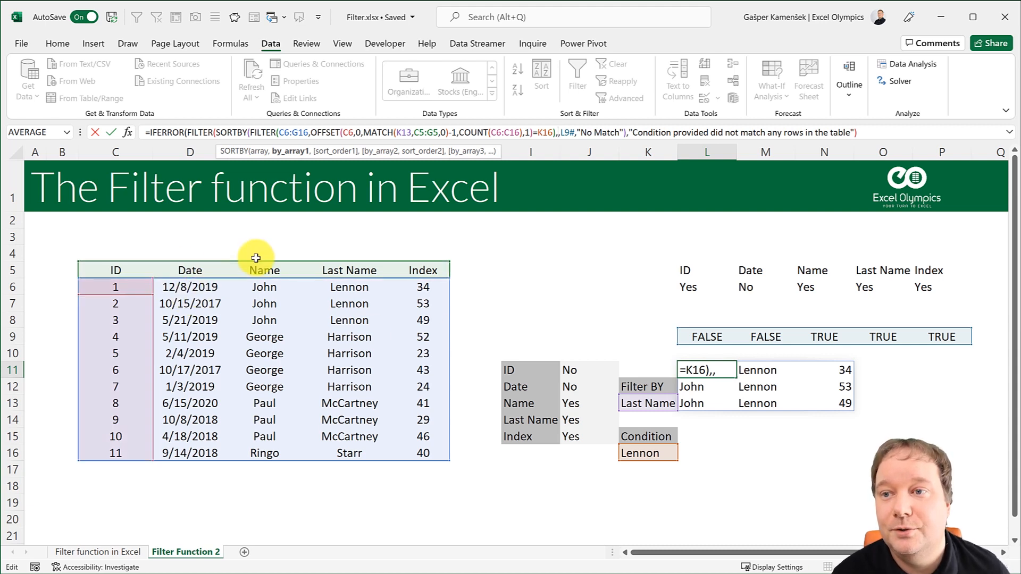
{"action": "mouse_move", "coordinate": [436, 270]}
{"action": "type", "text": "5"}
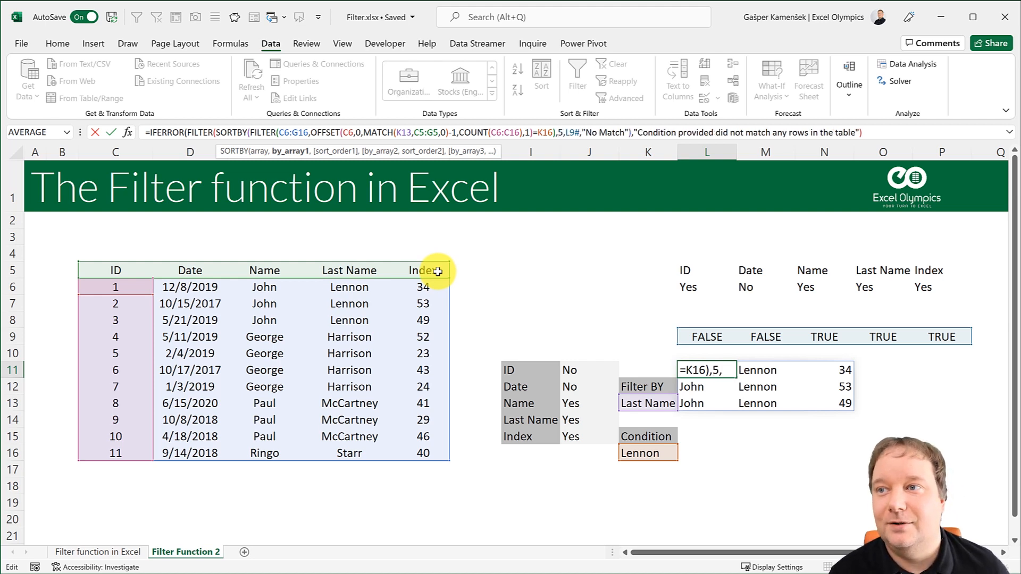
{"action": "mouse_move", "coordinate": [479, 282]}
{"action": "type", "text": ","}
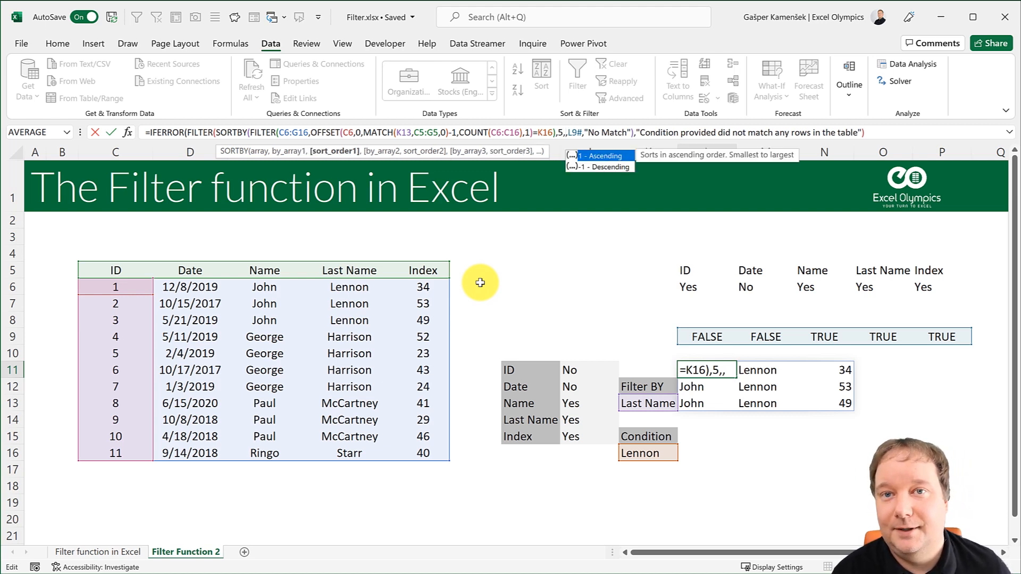
{"action": "mouse_move", "coordinate": [599, 166]}
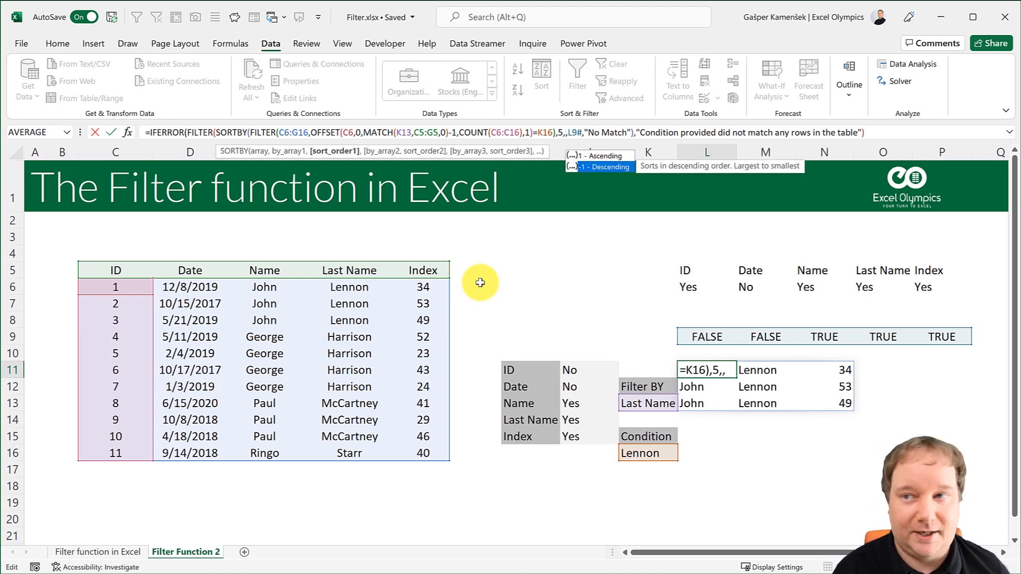
Enter -1 as the SORTBY sort order for a descending sort
{"action": "type", "text": "-1)"}
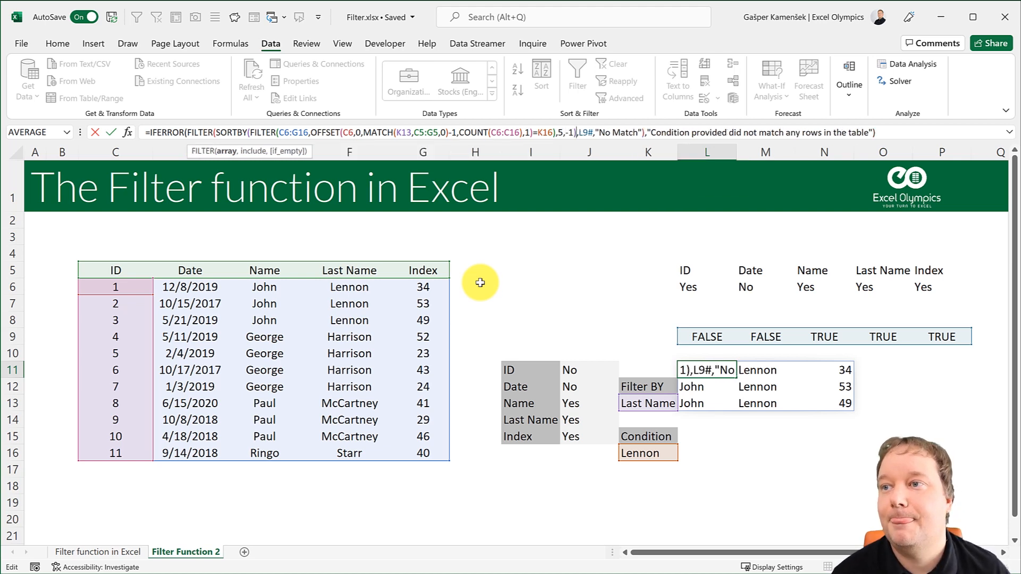
{"action": "mouse_move", "coordinate": [534, 284]}
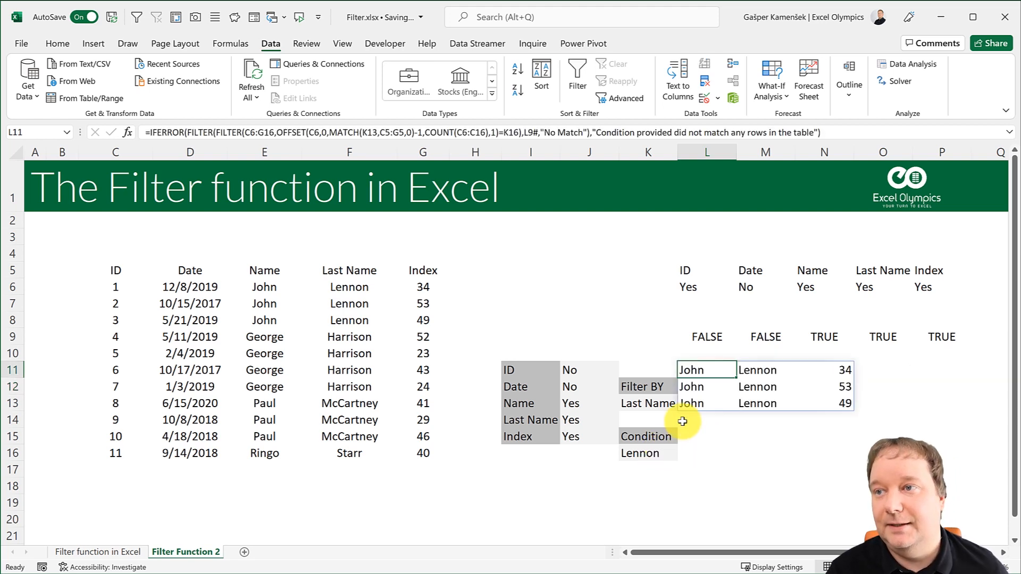
{"action": "mouse_move", "coordinate": [443, 271]}
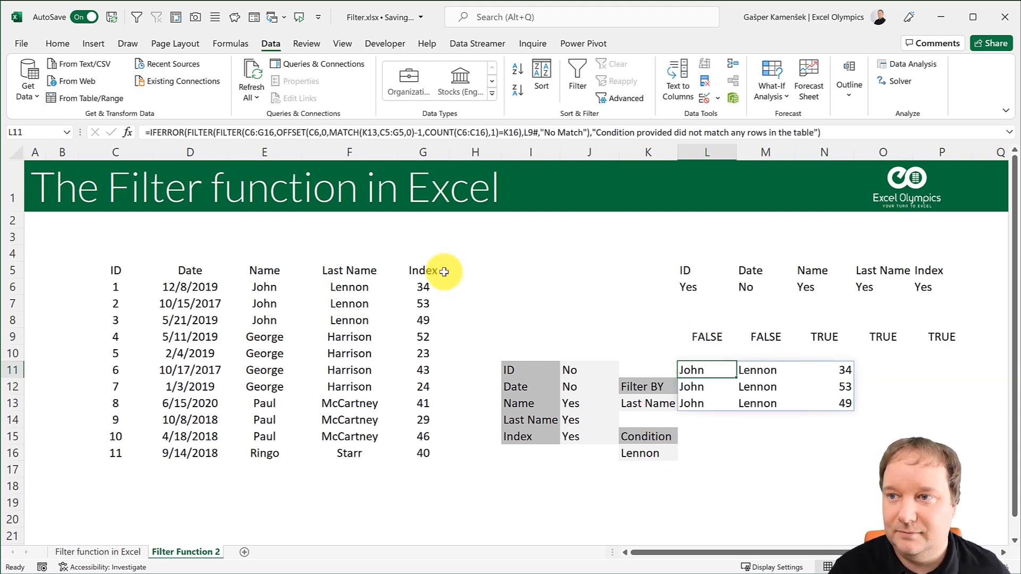